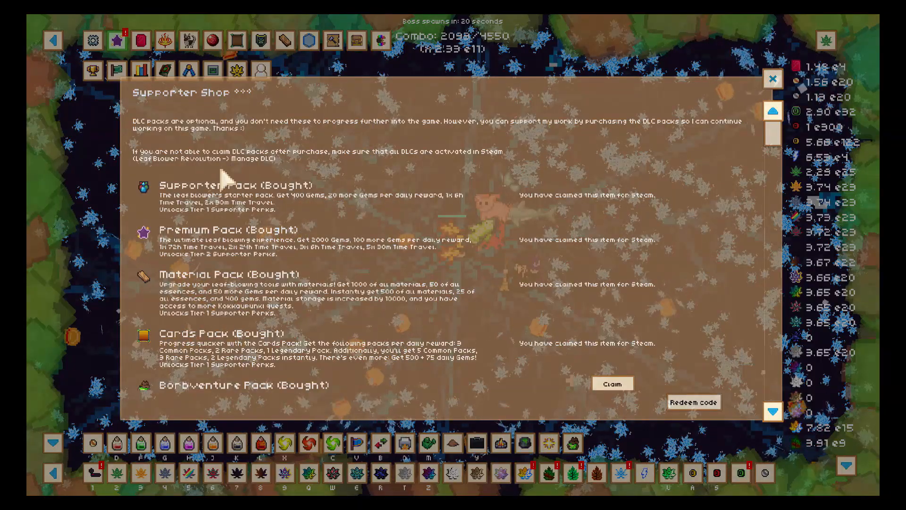
# Step: Scroll through the remaining Supporter Shop packs and close the shop
pyautogui.scroll(-3)
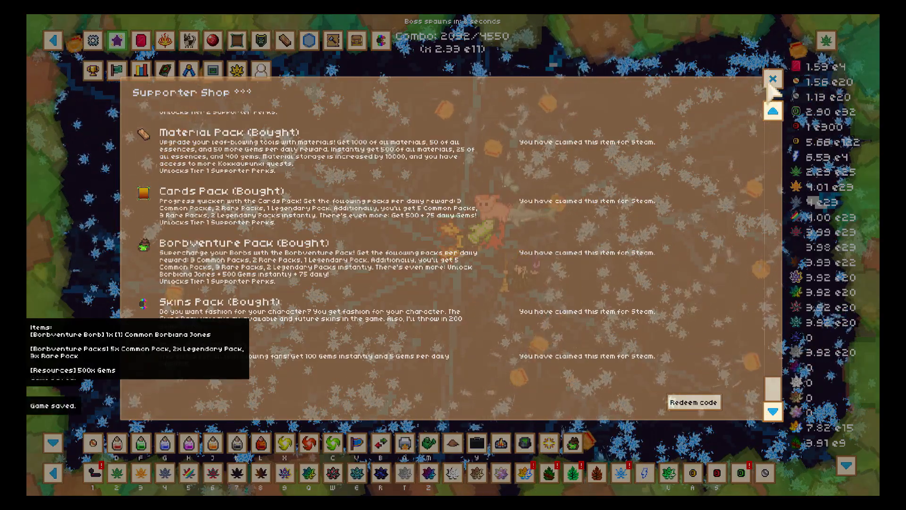
pyautogui.click(773, 78)
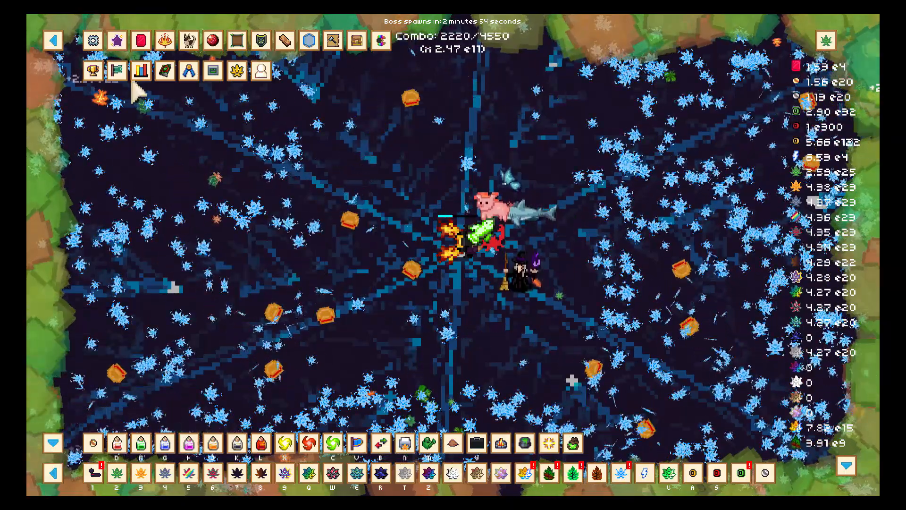
# Step: View the Stats screen down through card drop chances and pets petted
pyautogui.click(141, 71)
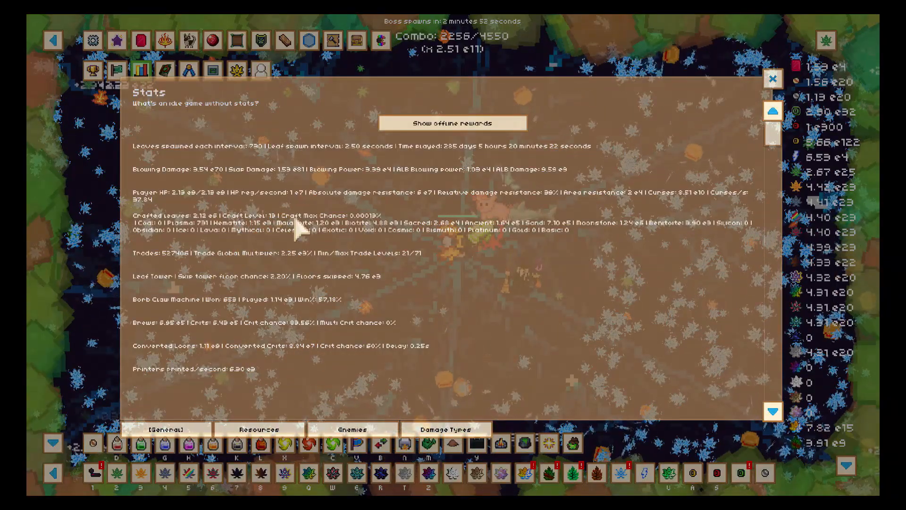
pyautogui.scroll(-3)
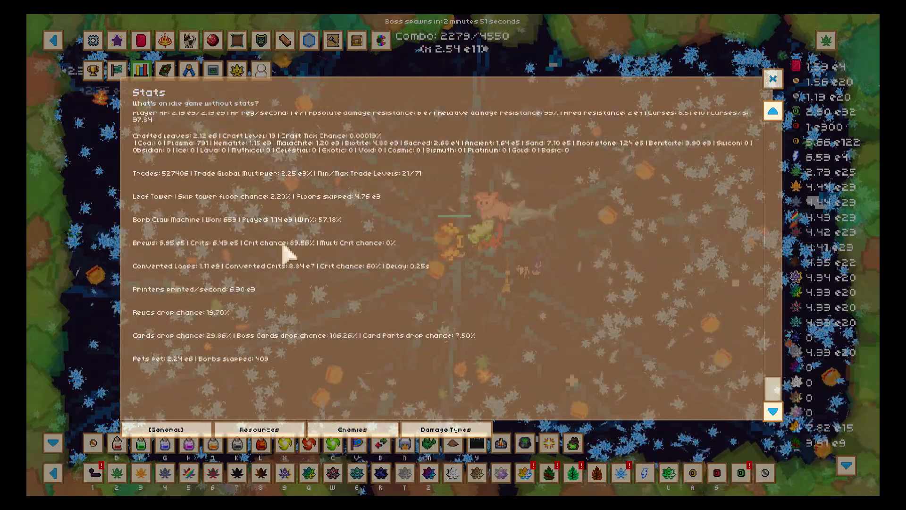
pyautogui.moveTo(341, 359)
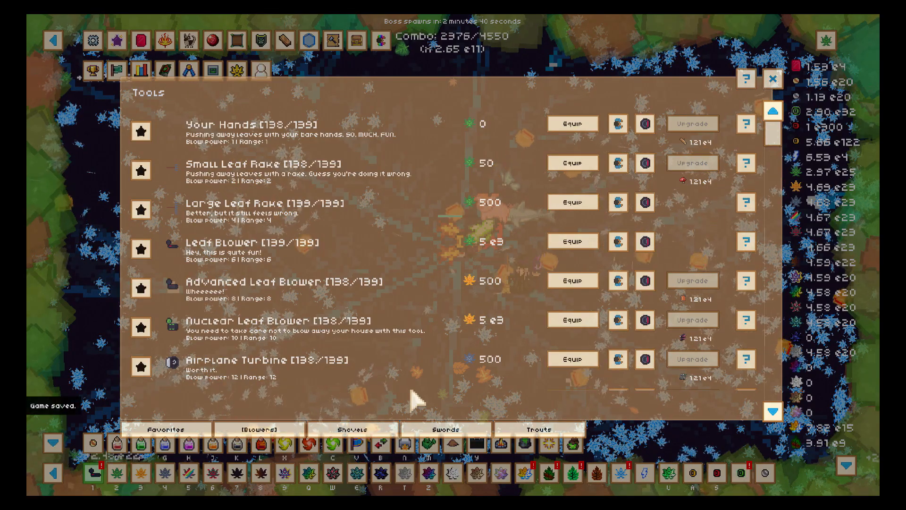
# Step: Equip the Nuclear Trout from the Favorites tools and show the Leaf Relics collection
pyautogui.click(169, 429)
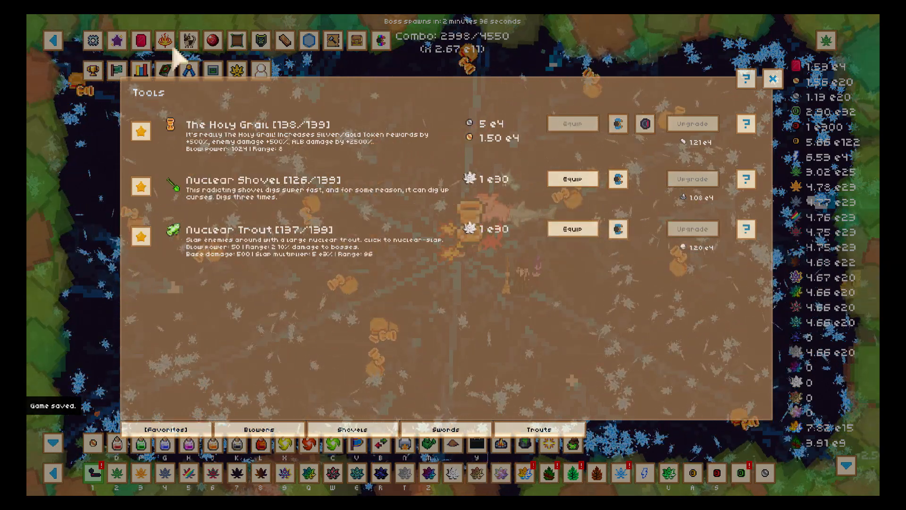
pyautogui.click(138, 69)
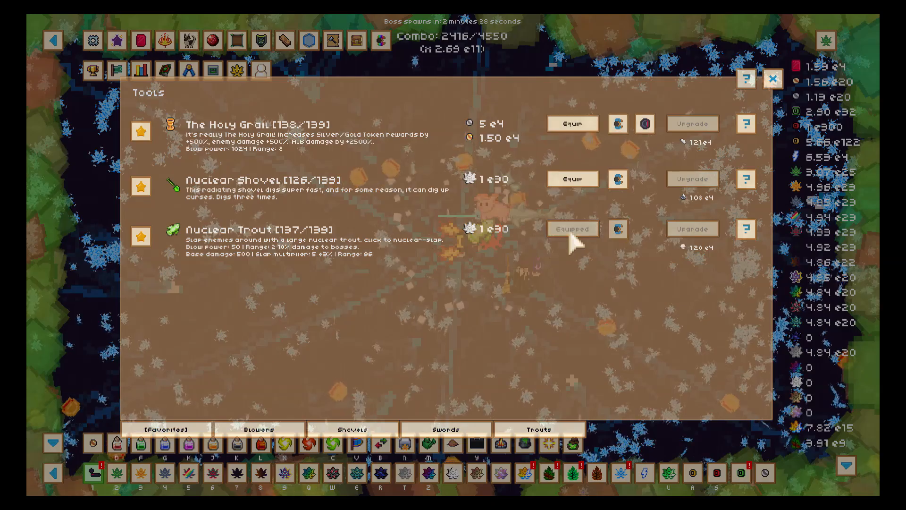
pyautogui.click(773, 80)
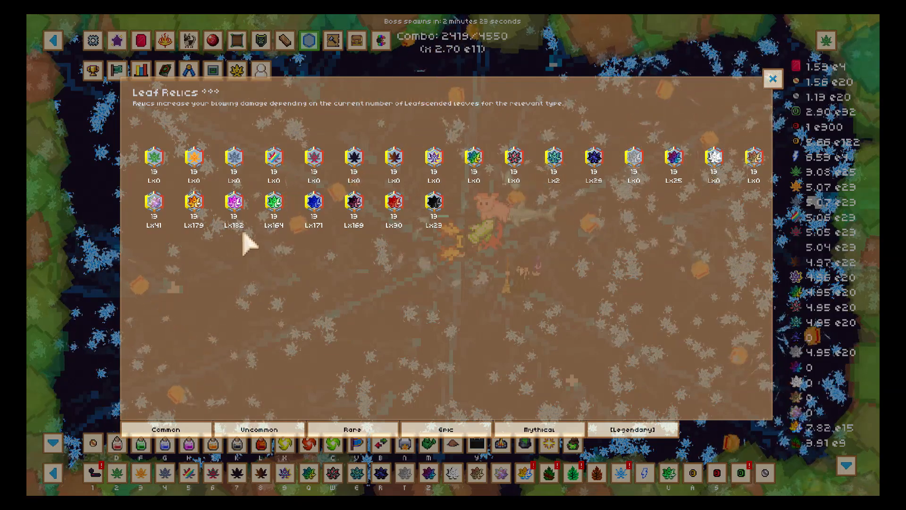
pyautogui.moveTo(480, 381)
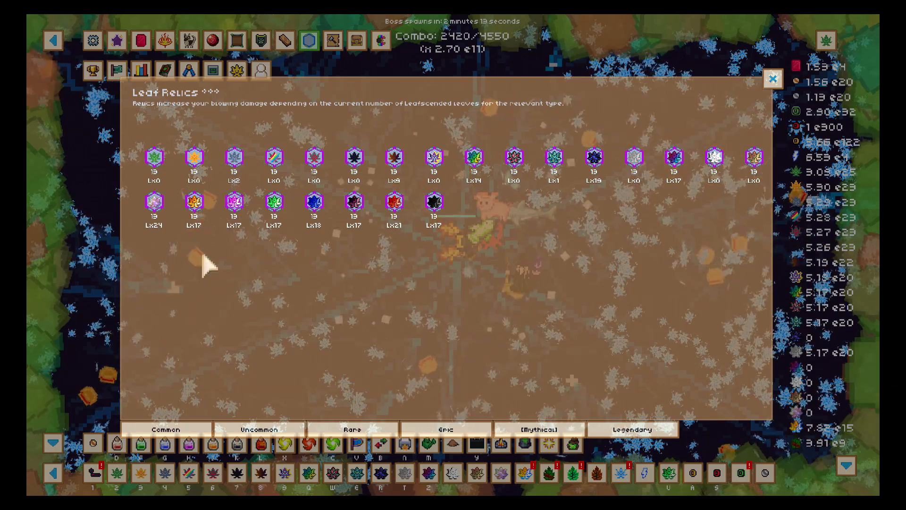
pyautogui.moveTo(601, 220)
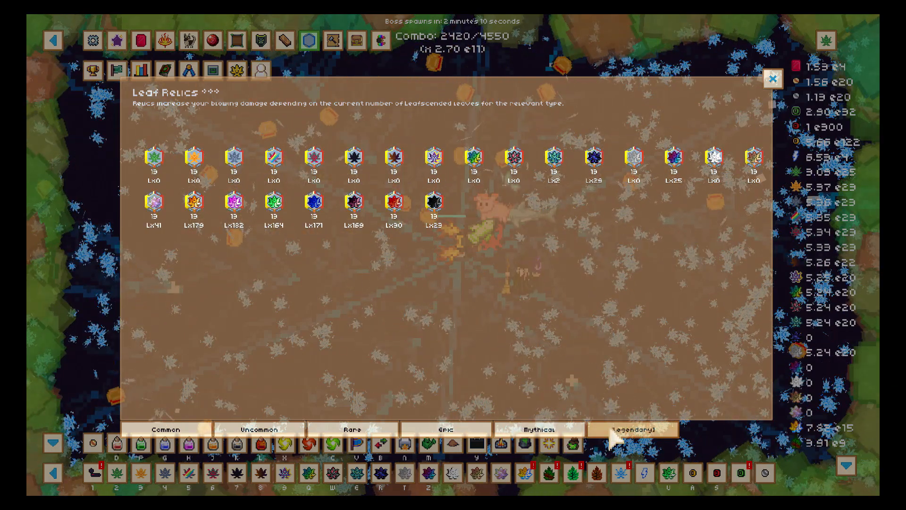
# Step: Browse the Leaf Relics of another rarity and return to the tools list
pyautogui.click(351, 429)
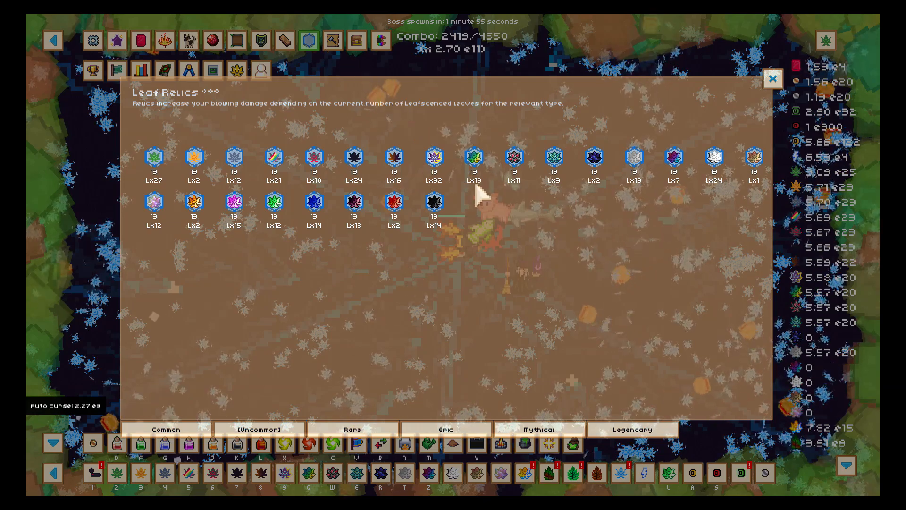
pyautogui.moveTo(240, 379)
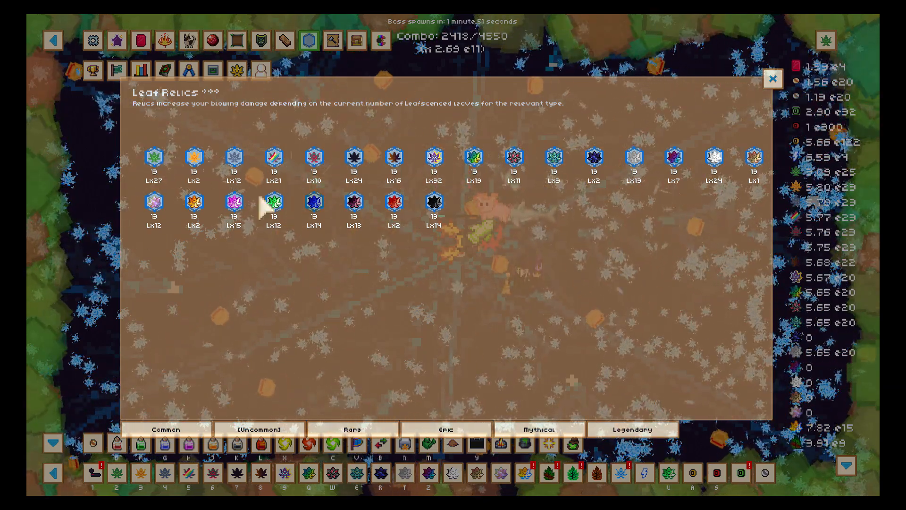
pyautogui.click(773, 79)
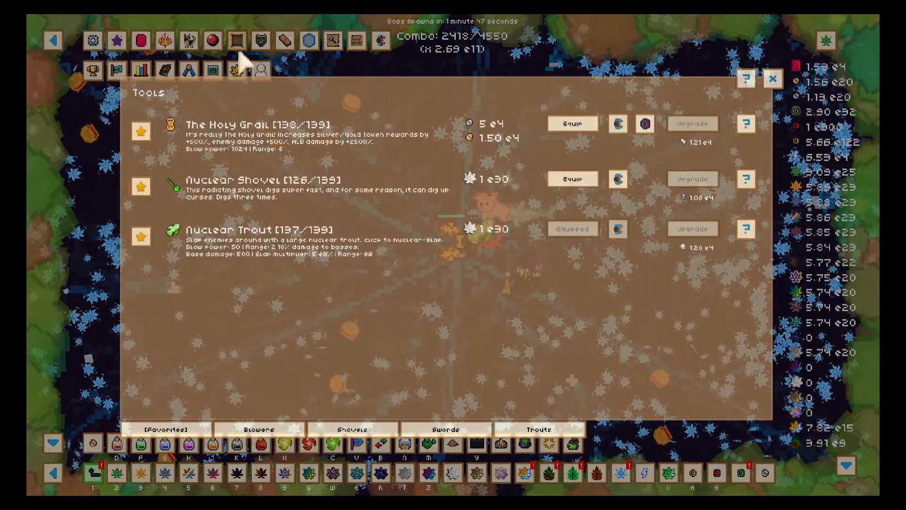
# Step: Browse the Cards collection through Common, Uncommon, Rare, Mythical and Legendary tiers, then close it
pyautogui.click(238, 69)
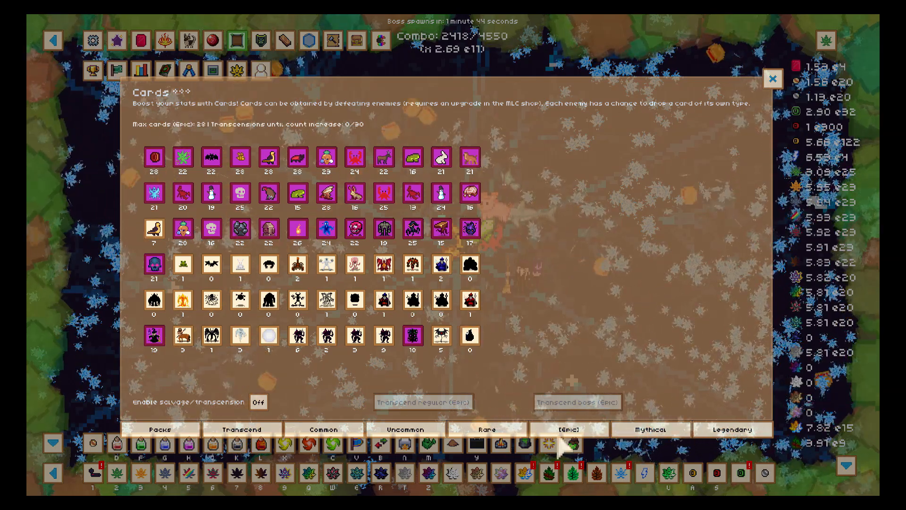
pyautogui.click(323, 428)
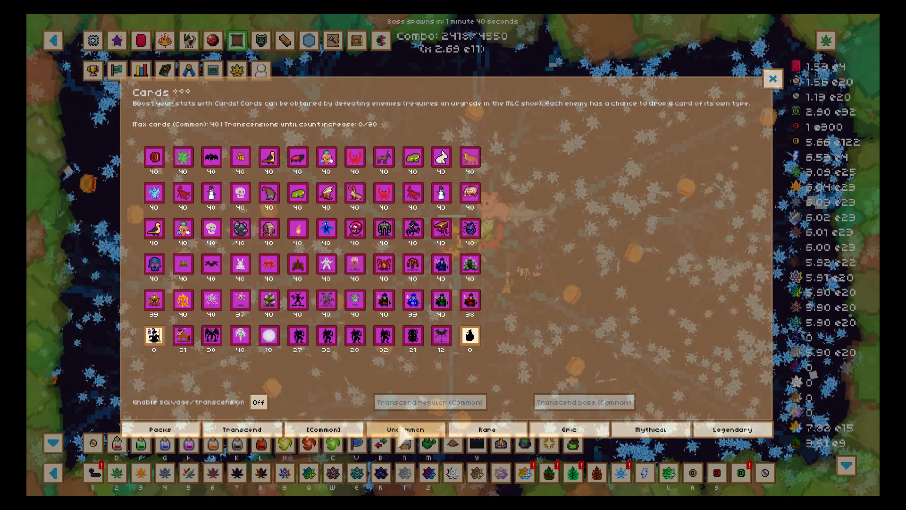
pyautogui.click(405, 429)
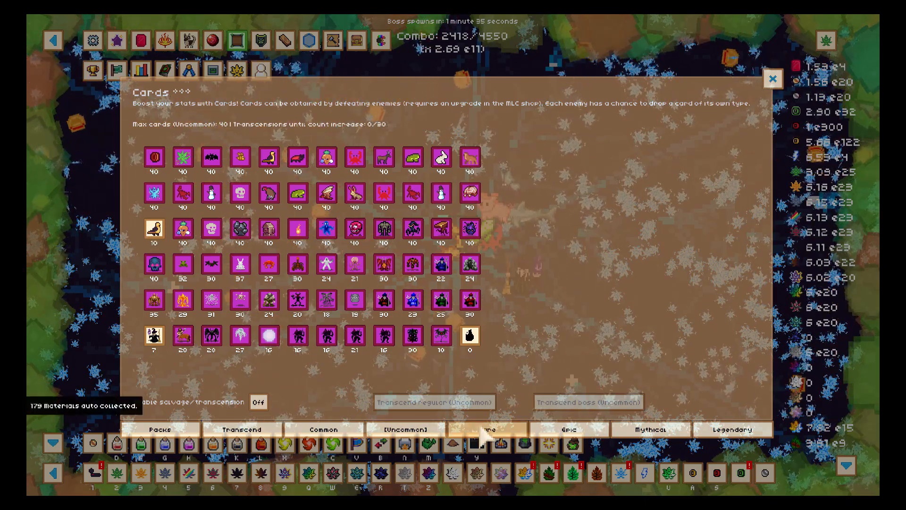
pyautogui.click(484, 429)
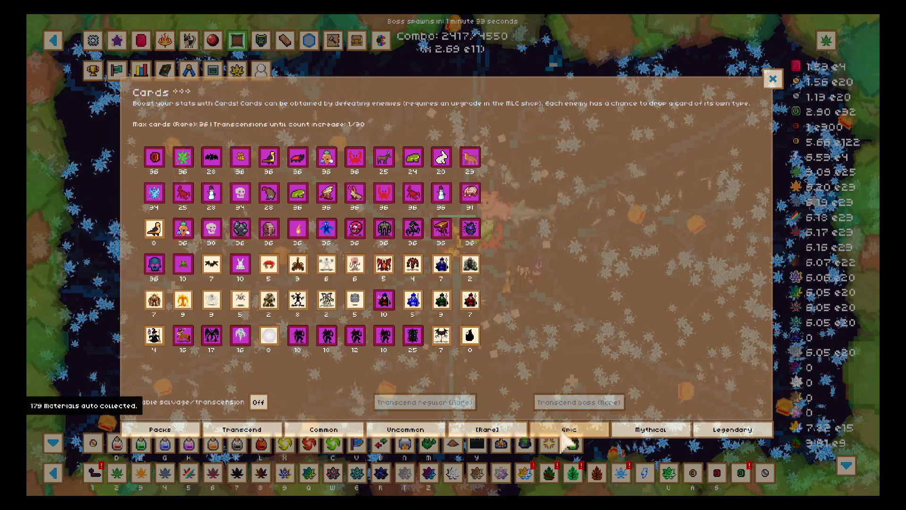
pyautogui.click(649, 429)
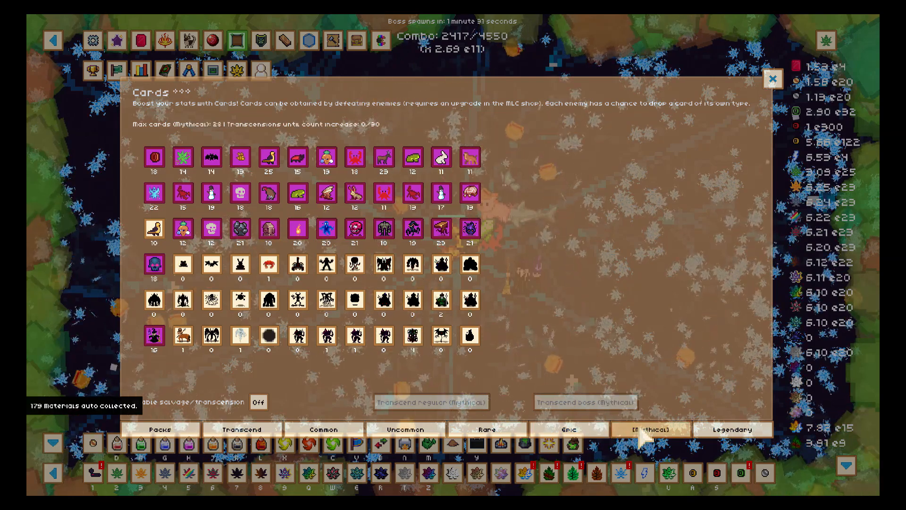
pyautogui.click(732, 428)
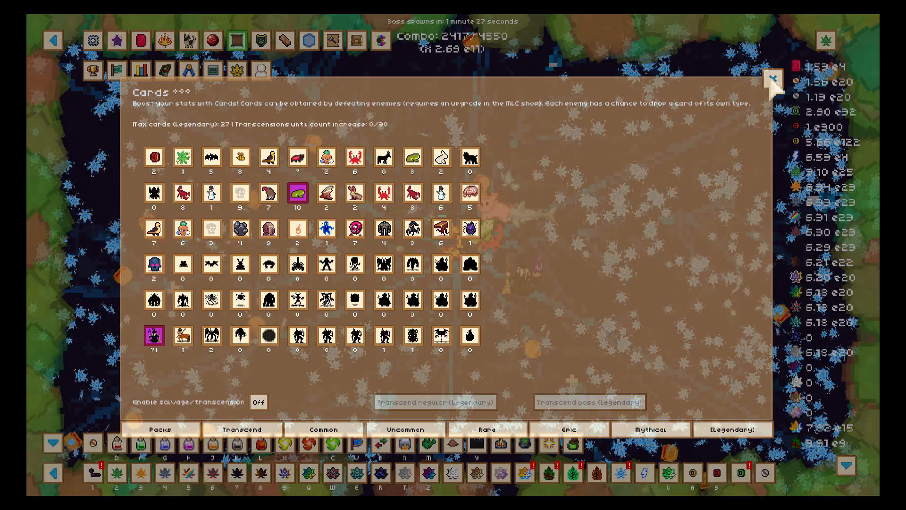
pyautogui.click(773, 78)
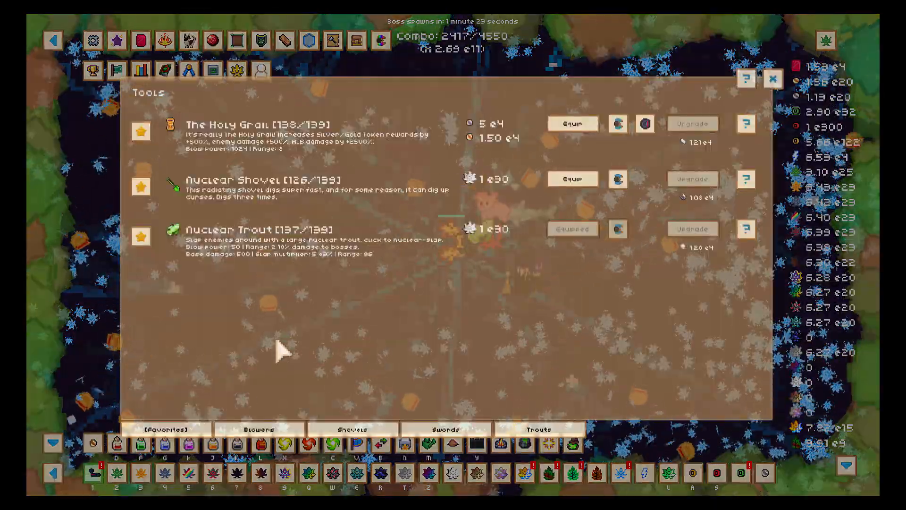
# Step: Look over the Blowers and Shovels tool lists and switch to the Swords list
pyautogui.click(258, 428)
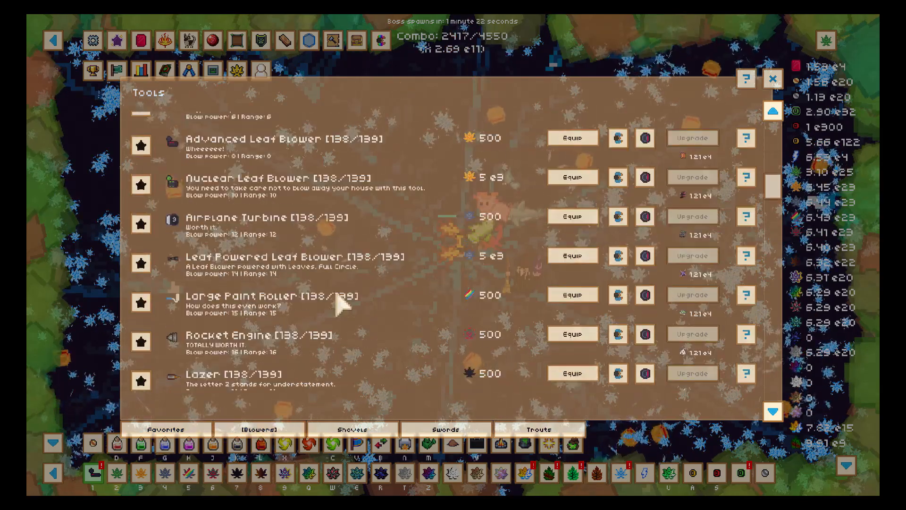
pyautogui.scroll(-3)
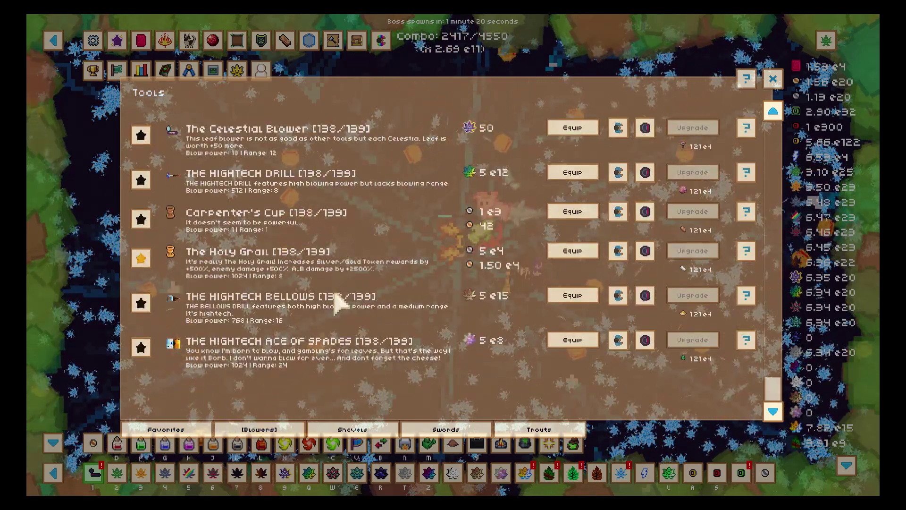
pyautogui.scroll(3)
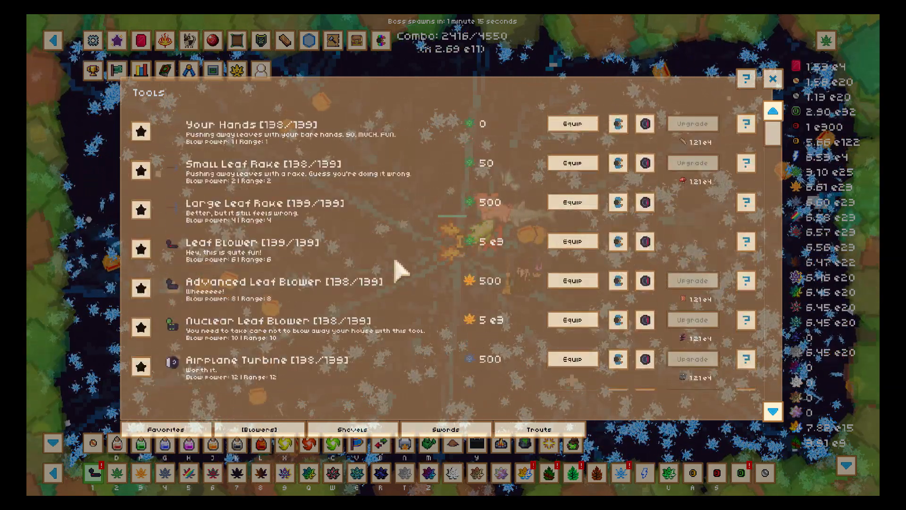
pyautogui.click(349, 429)
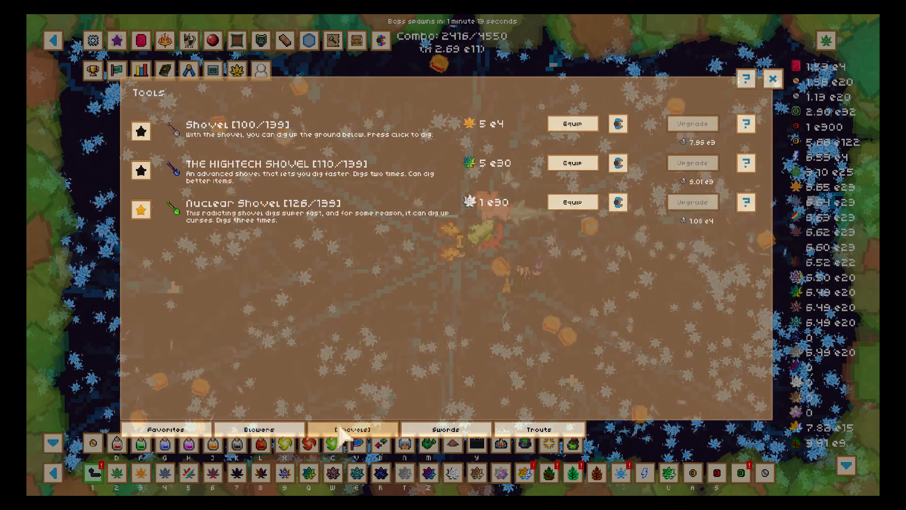
pyautogui.click(444, 429)
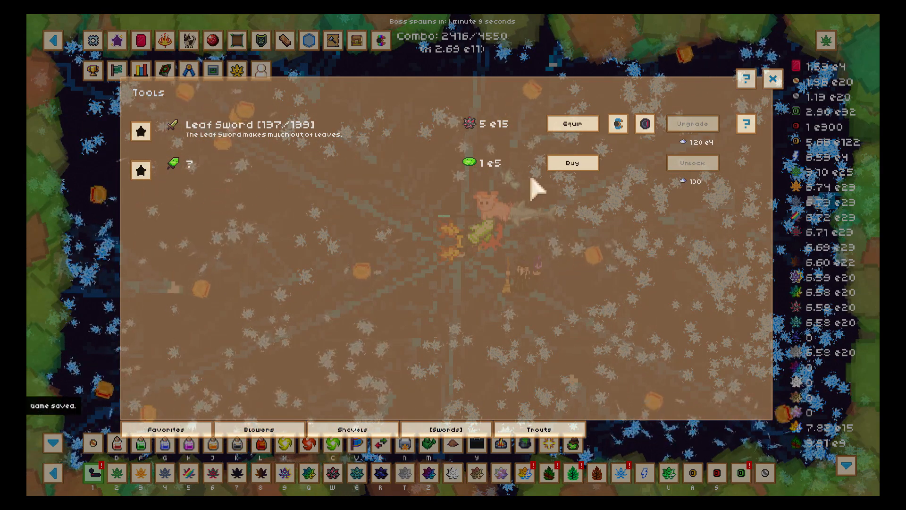
# Step: Buy the Borb Sword, unlock its upgrades and raise its level twice
pyautogui.click(571, 163)
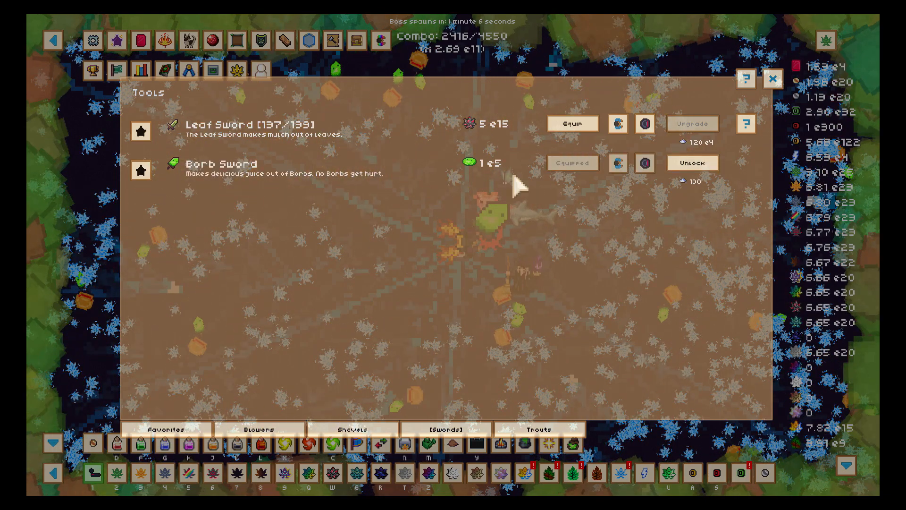
pyautogui.click(690, 163)
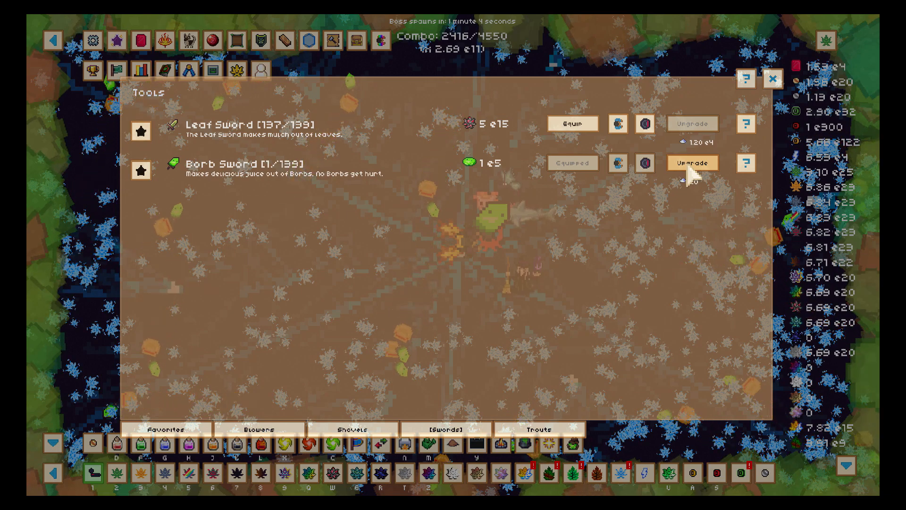
pyautogui.click(691, 162)
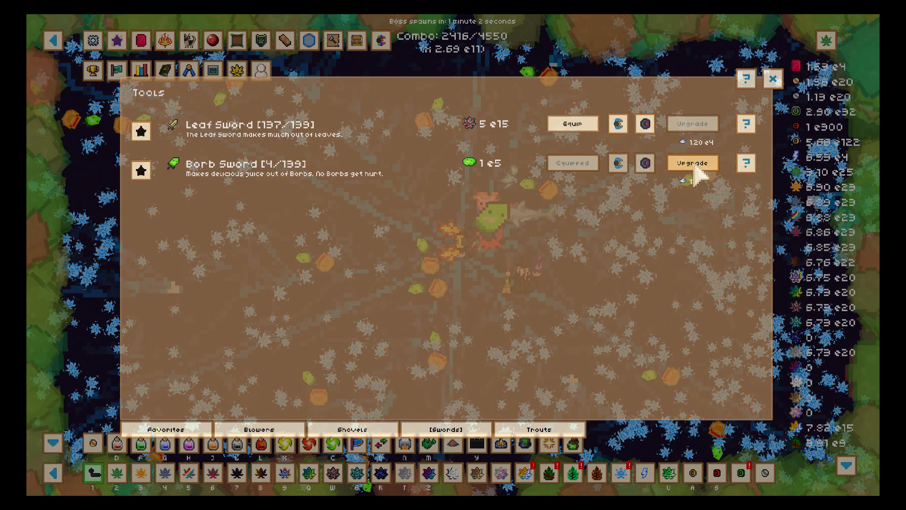
pyautogui.click(691, 162)
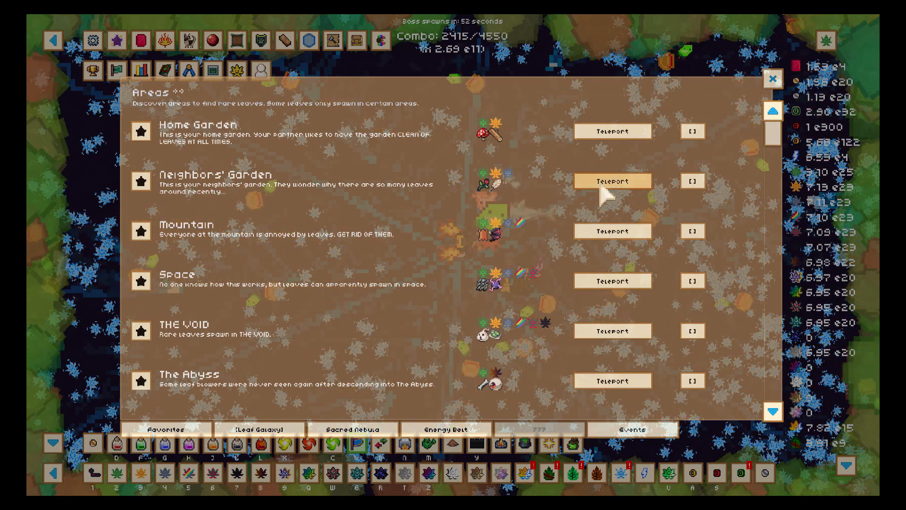
pyautogui.moveTo(283, 40)
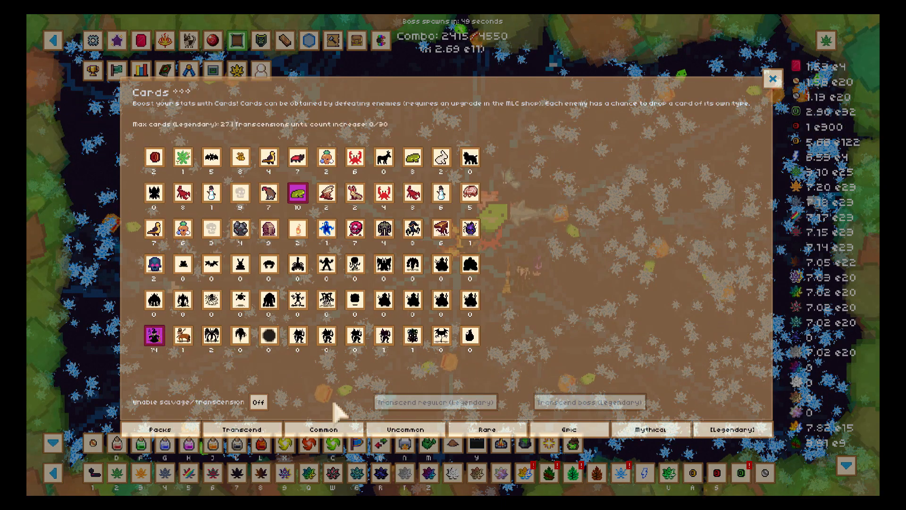
# Step: View the Common and Uncommon card collections, then scroll the Areas list
pyautogui.click(323, 428)
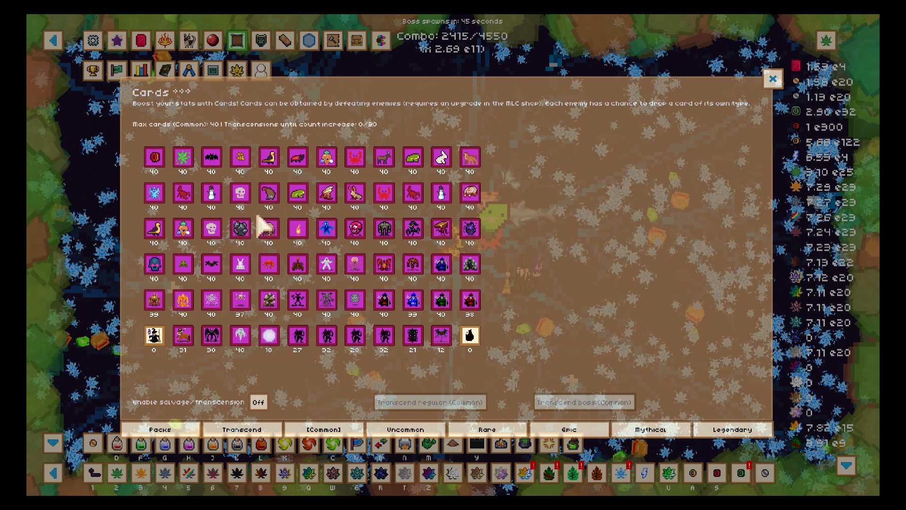
pyautogui.click(486, 428)
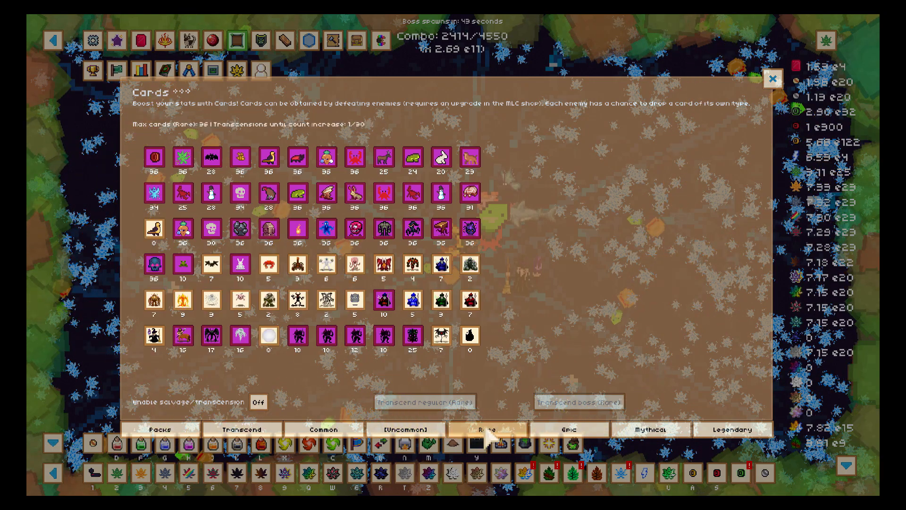
pyautogui.click(487, 428)
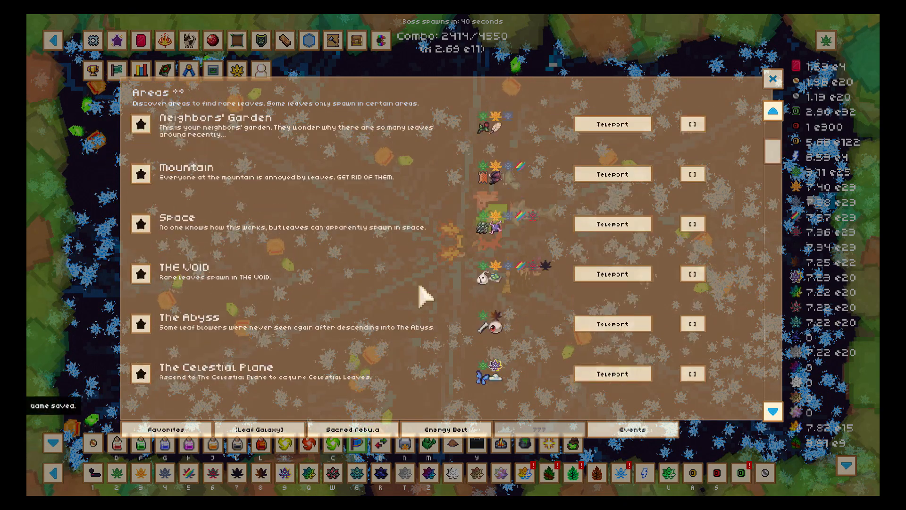
pyautogui.scroll(-3)
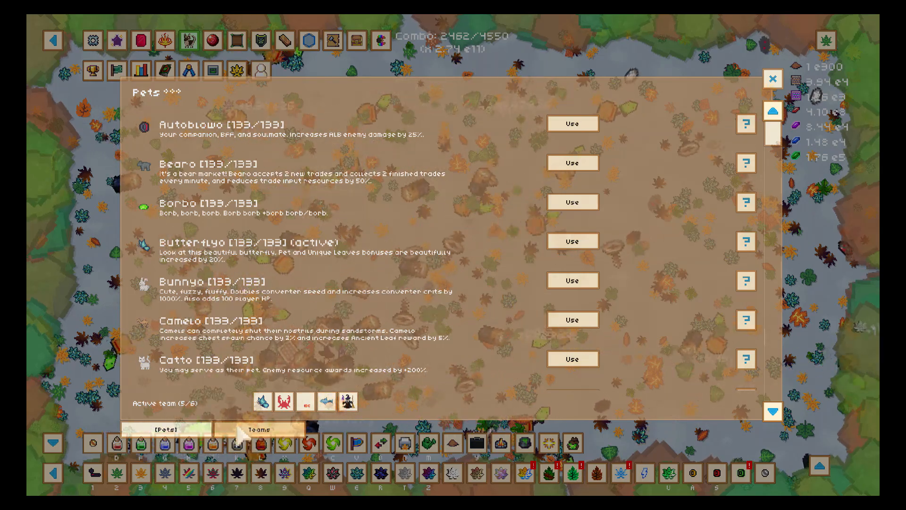
# Step: Add Borbo as the sixth active pet and close the Pets list
pyautogui.click(572, 202)
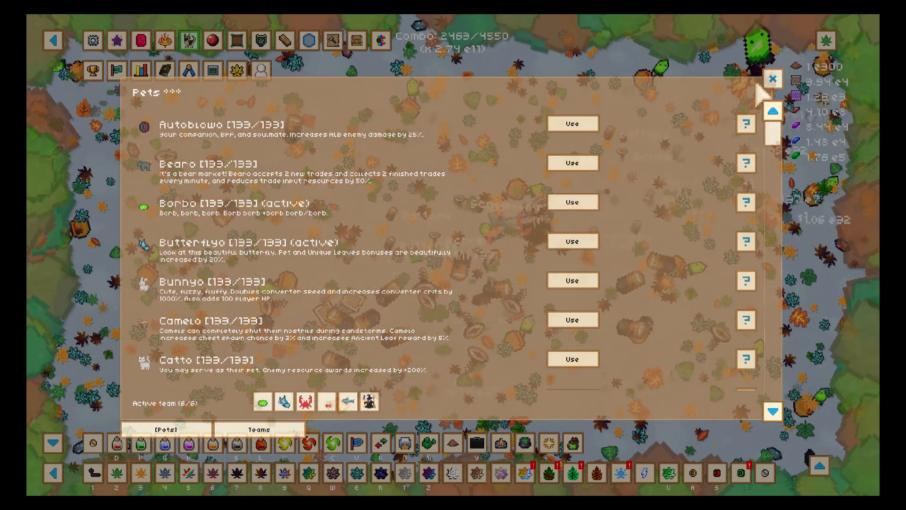
pyautogui.click(773, 80)
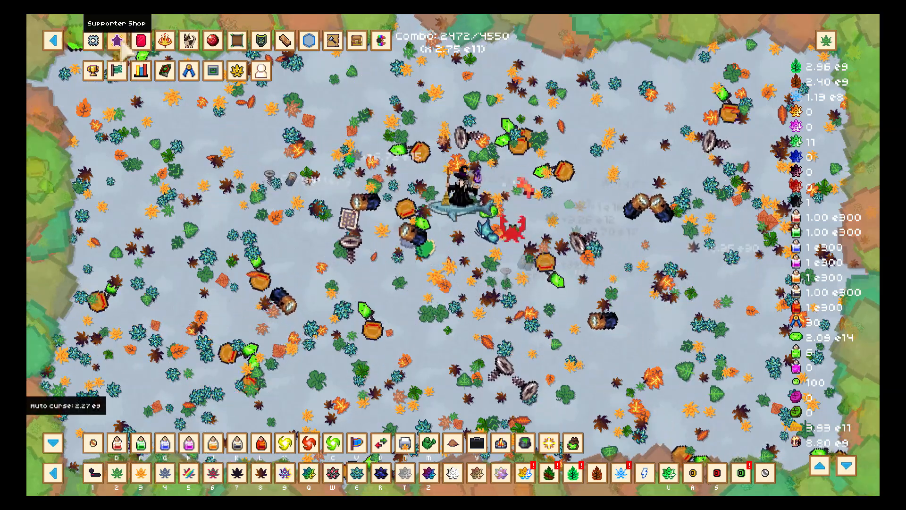
# Step: Switch the Gameplay number notation from Scientific to letter abbreviations
pyautogui.click(91, 40)
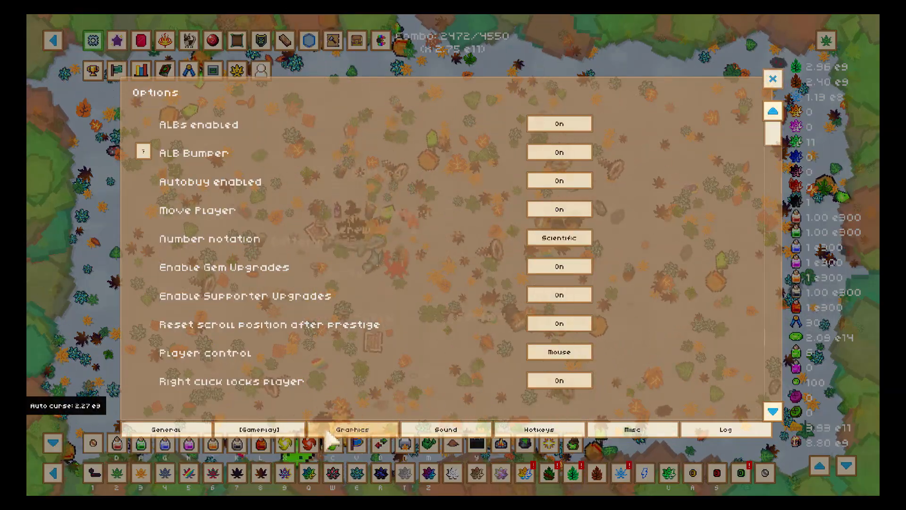
pyautogui.click(558, 238)
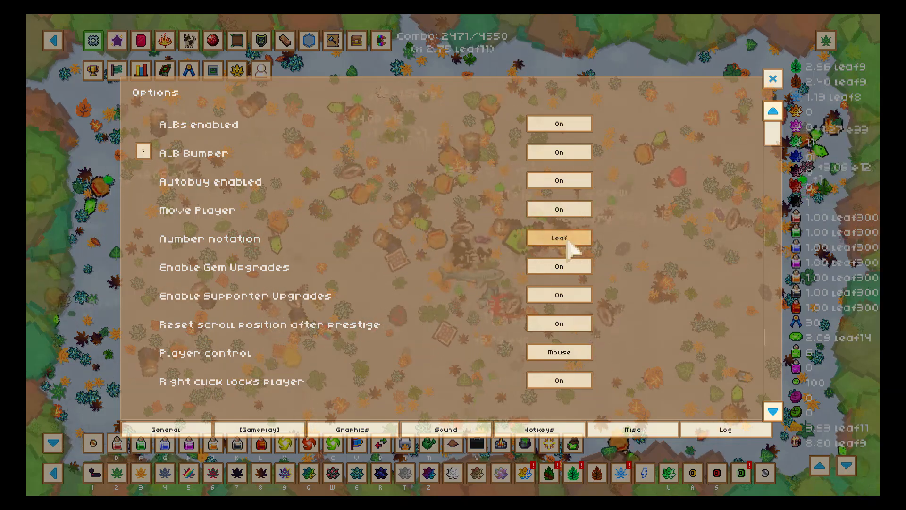
pyautogui.click(773, 79)
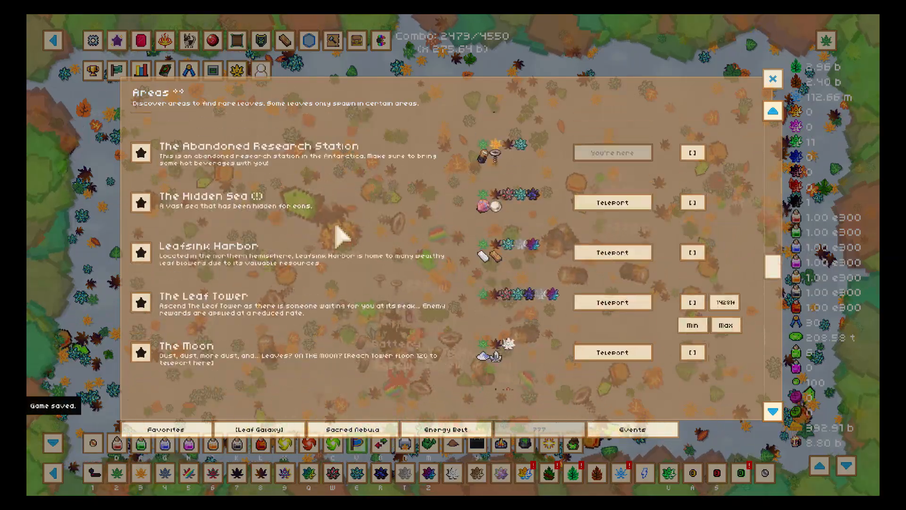
# Step: Teleport to the Fire Fields Portal in the Energy Belt and answer Ragethorn's plea for help
pyautogui.scroll(-3)
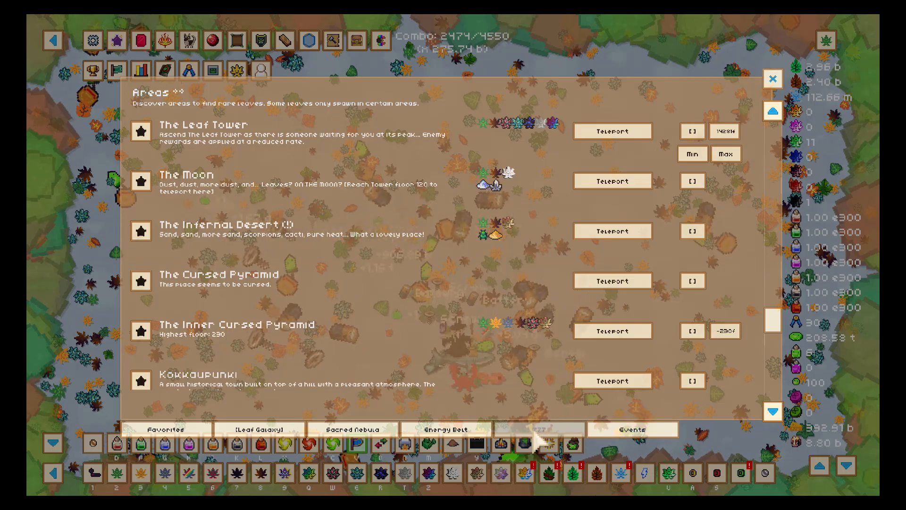
pyautogui.click(446, 429)
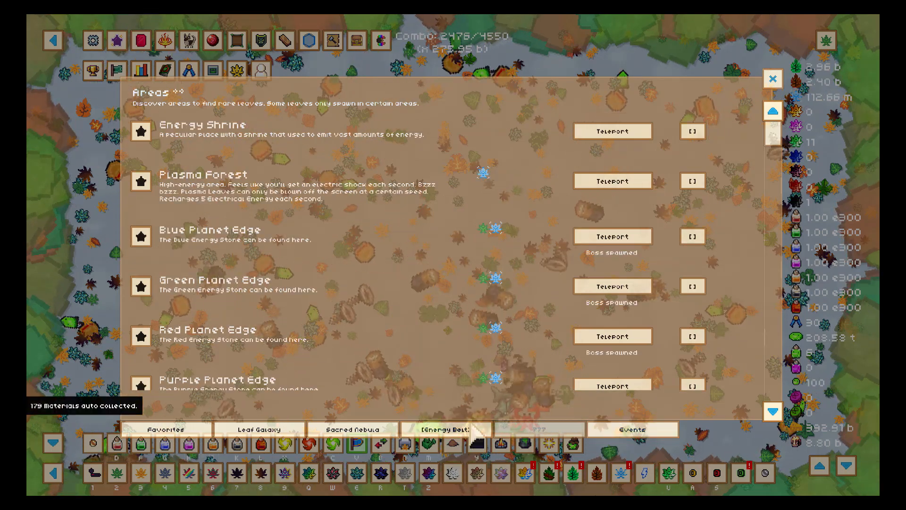
pyautogui.scroll(-3)
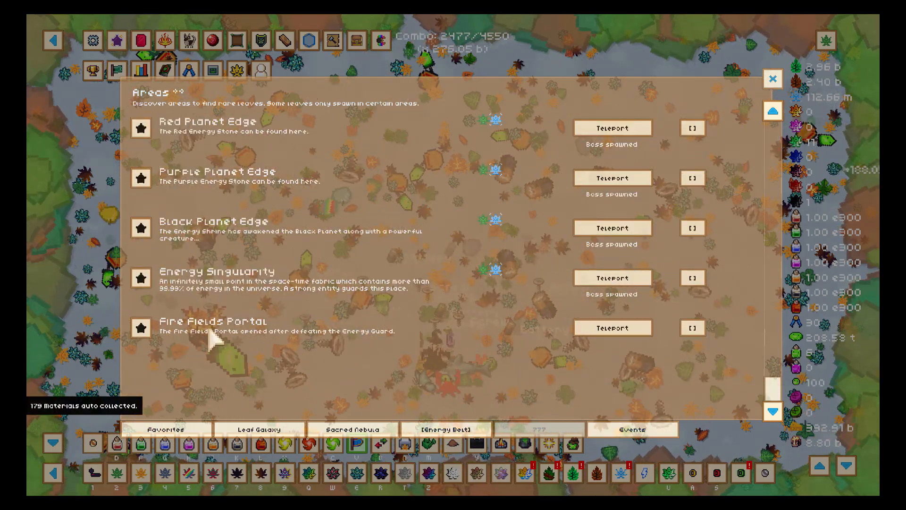
pyautogui.click(611, 328)
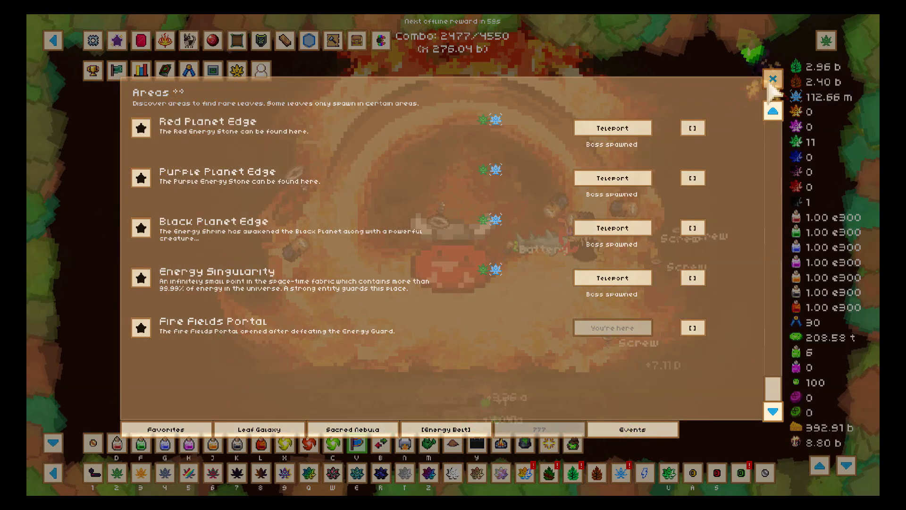
pyautogui.click(773, 78)
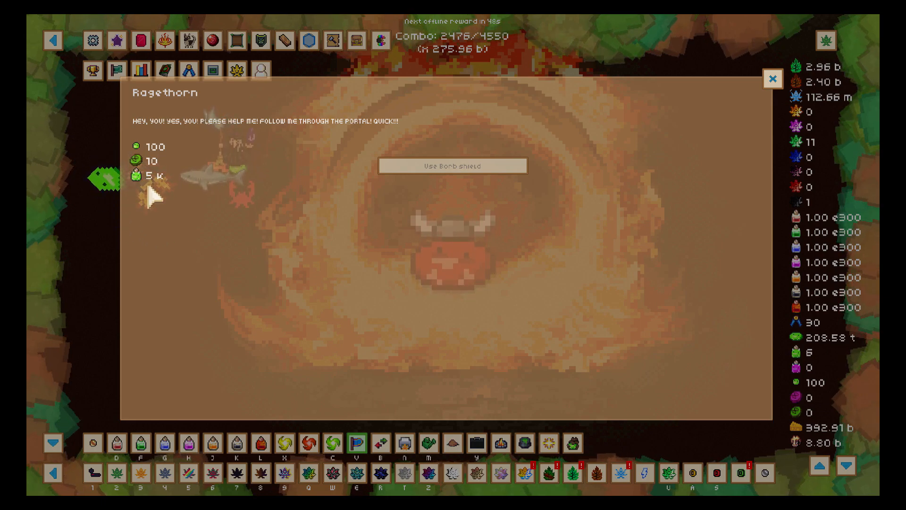
pyautogui.click(773, 79)
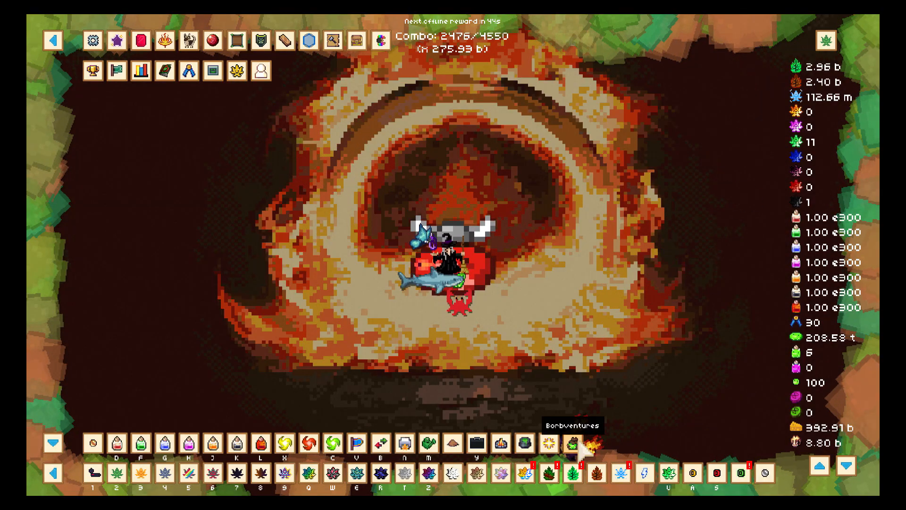
# Step: Bring up Borbventure and look through the recruited borbs and item inventory
pyautogui.click(572, 444)
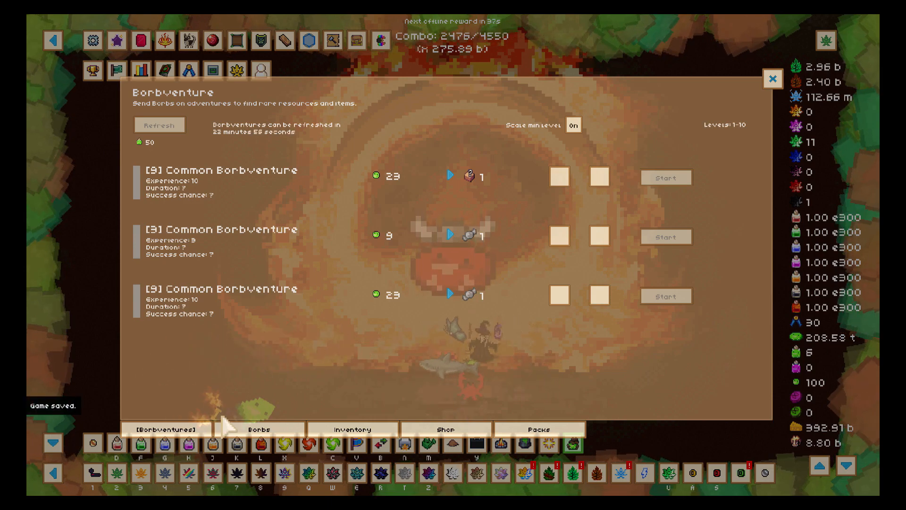
pyautogui.click(258, 428)
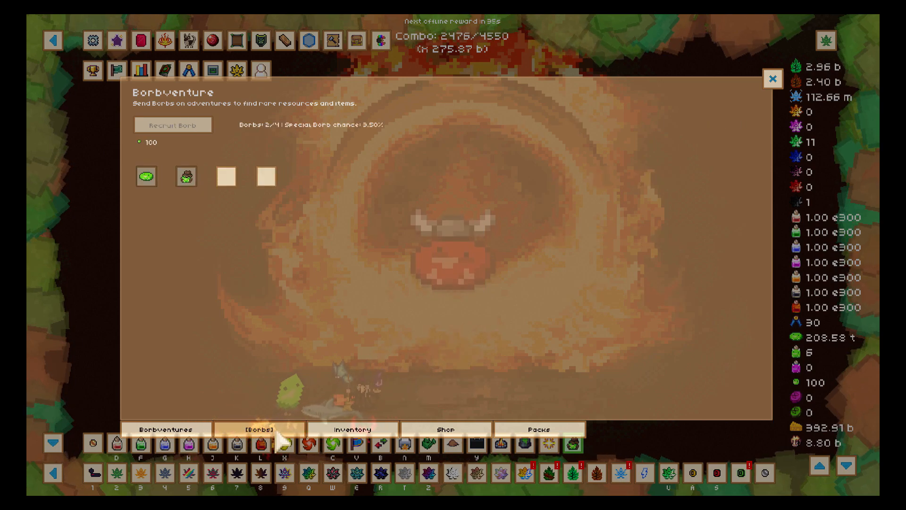
pyautogui.click(351, 428)
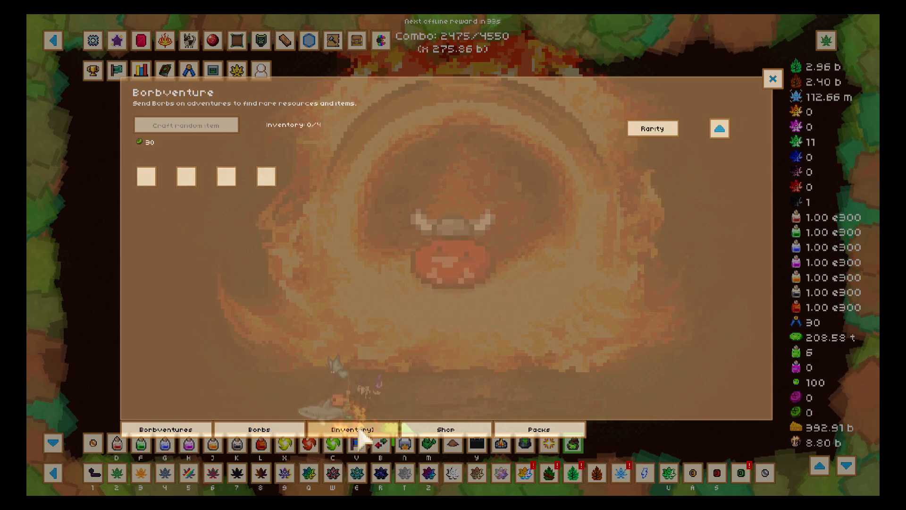
# Step: Browse the Borbventure upgrade shop, then move on to the item packs page
pyautogui.click(445, 428)
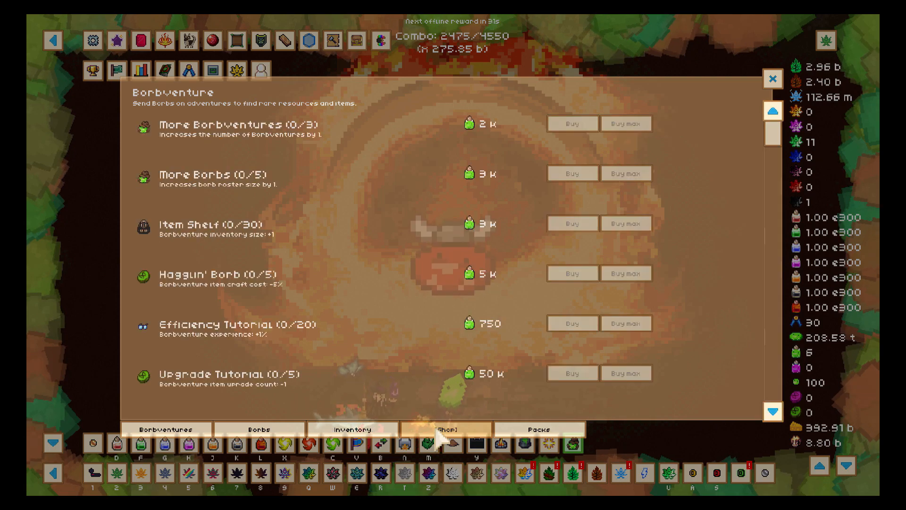
pyautogui.scroll(-3)
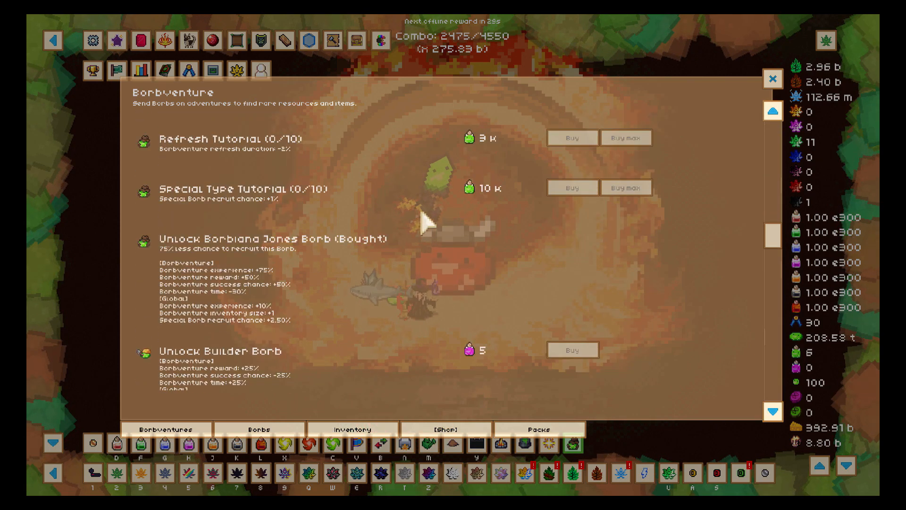
pyautogui.scroll(-3)
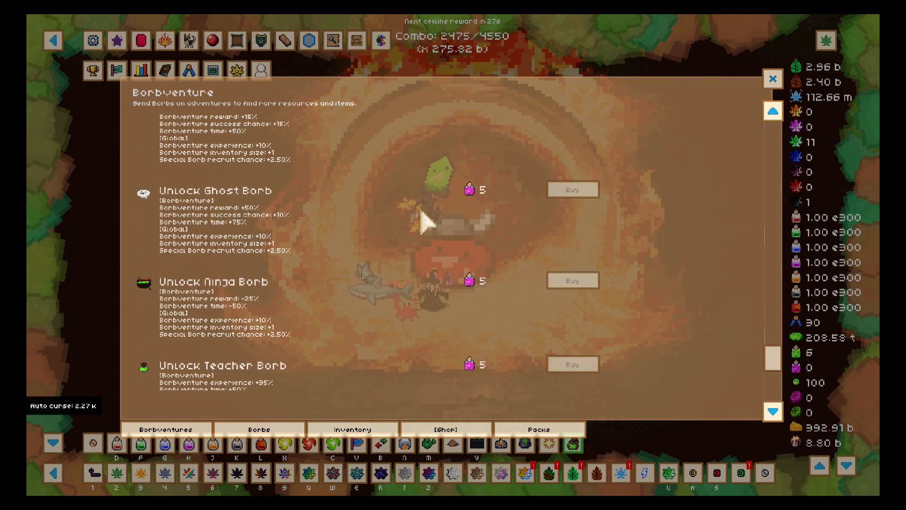
pyautogui.click(537, 428)
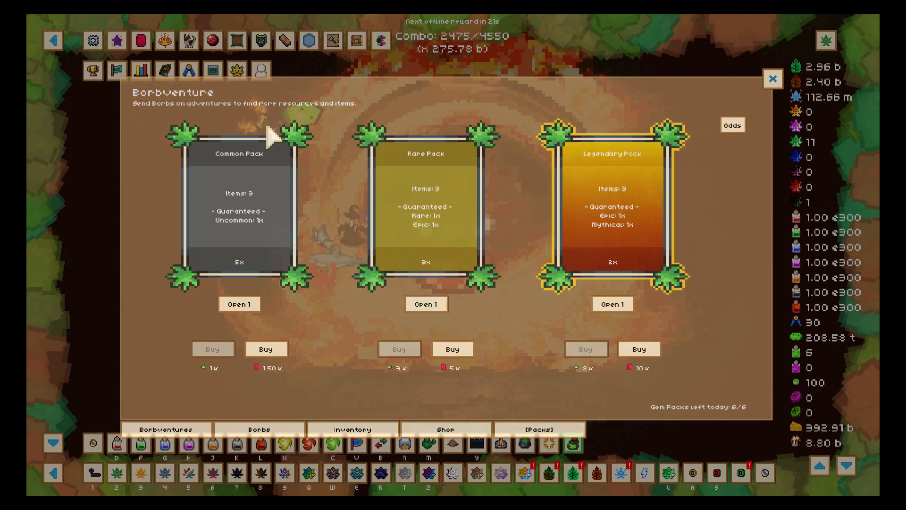
# Step: Open the one Common, three Rare and two Legendary Borbventure packs
pyautogui.click(238, 303)
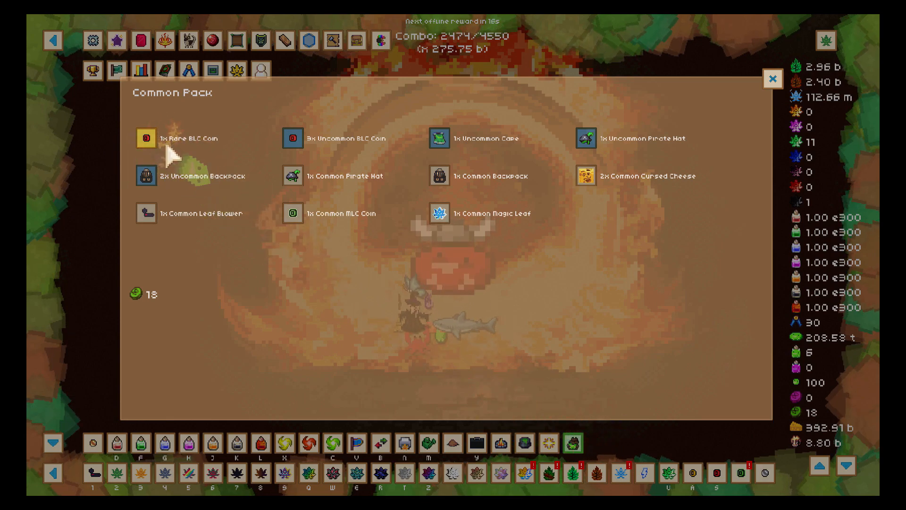
pyautogui.moveTo(341, 228)
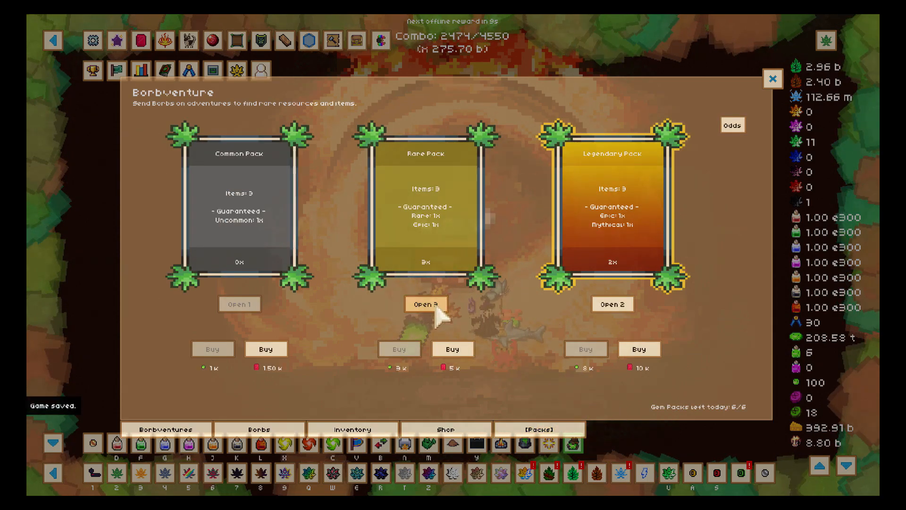
pyautogui.click(425, 303)
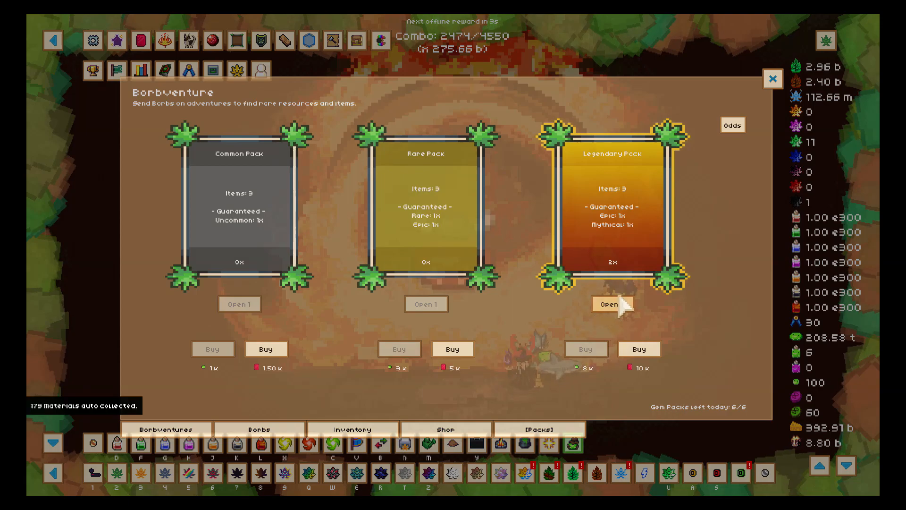
pyautogui.click(612, 304)
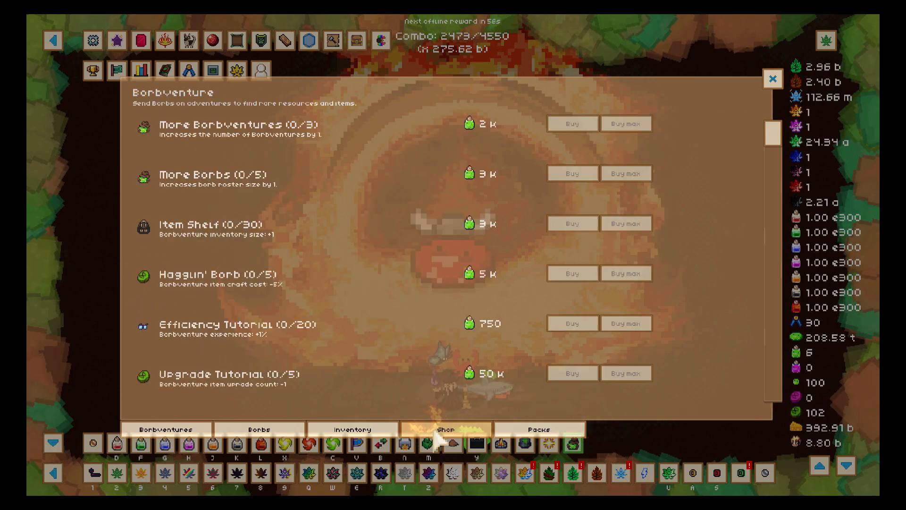
# Step: Check the inventory items, then view Borbiana Jones's details in the borb roster
pyautogui.click(353, 429)
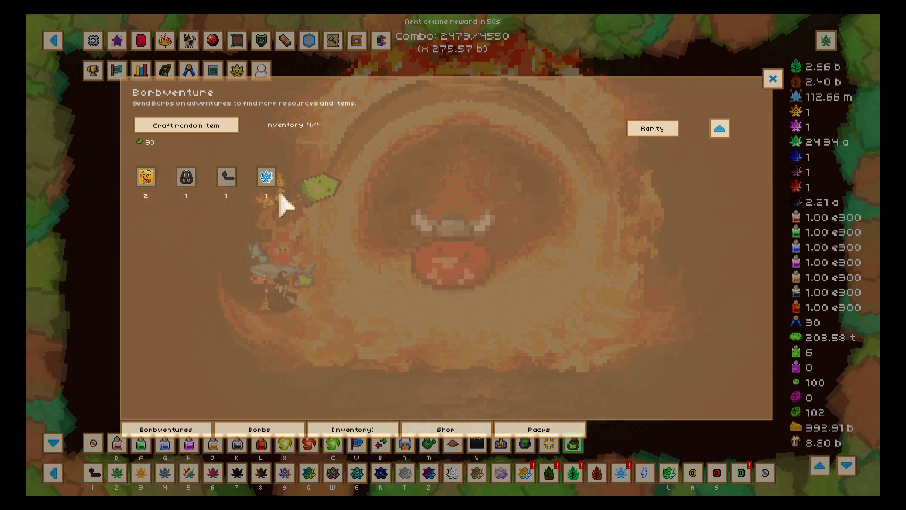
pyautogui.click(260, 428)
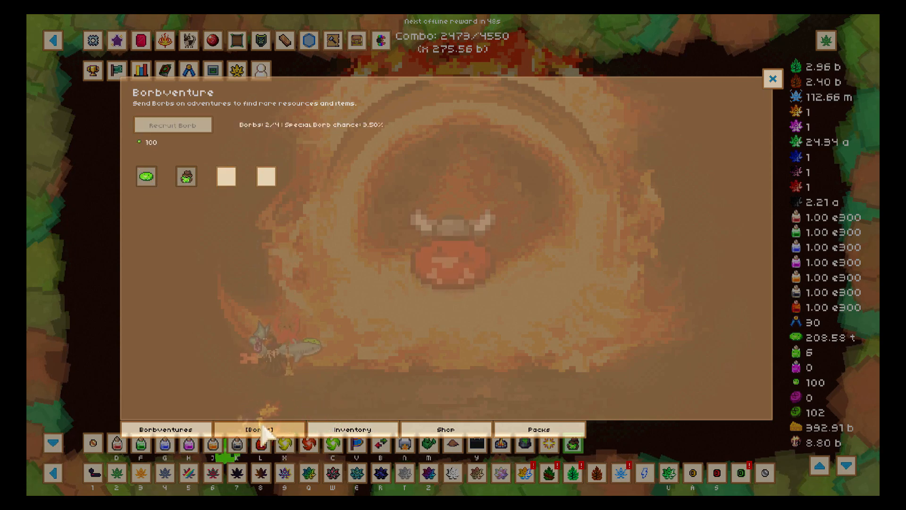
pyautogui.moveTo(185, 176)
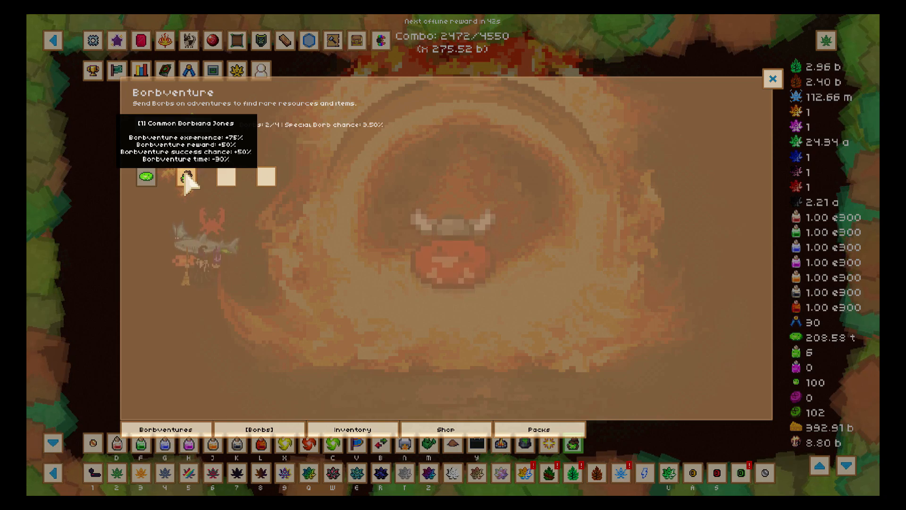
pyautogui.click(188, 177)
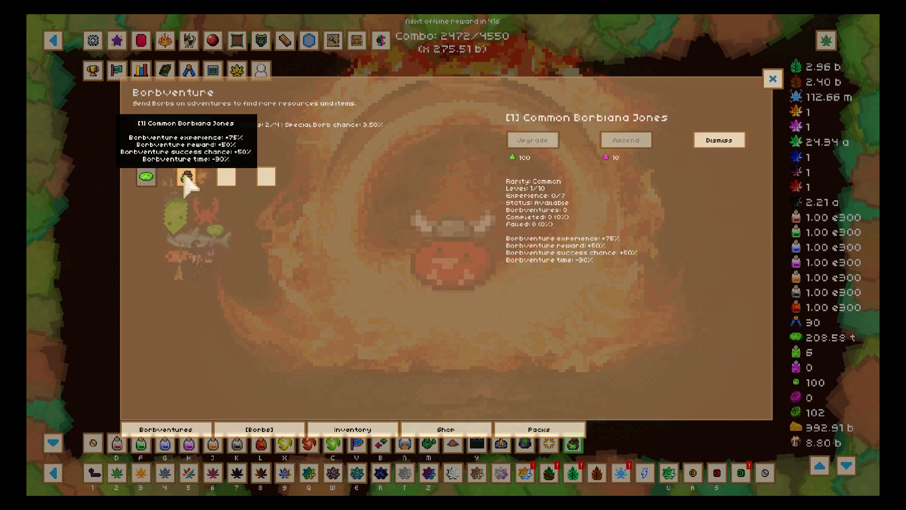
# Step: View the Common Borb's details and return to the list of available Borbventures
pyautogui.click(186, 177)
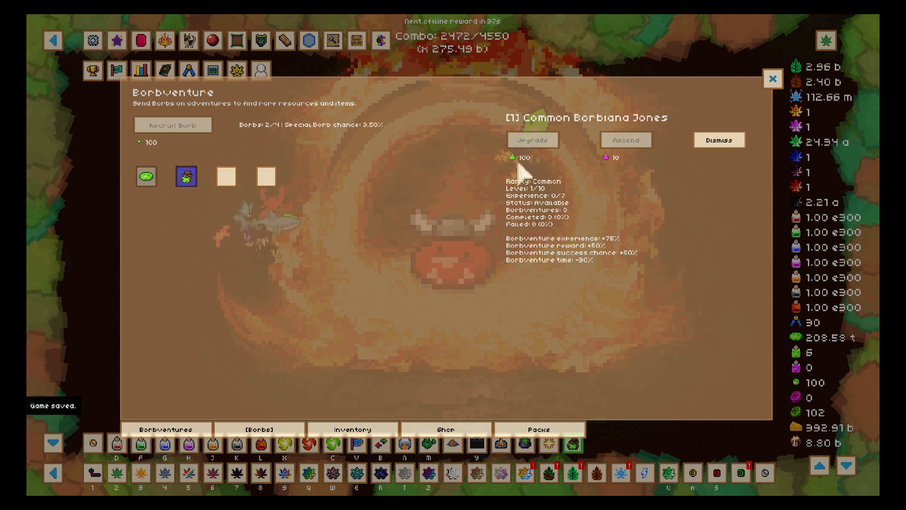
pyautogui.moveTo(589, 248)
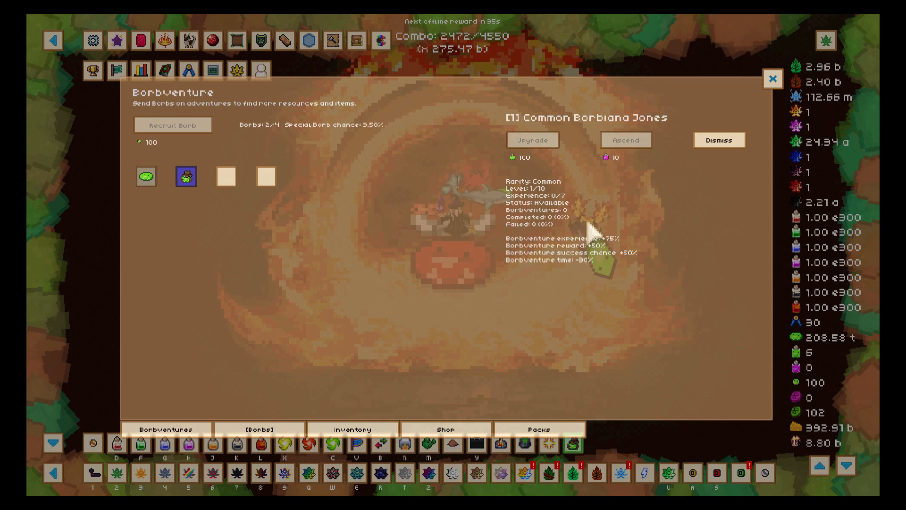
pyautogui.moveTo(146, 176)
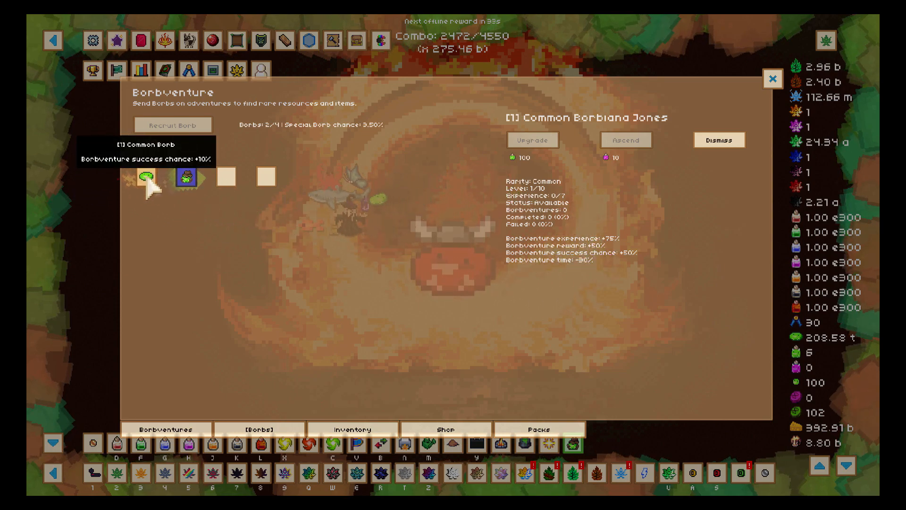
pyautogui.click(143, 177)
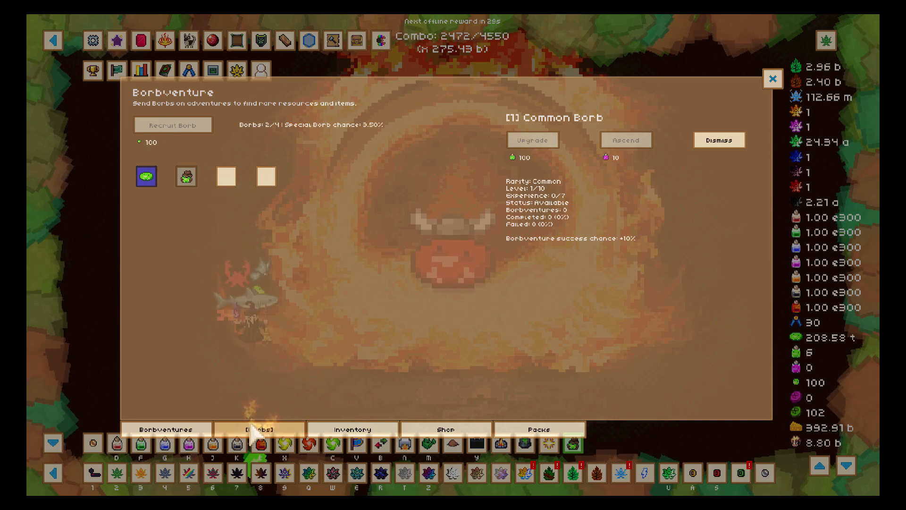
pyautogui.click(166, 430)
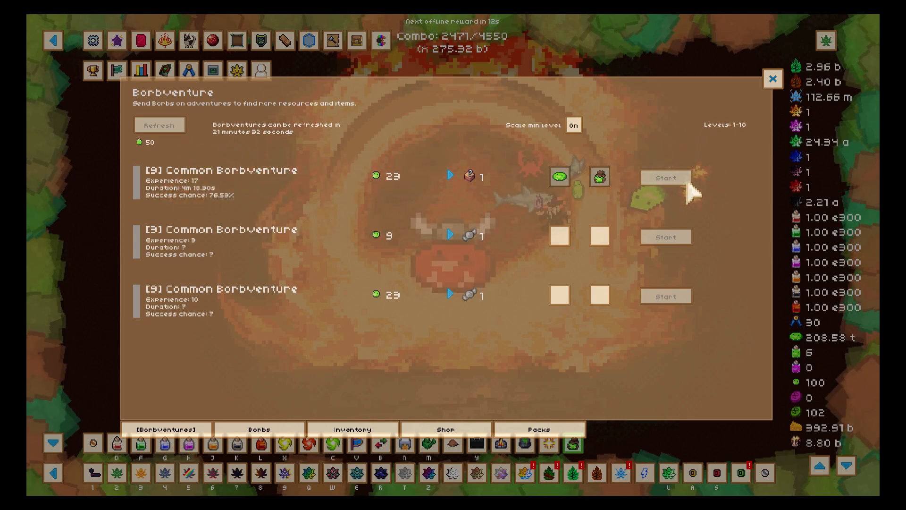
pyautogui.moveTo(797, 376)
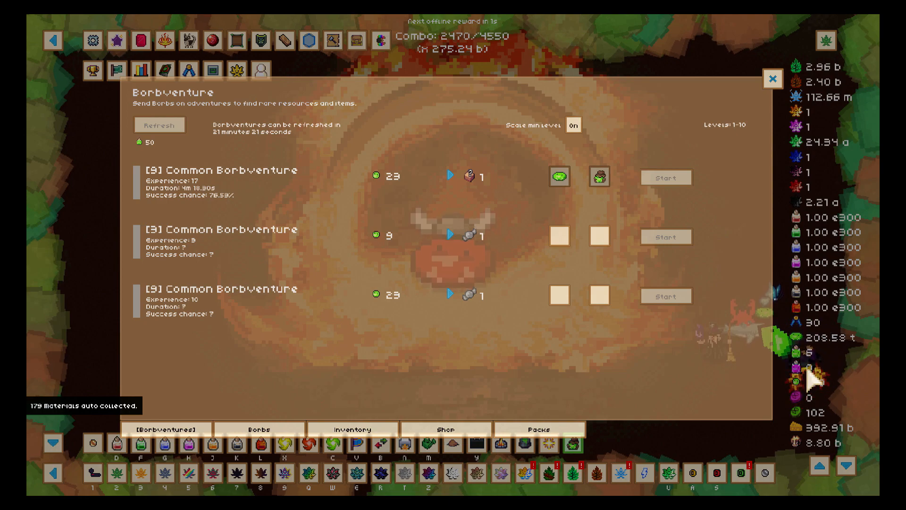
pyautogui.moveTo(558, 177)
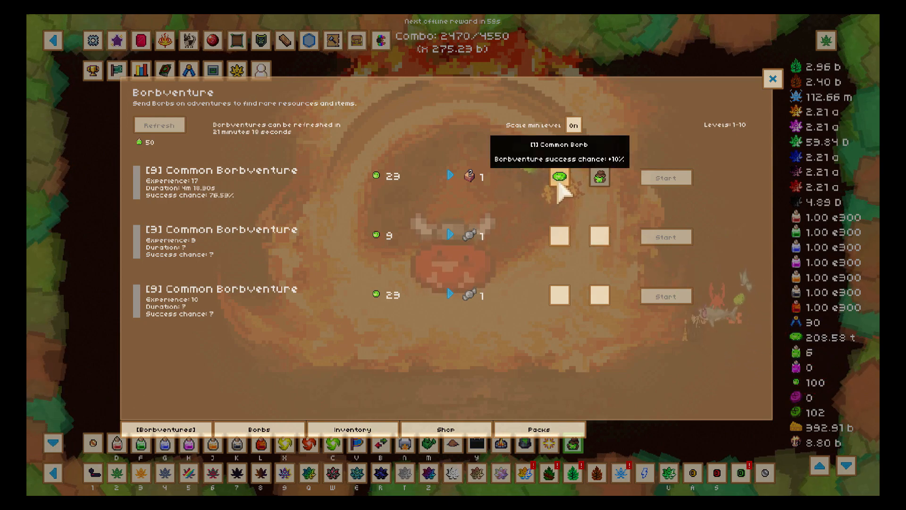
pyautogui.moveTo(601, 237)
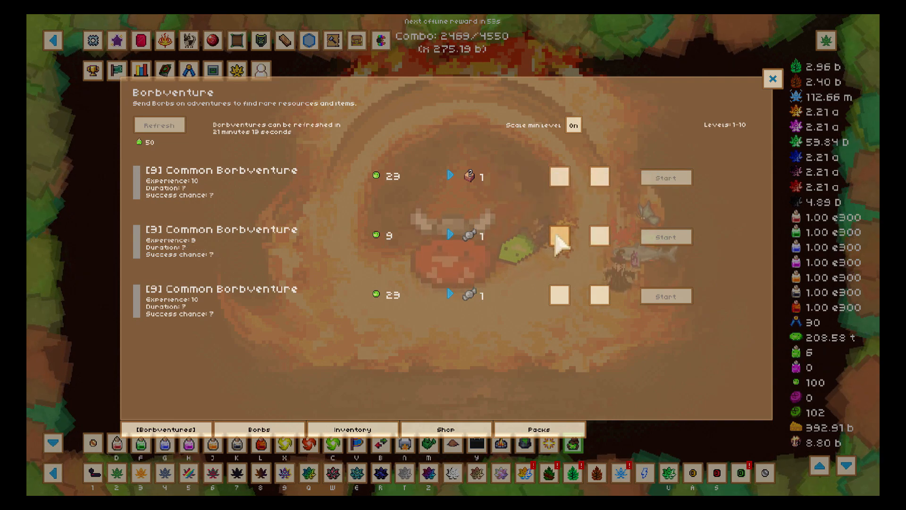
pyautogui.moveTo(379, 235)
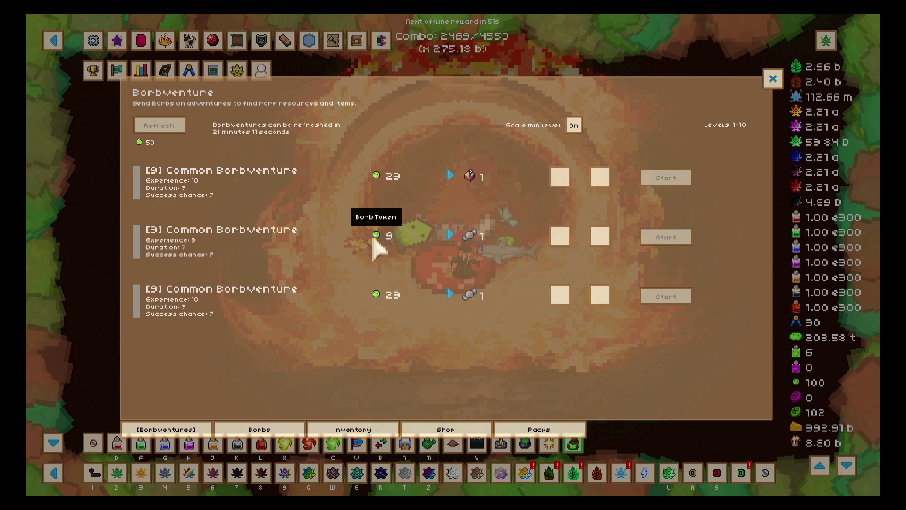
pyautogui.moveTo(472, 248)
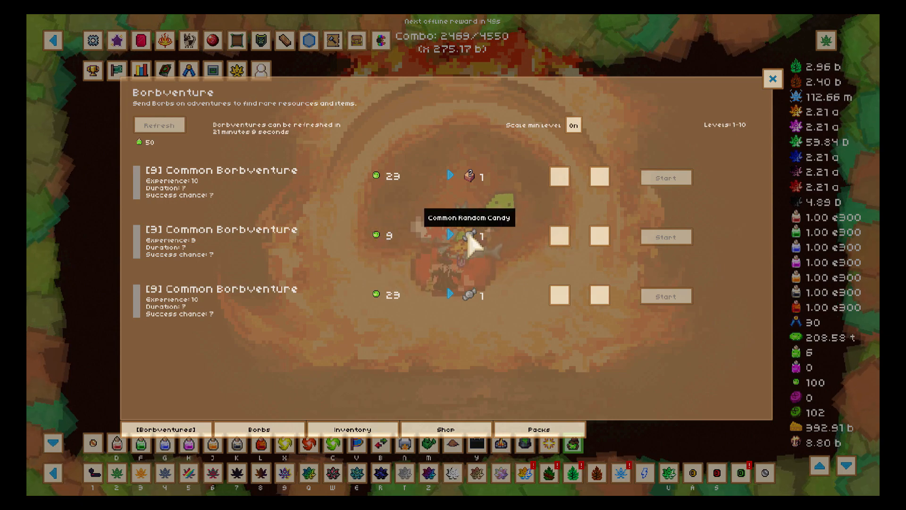
pyautogui.moveTo(472, 248)
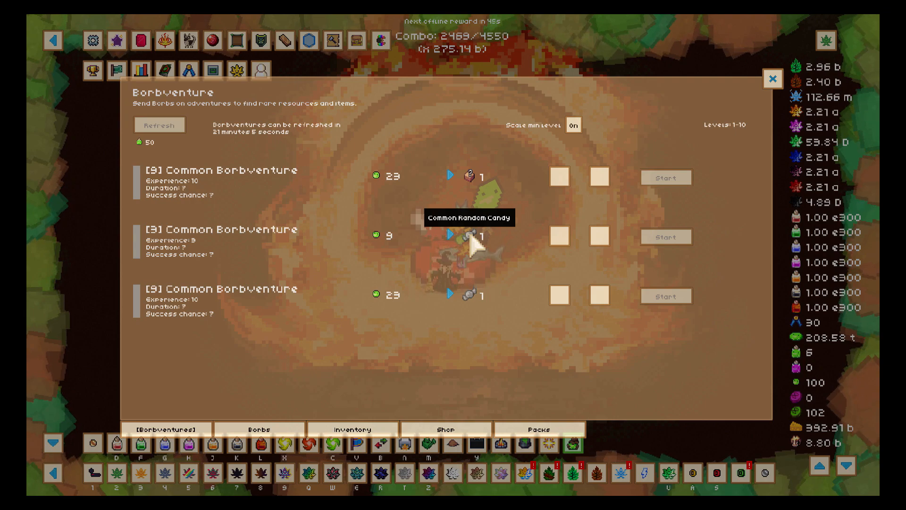
pyautogui.moveTo(781, 385)
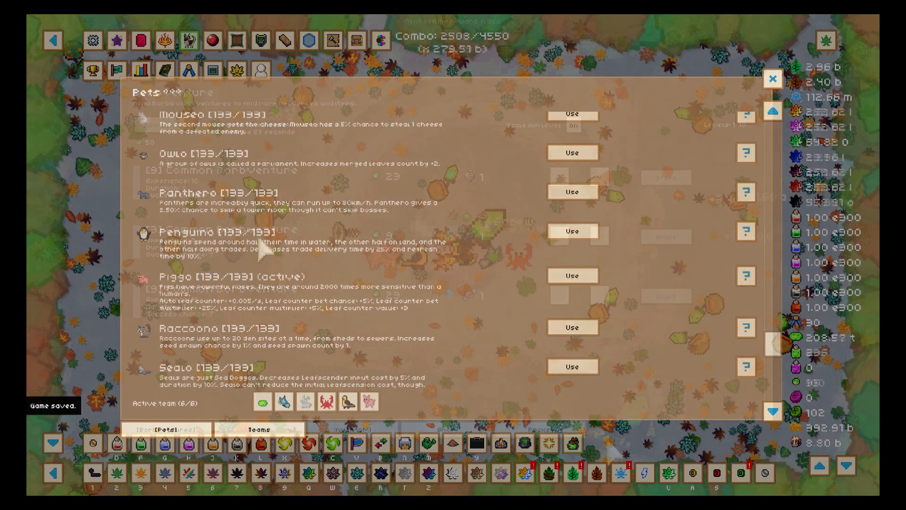
pyautogui.moveTo(302, 401)
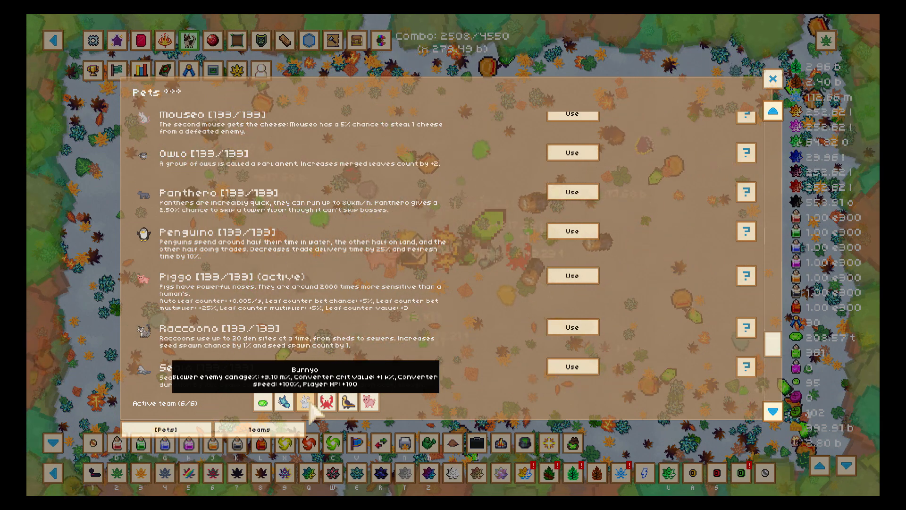
pyautogui.moveTo(277, 400)
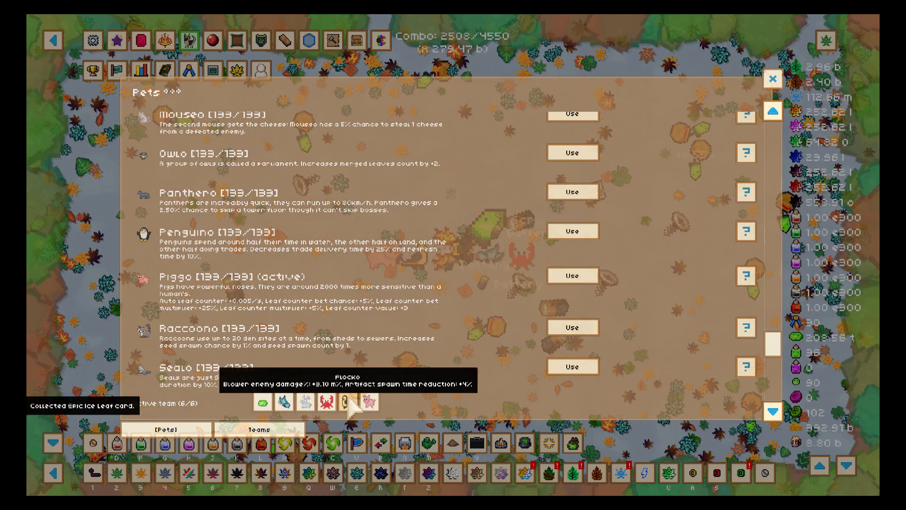
pyautogui.moveTo(340, 402)
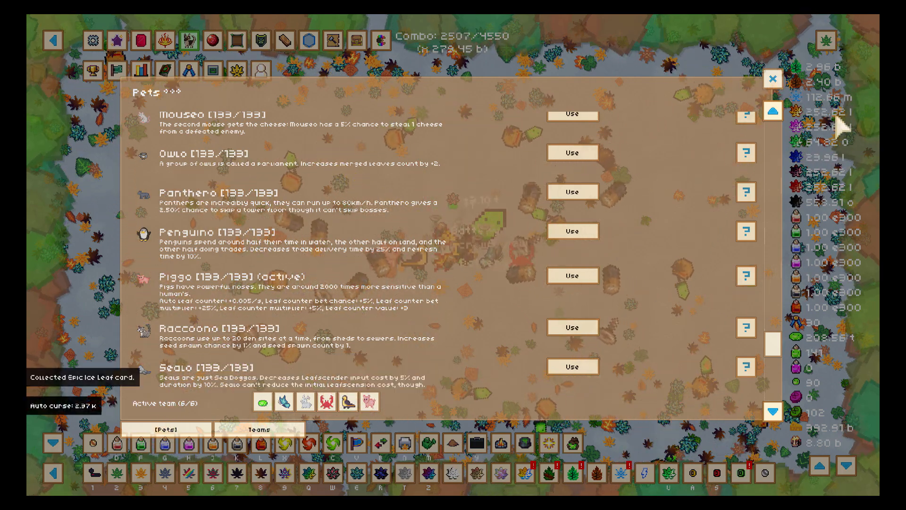
# Step: Bring up the list of resource converters from the top toolbar
pyautogui.click(773, 79)
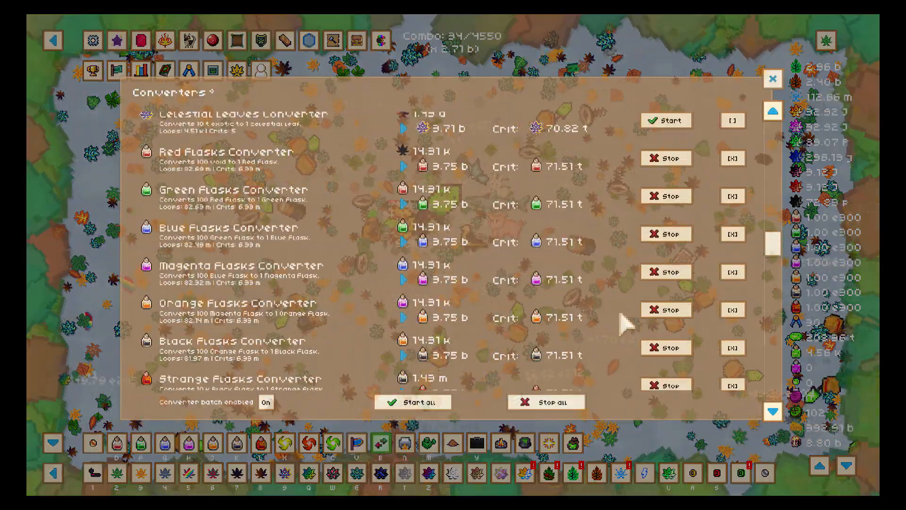
# Step: Start the Borb Tokens converter and bring the Borbventure list back up
pyautogui.scroll(-3)
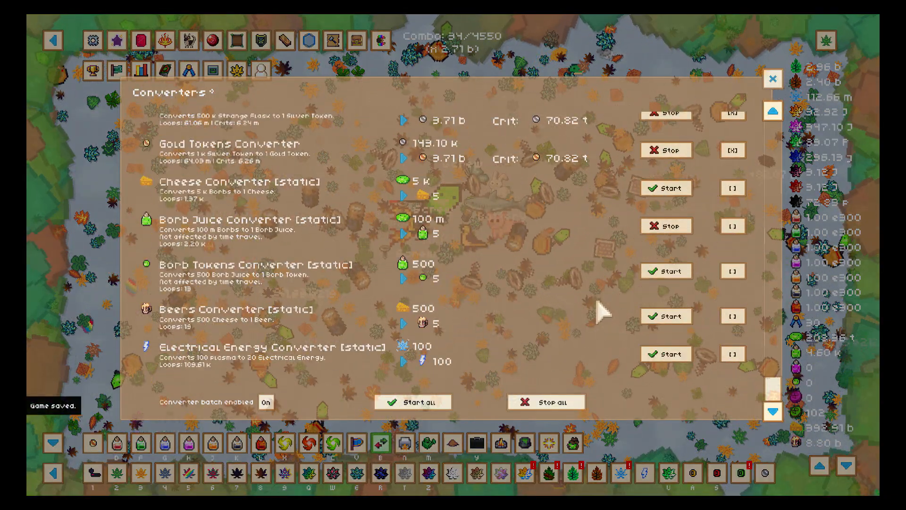
pyautogui.click(666, 271)
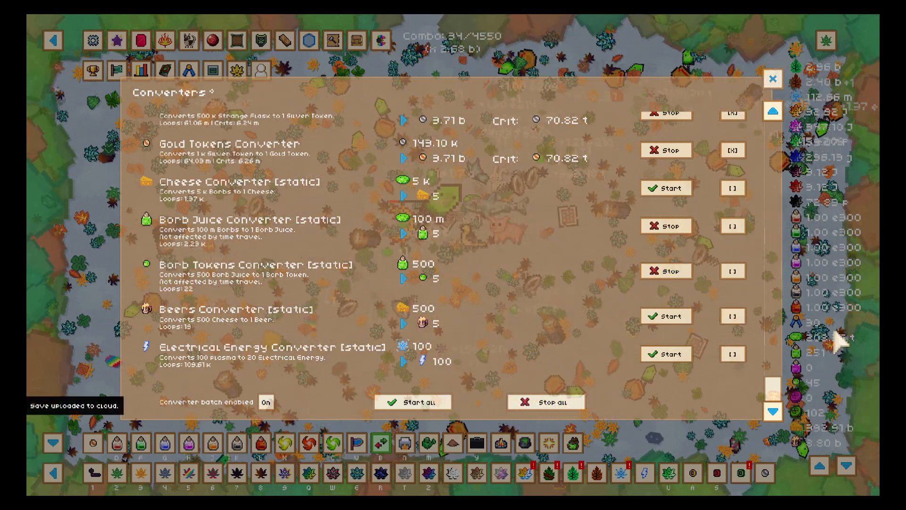
pyautogui.click(556, 442)
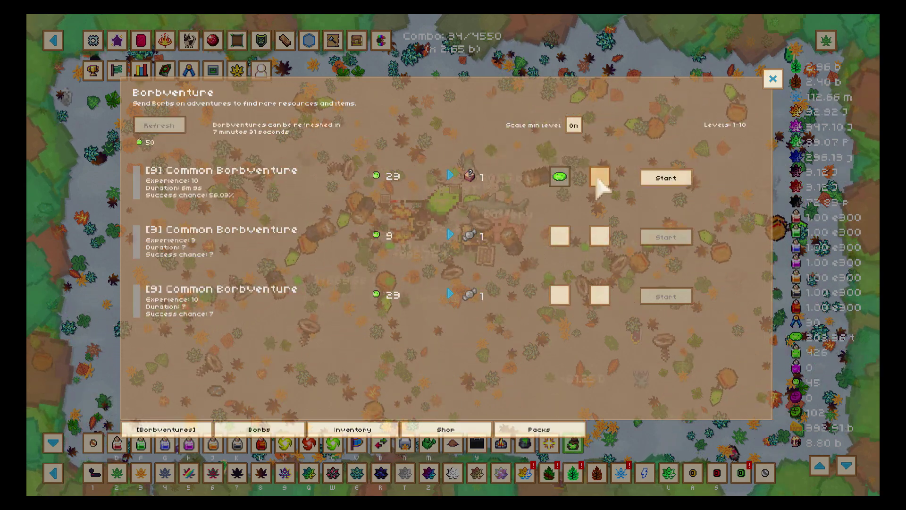
# Step: Assign Borbiana Jones and start the second Common Borbventure with both borbs
pyautogui.click(599, 176)
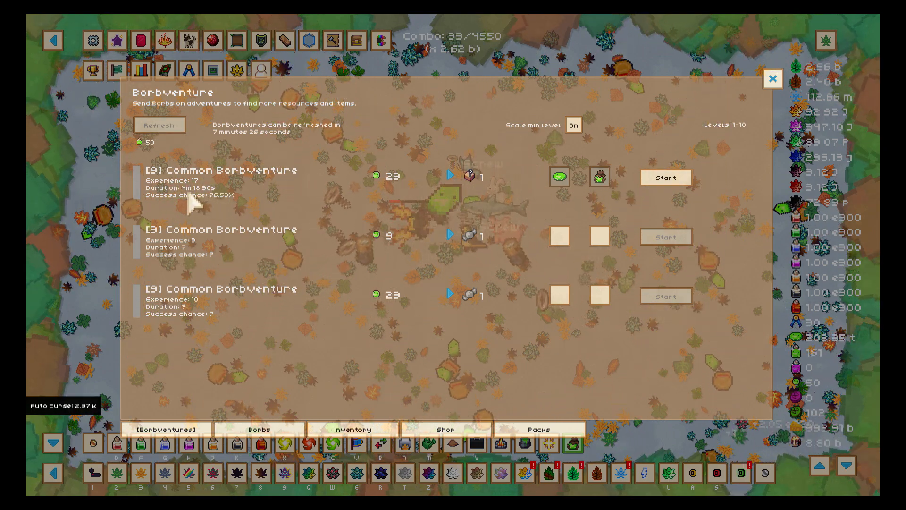
pyautogui.moveTo(558, 188)
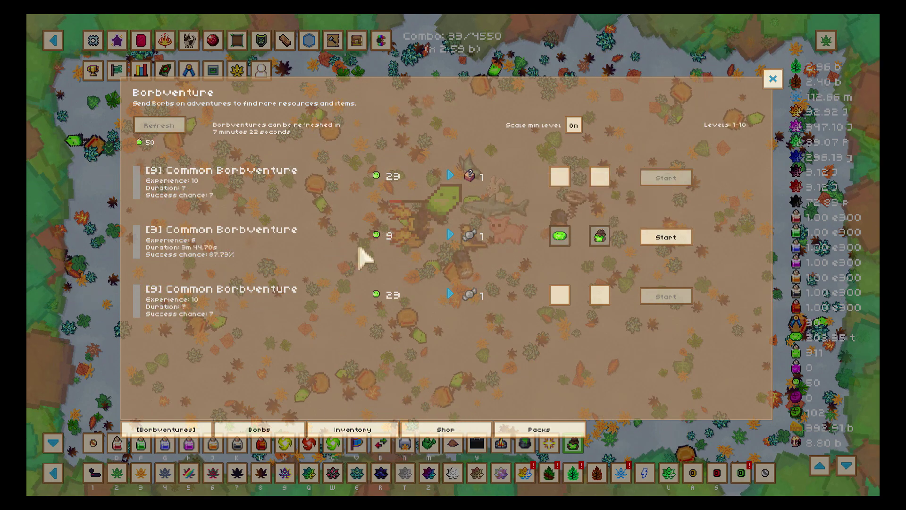
pyautogui.click(666, 236)
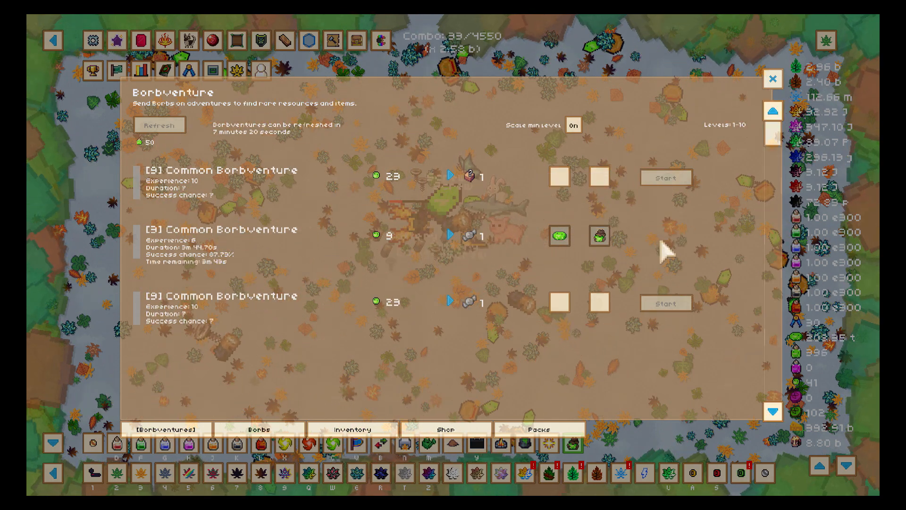
pyautogui.moveTo(226, 284)
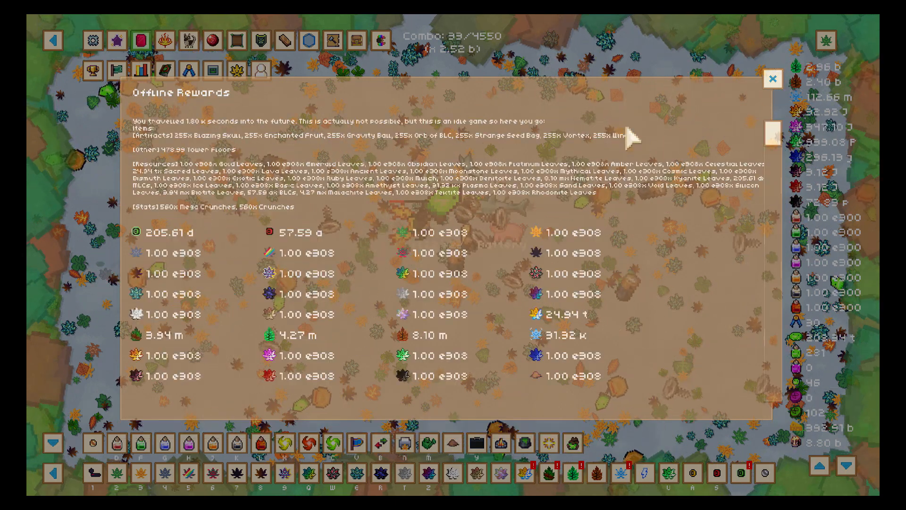
# Step: Dismiss the Offline Rewards report
pyautogui.click(772, 79)
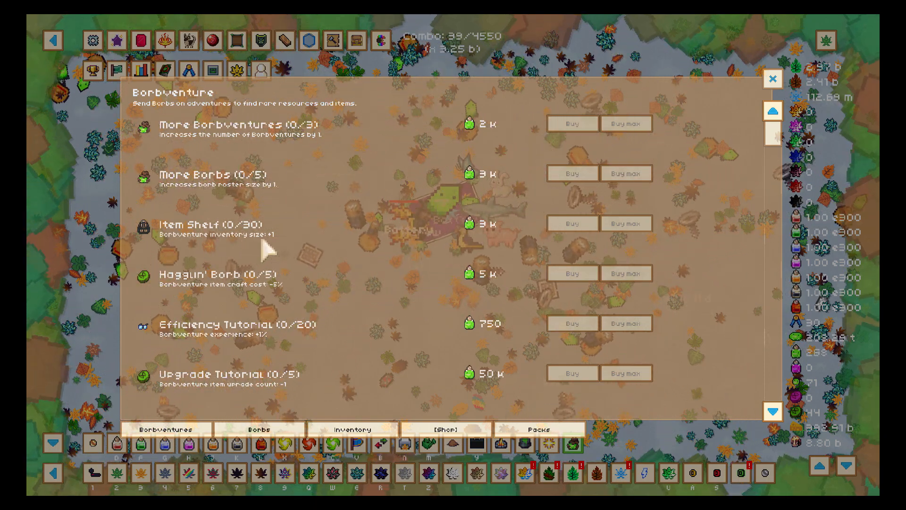
# Step: Scroll through the Borbventure shop's Tutorial upgrades and gem-cost Unlock Borb entries
pyautogui.scroll(-3)
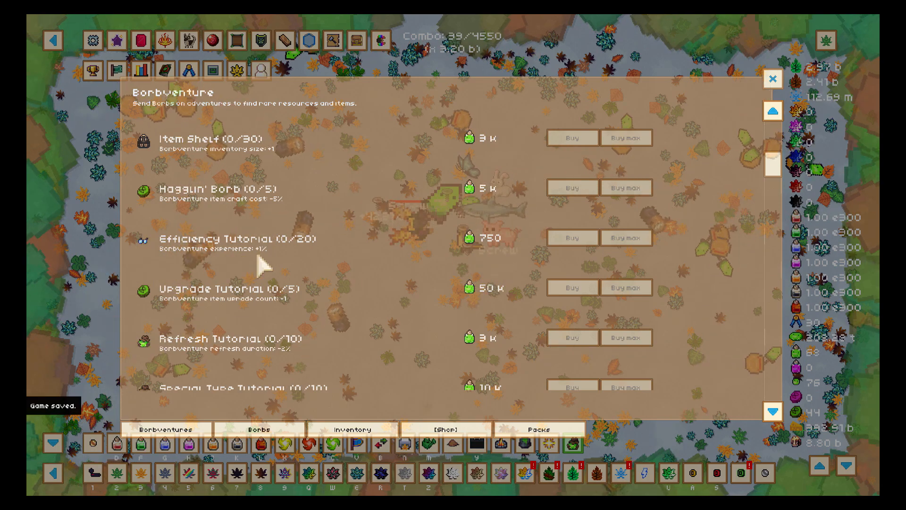
pyautogui.scroll(-3)
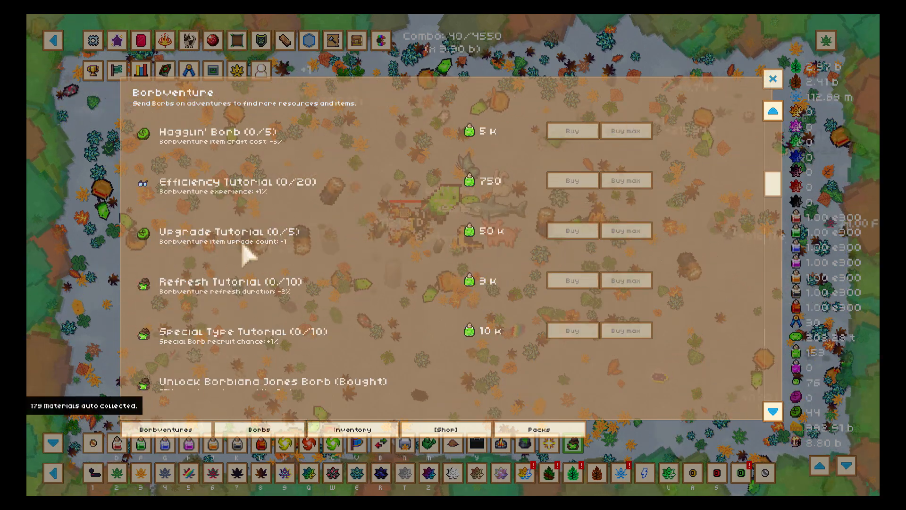
pyautogui.scroll(-3)
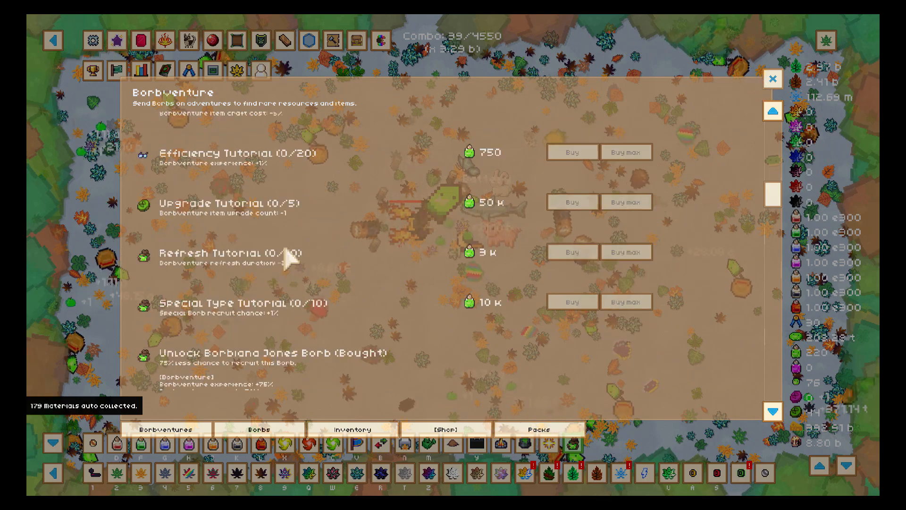
pyautogui.scroll(3)
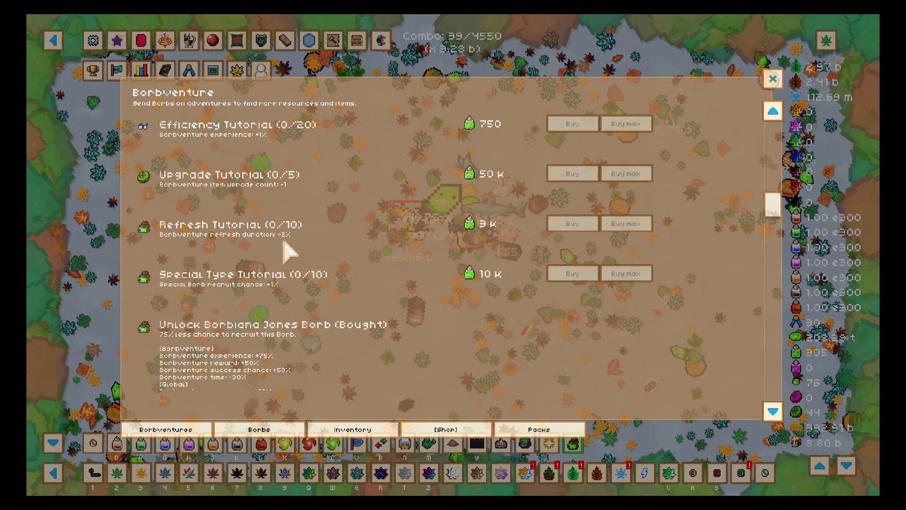
pyautogui.scroll(-3)
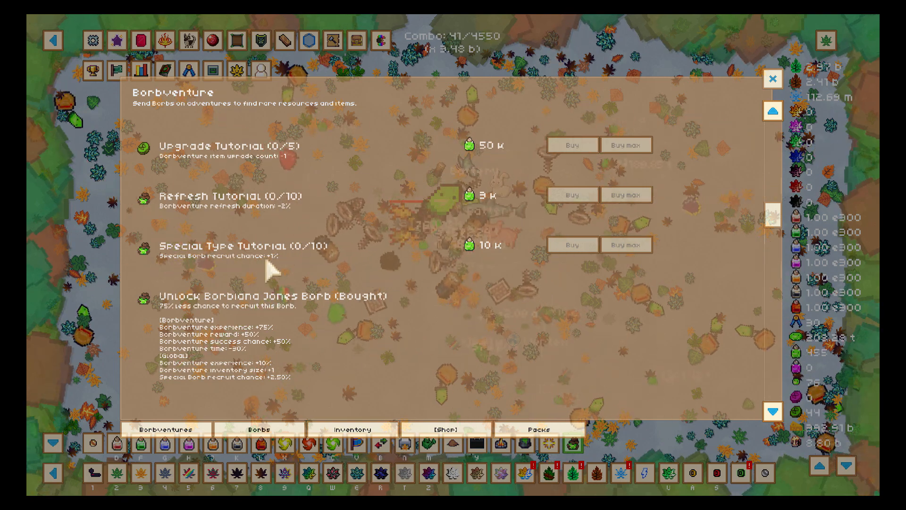
pyautogui.scroll(-3)
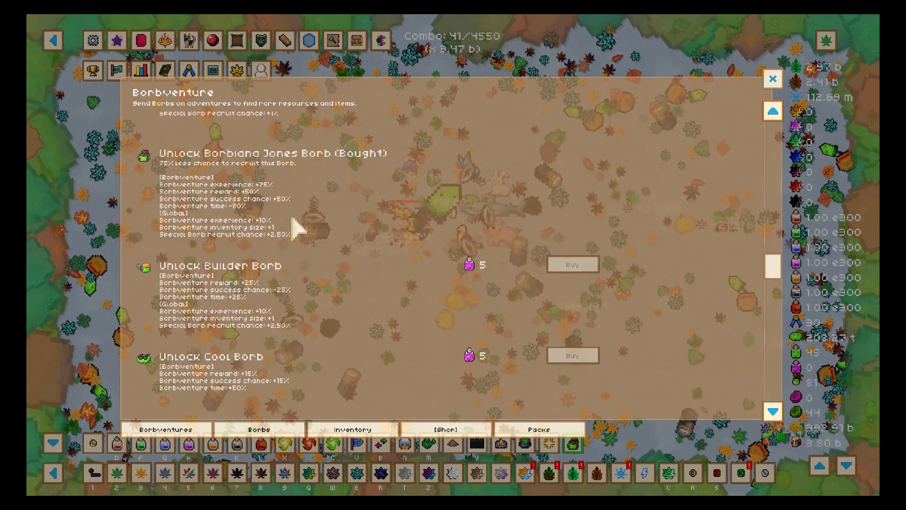
pyautogui.scroll(-3)
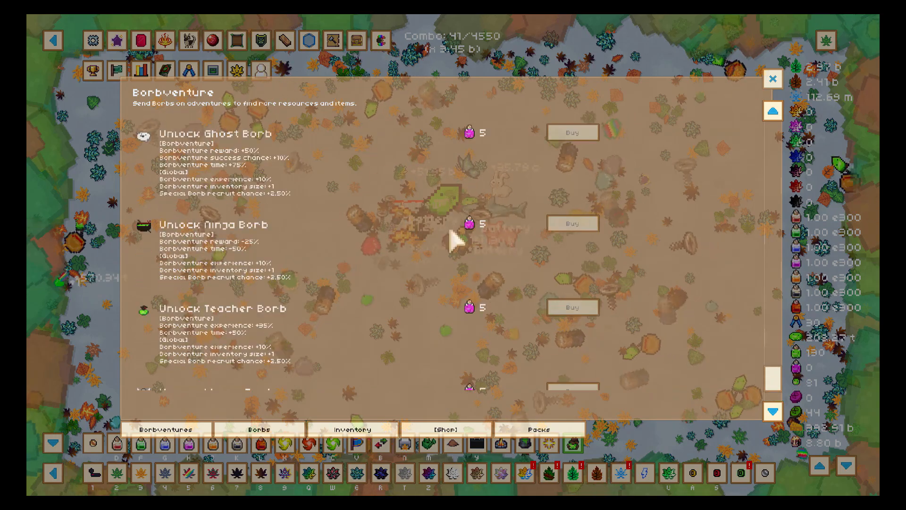
pyautogui.scroll(-3)
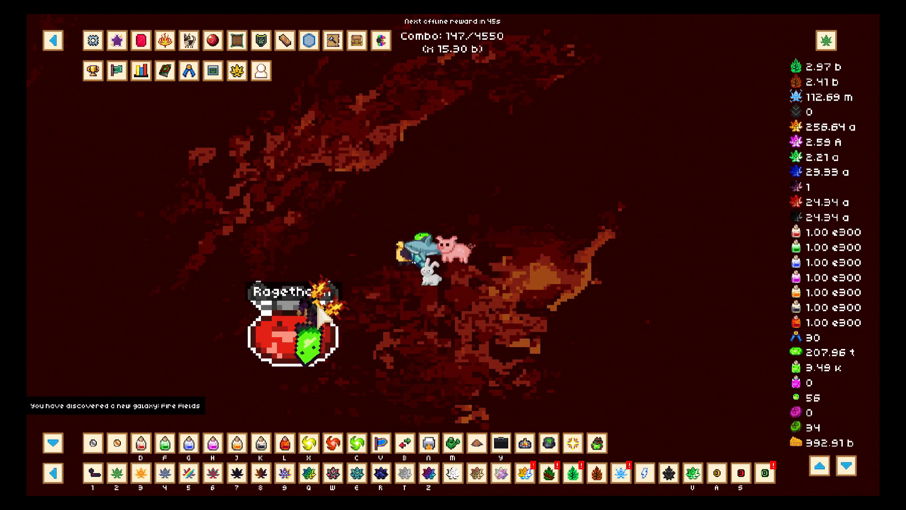
# Step: Talk to Ragethorn in the Fire Fields cavern about finding the Borbcipherer
pyautogui.click(294, 341)
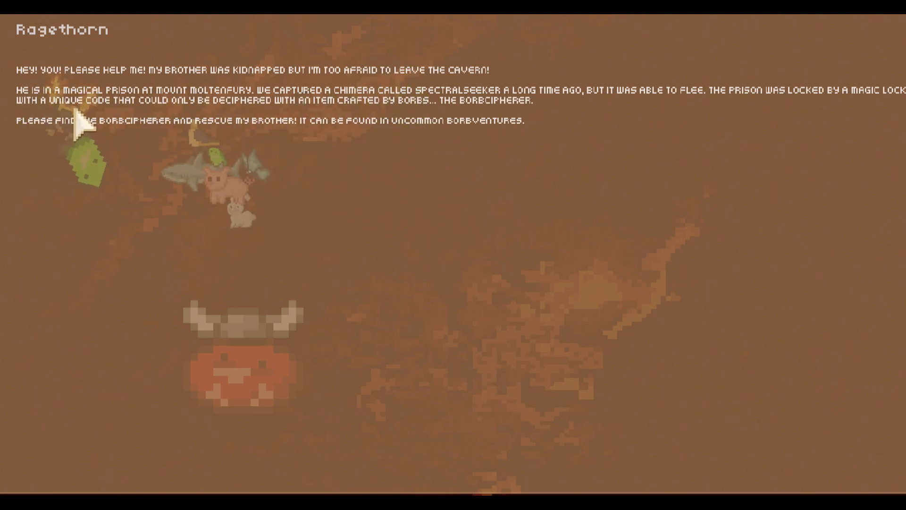
pyautogui.moveTo(479, 176)
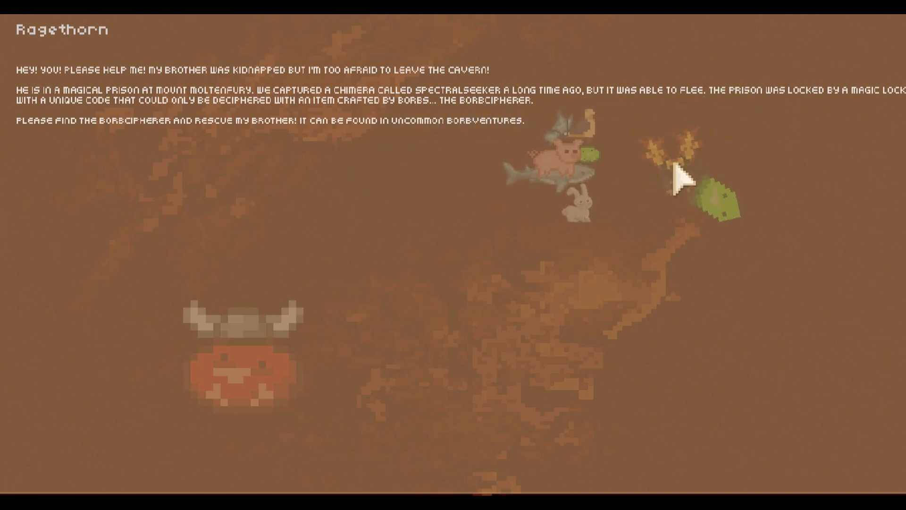
pyautogui.moveTo(125, 153)
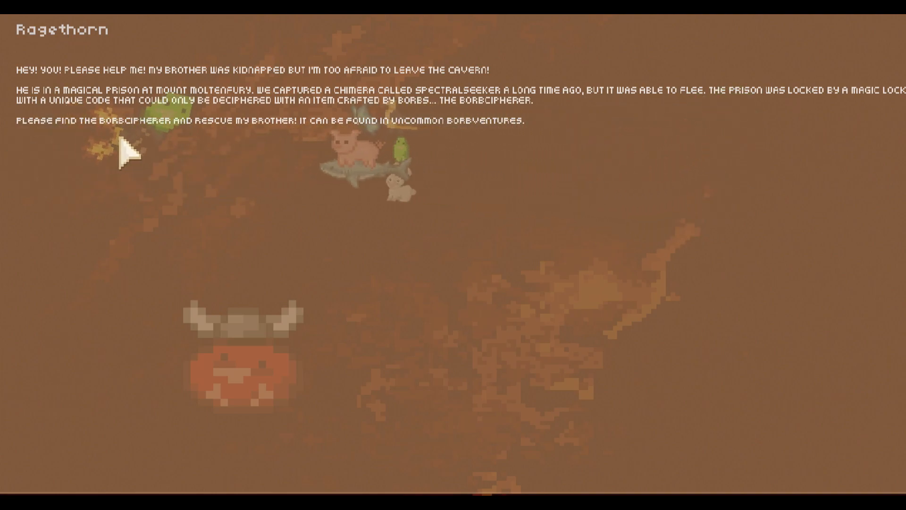
pyautogui.moveTo(466, 185)
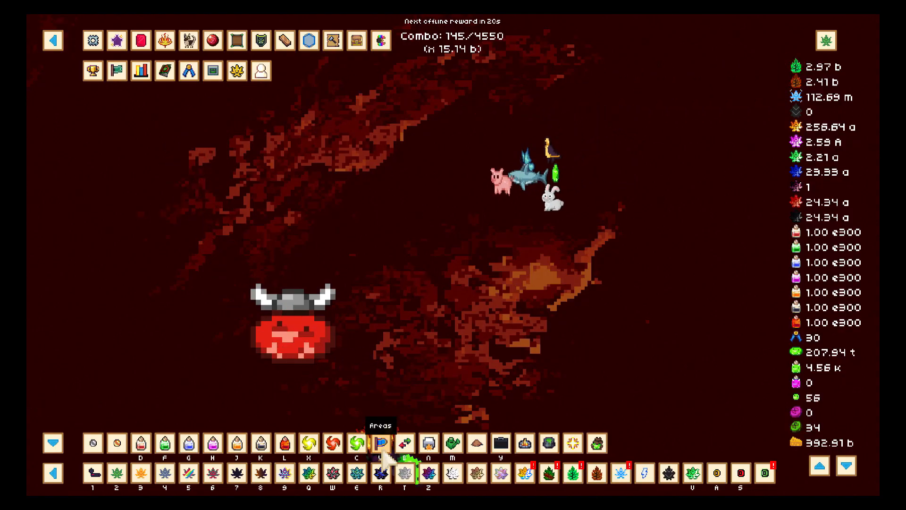
# Step: Bring up the tools collection and list all blowers after checking favourites
pyautogui.click(380, 444)
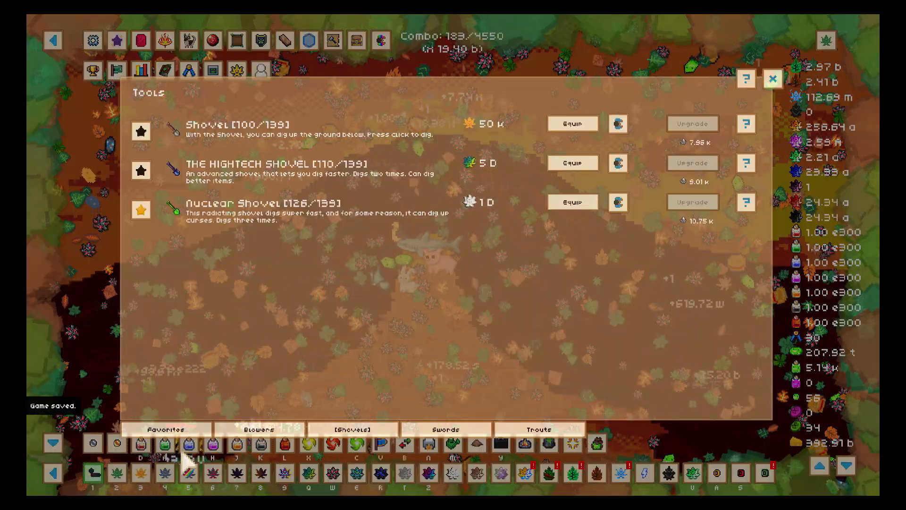
pyautogui.click(164, 428)
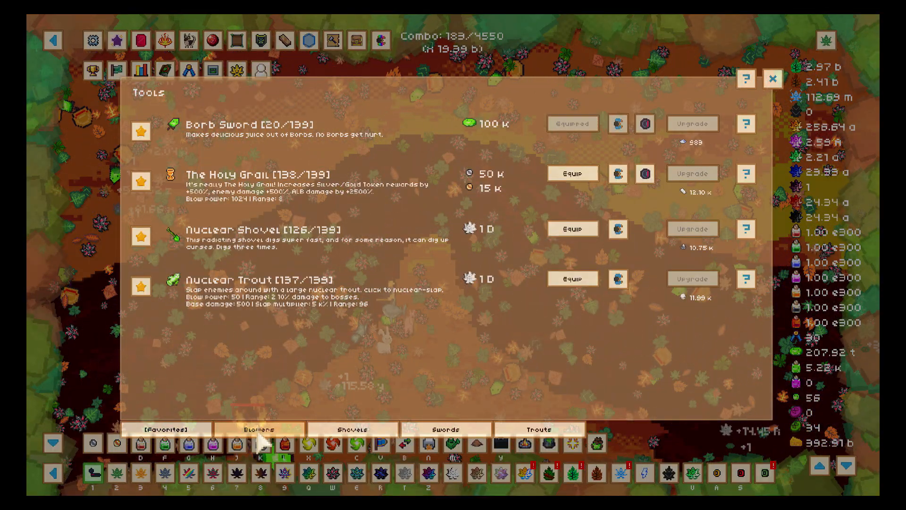
pyautogui.click(257, 429)
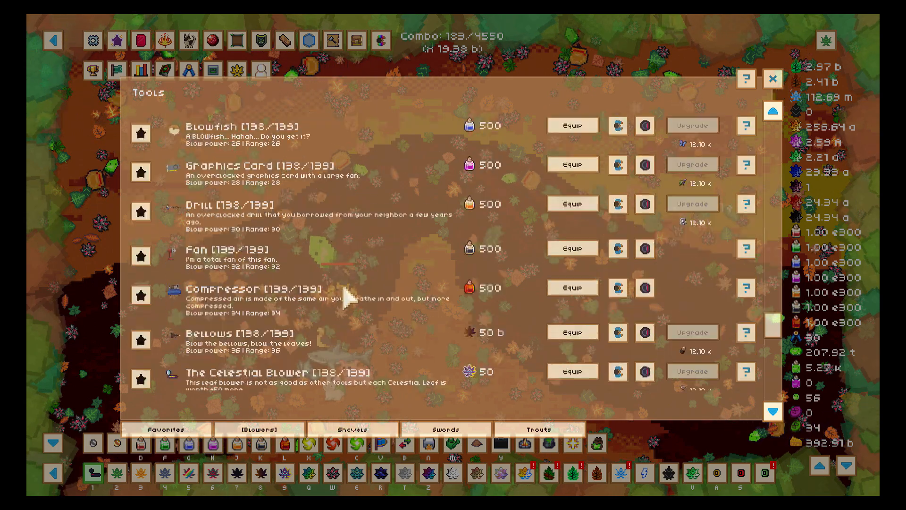
# Step: Favourite and equip THE HIGHTECH ACE OF SPADES blower and close the collection
pyautogui.scroll(-3)
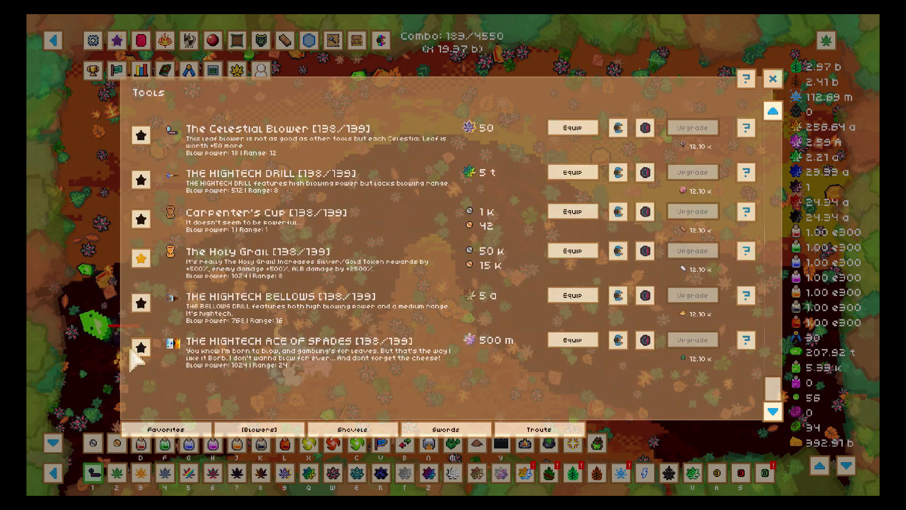
pyautogui.click(572, 340)
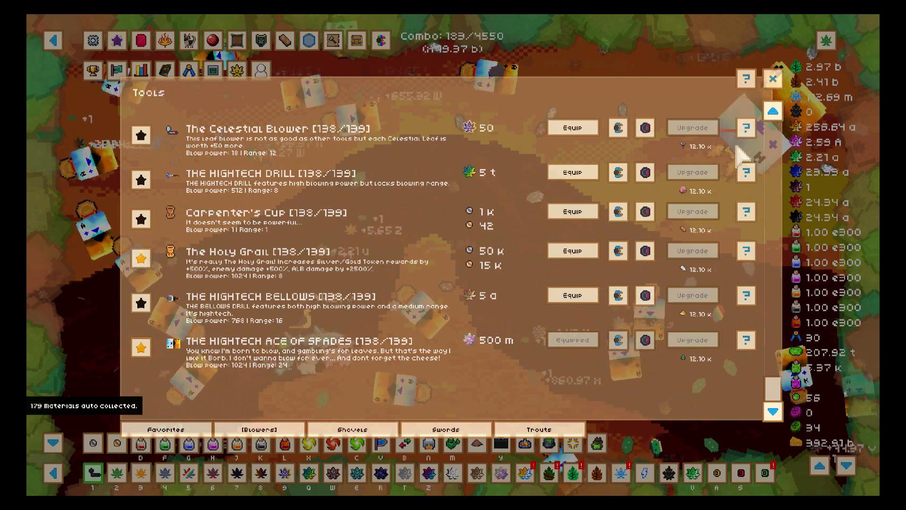
pyautogui.click(773, 78)
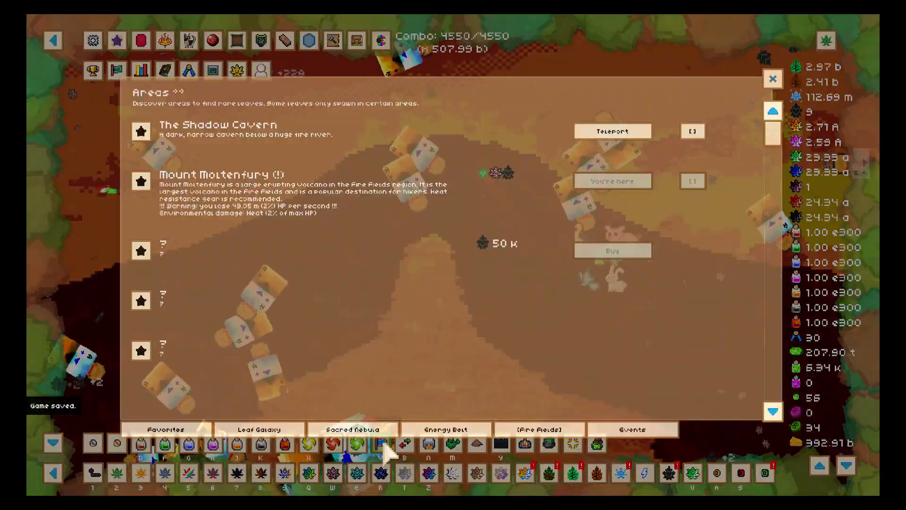
# Step: Teleport to The Shadow Cavern and bring up the Crafting window with inventory and backpack leaves
pyautogui.click(612, 131)
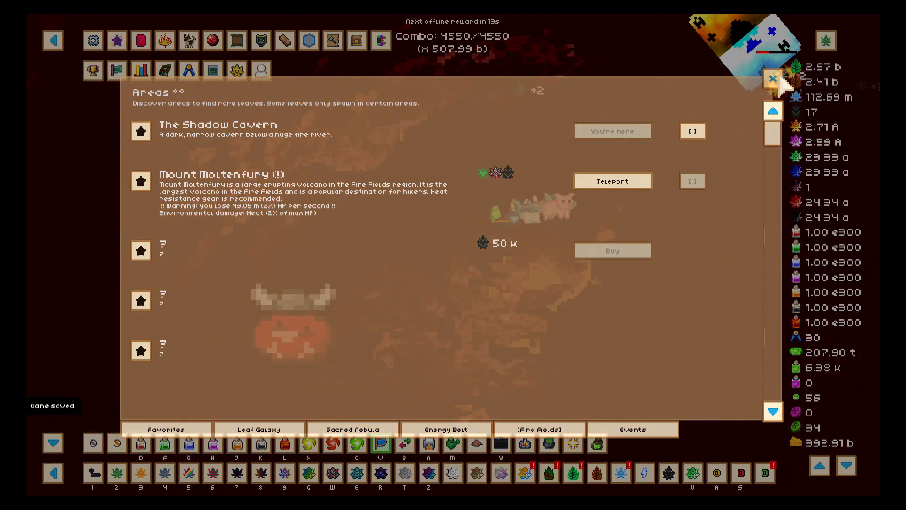
pyautogui.click(773, 79)
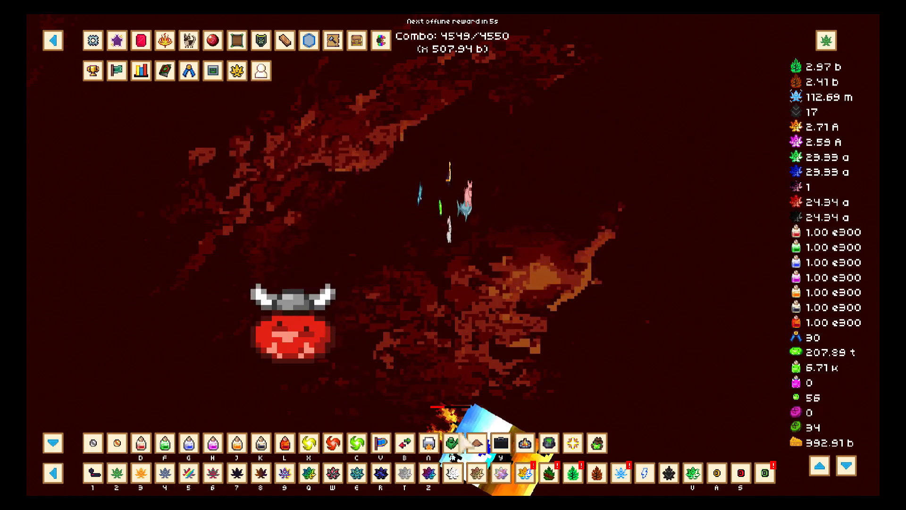
pyautogui.click(236, 69)
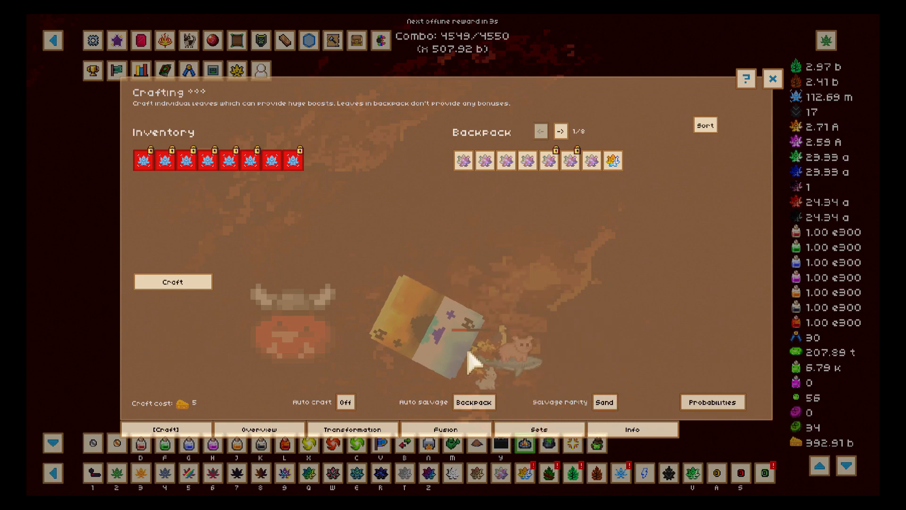
# Step: Inspect a fully levelled Plasma Leaf in the crafting inventory, then view the saved pet teams
pyautogui.click(539, 428)
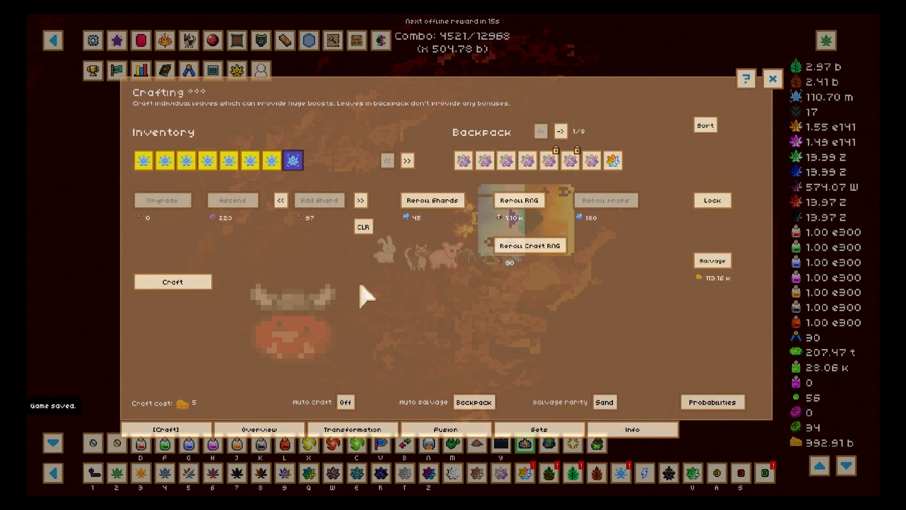
pyautogui.moveTo(293, 160)
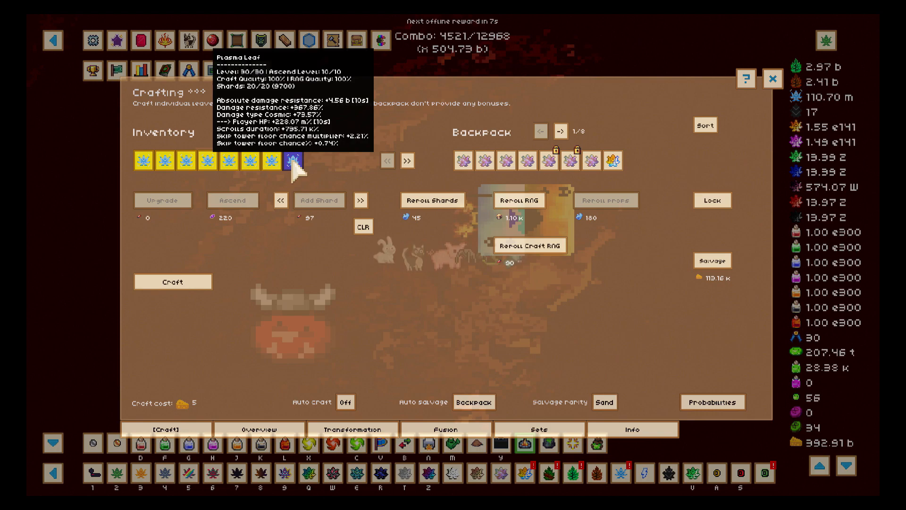
pyautogui.click(773, 78)
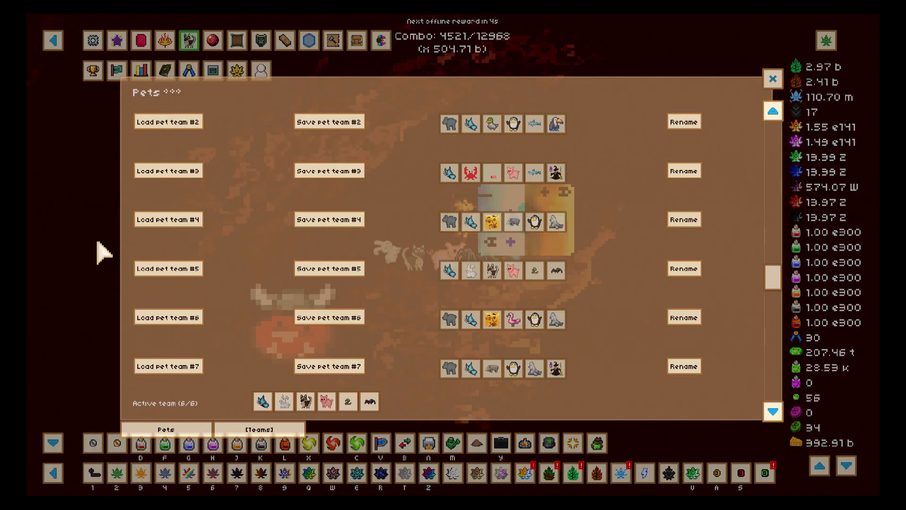
pyautogui.moveTo(262, 402)
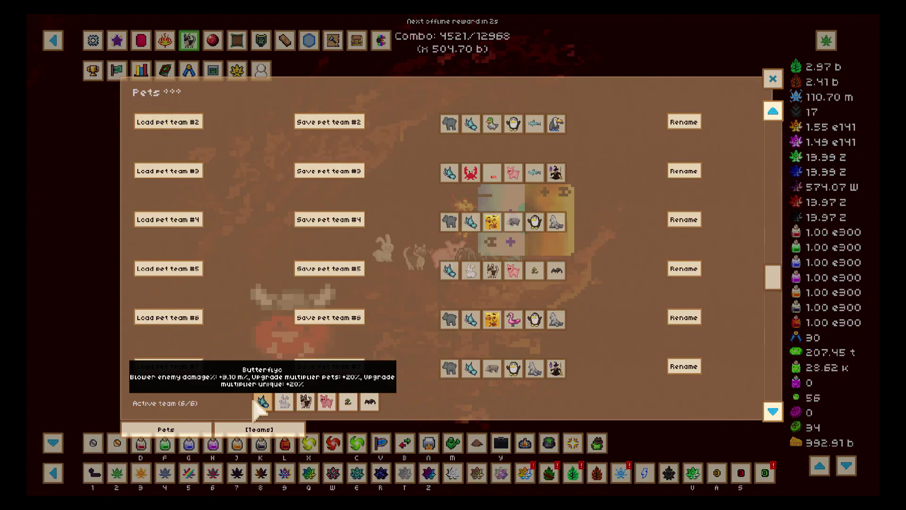
pyautogui.moveTo(287, 402)
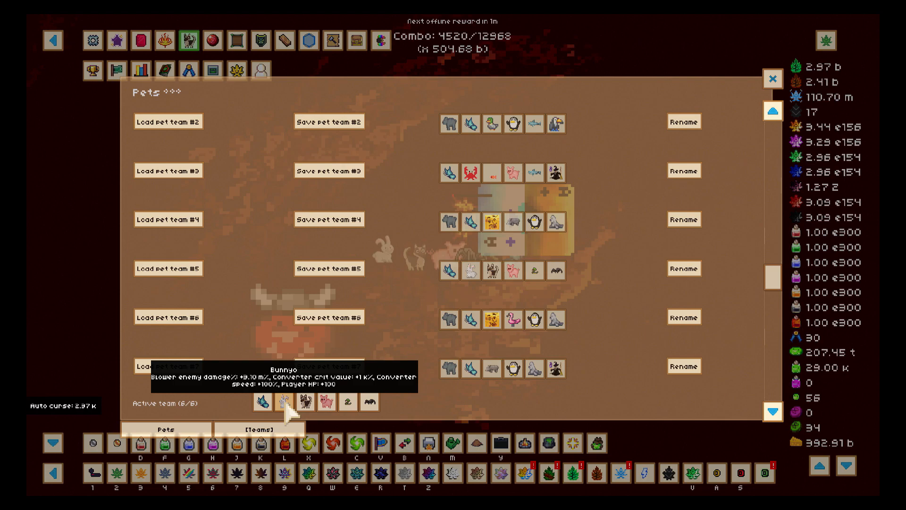
pyautogui.moveTo(305, 403)
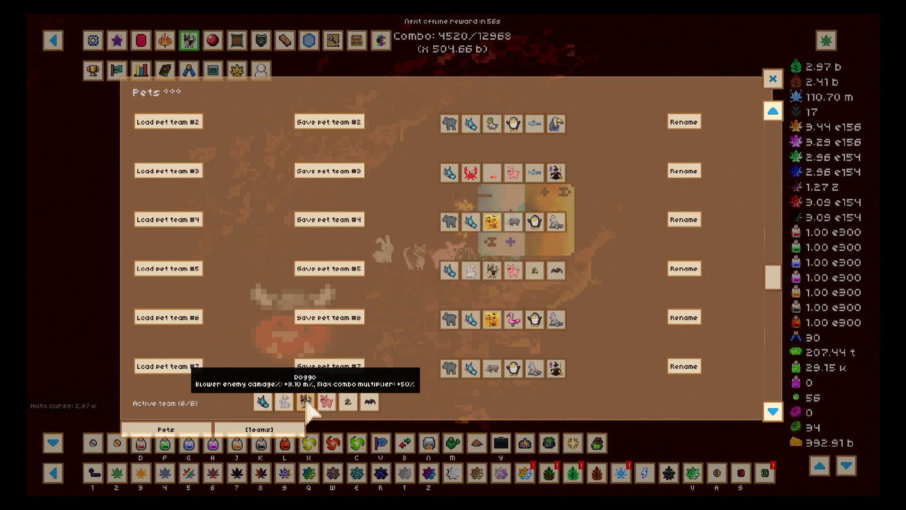
pyautogui.moveTo(351, 402)
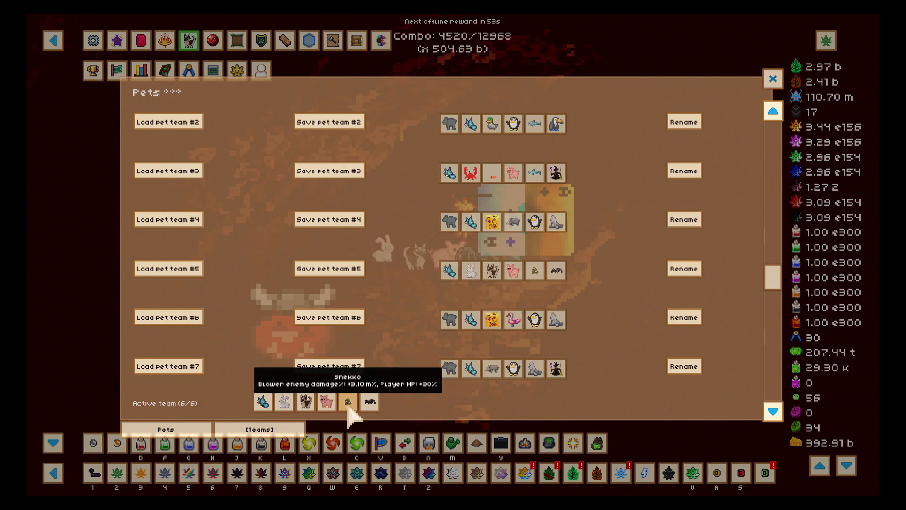
pyautogui.moveTo(369, 401)
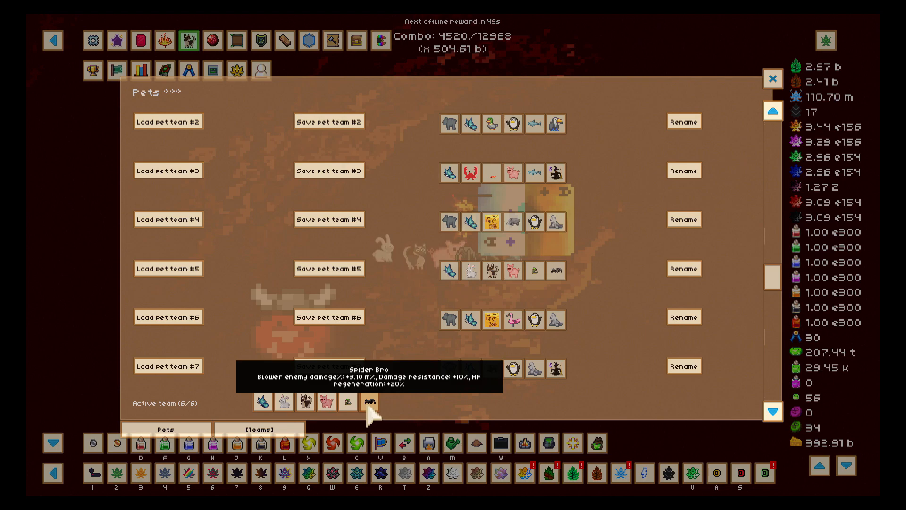
# Step: After reviewing the six active pets' bonuses, bring up the Coal Shop from the Areas list
pyautogui.click(359, 444)
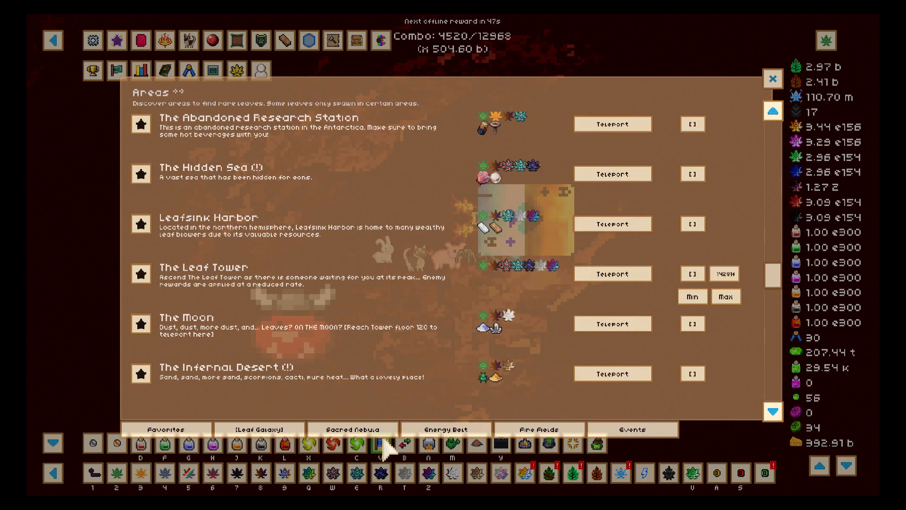
pyautogui.click(537, 429)
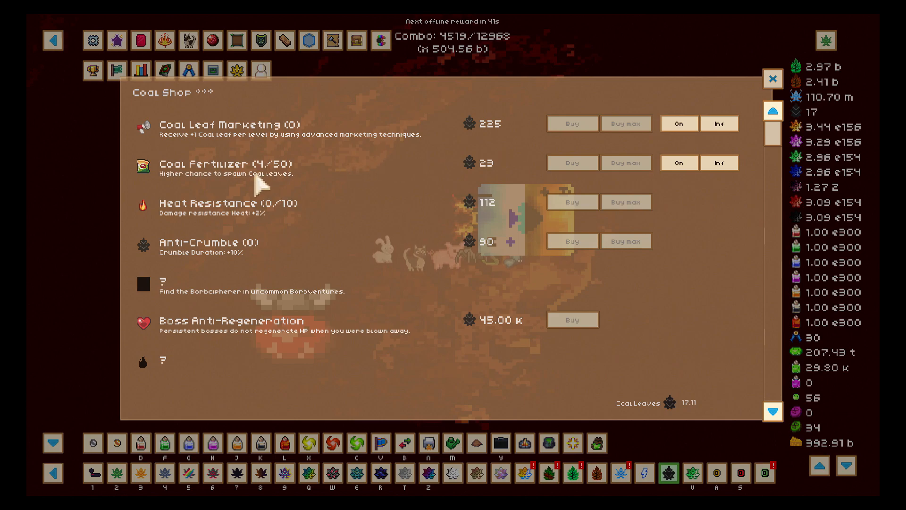
pyautogui.moveTo(202, 217)
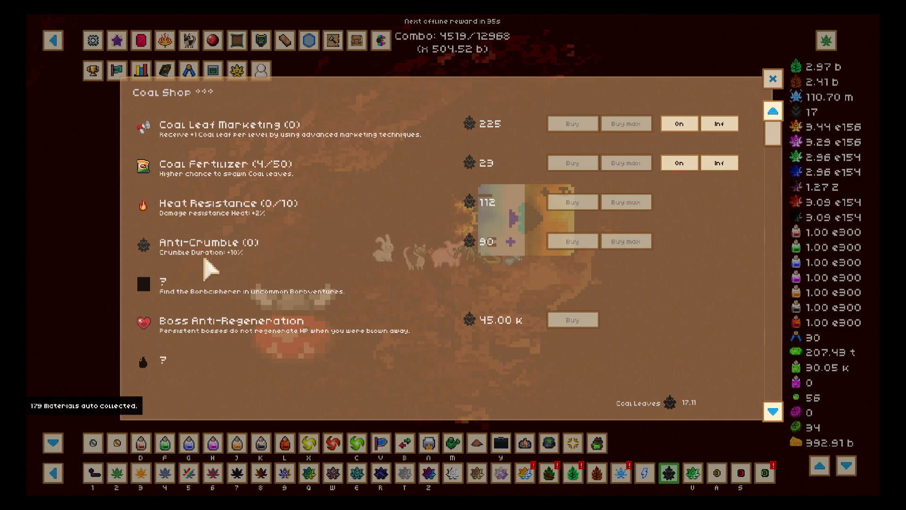
pyautogui.moveTo(208, 260)
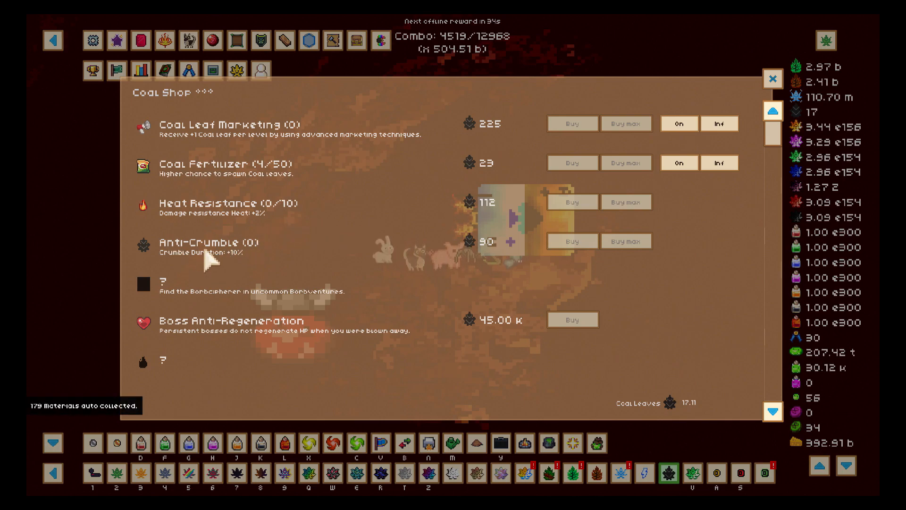
pyautogui.moveTo(281, 276)
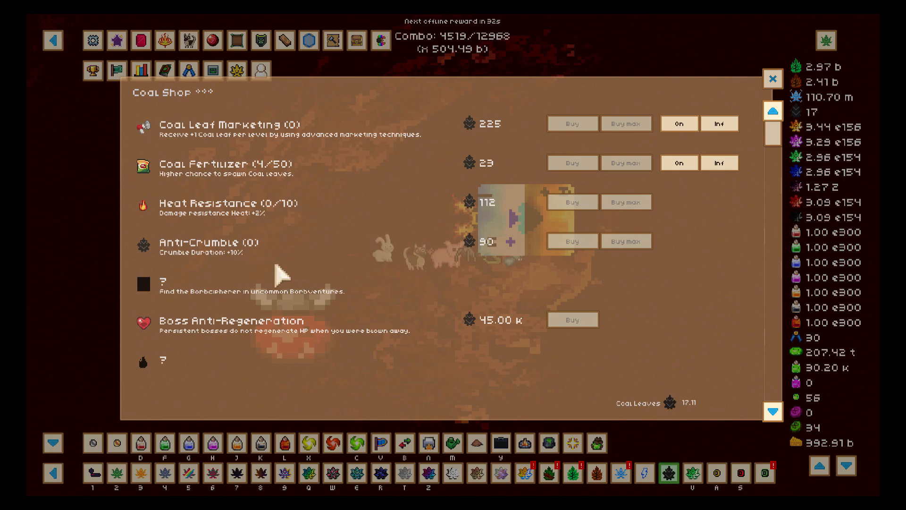
pyautogui.moveTo(337, 313)
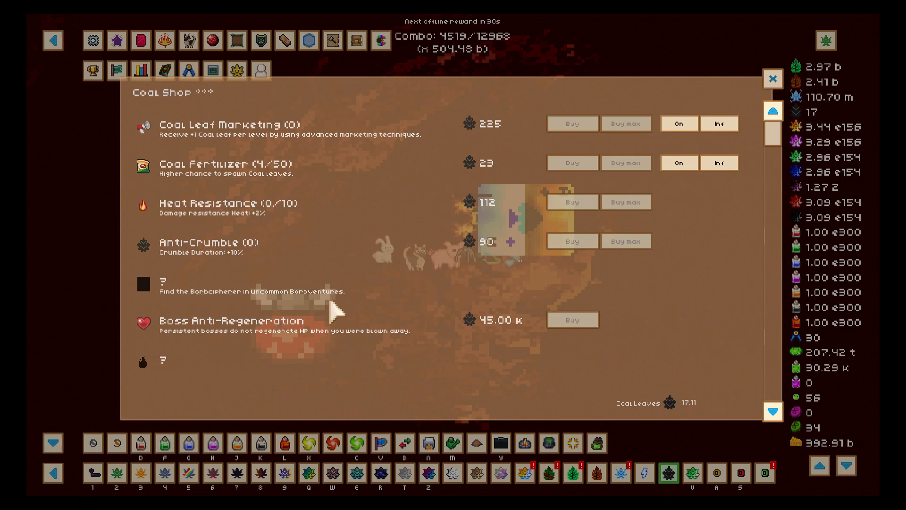
pyautogui.moveTo(503, 295)
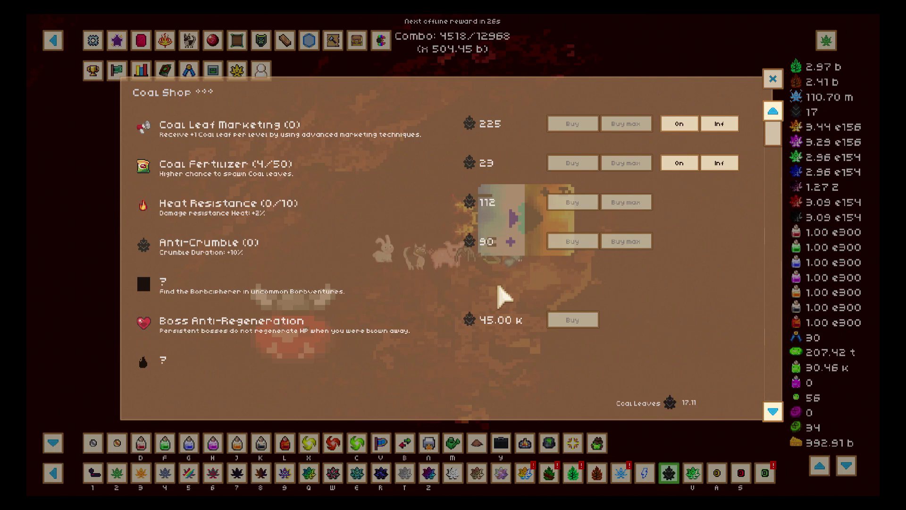
pyautogui.moveTo(245, 346)
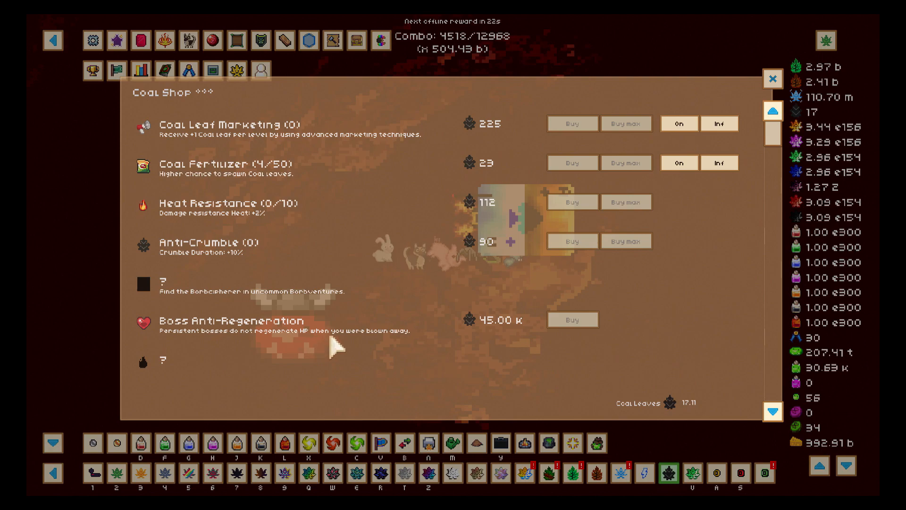
pyautogui.moveTo(352, 349)
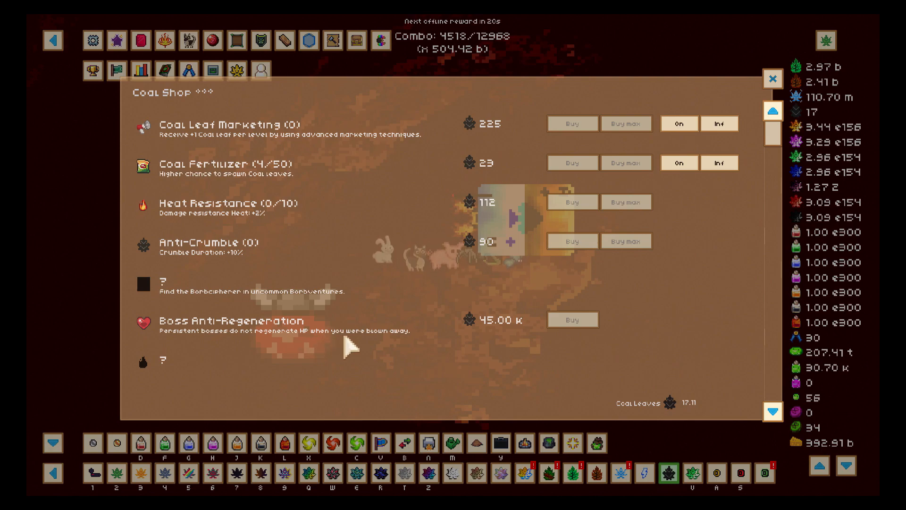
pyautogui.scroll(-3)
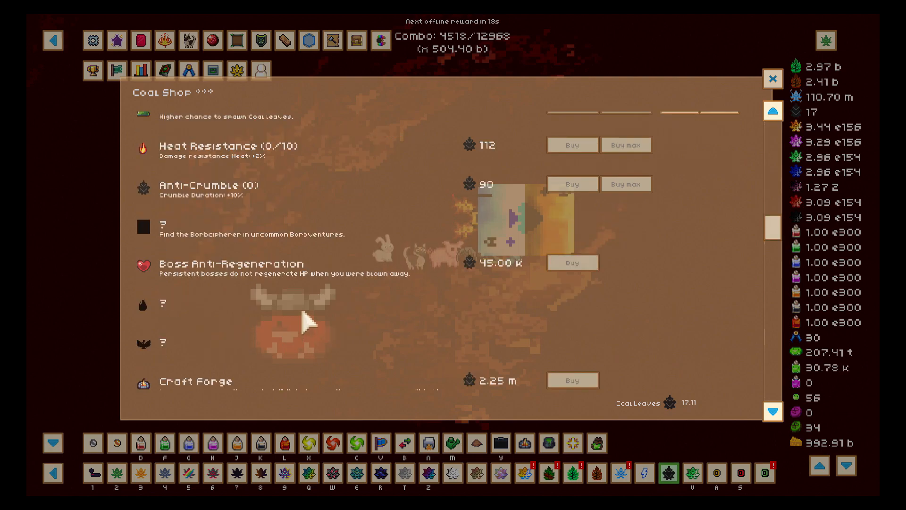
pyautogui.scroll(-3)
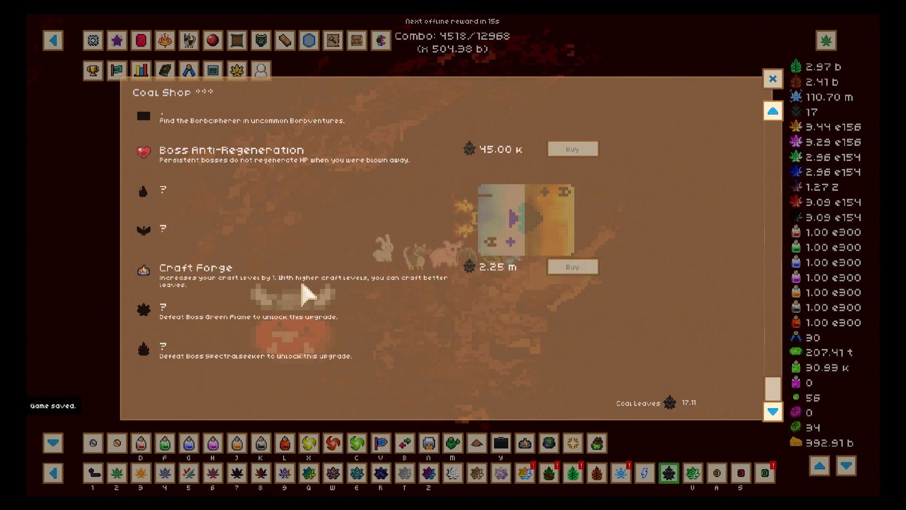
pyautogui.moveTo(254, 319)
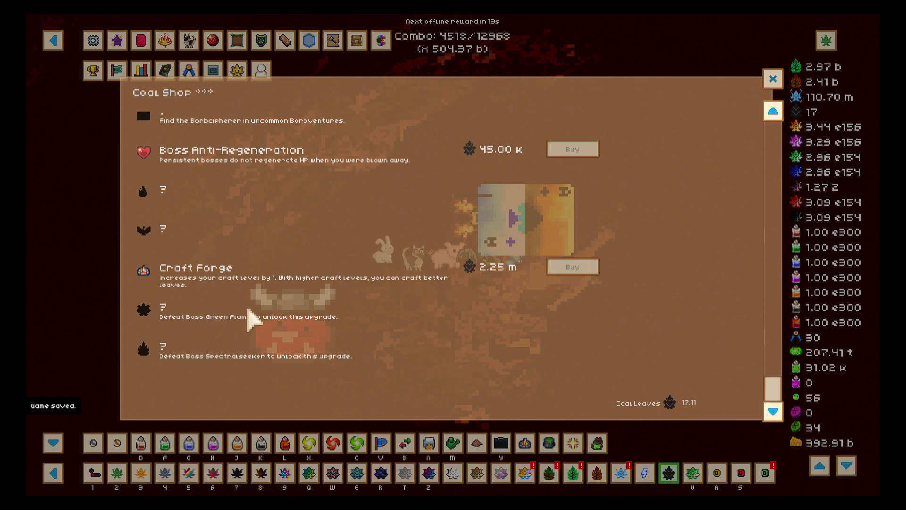
pyautogui.moveTo(207, 375)
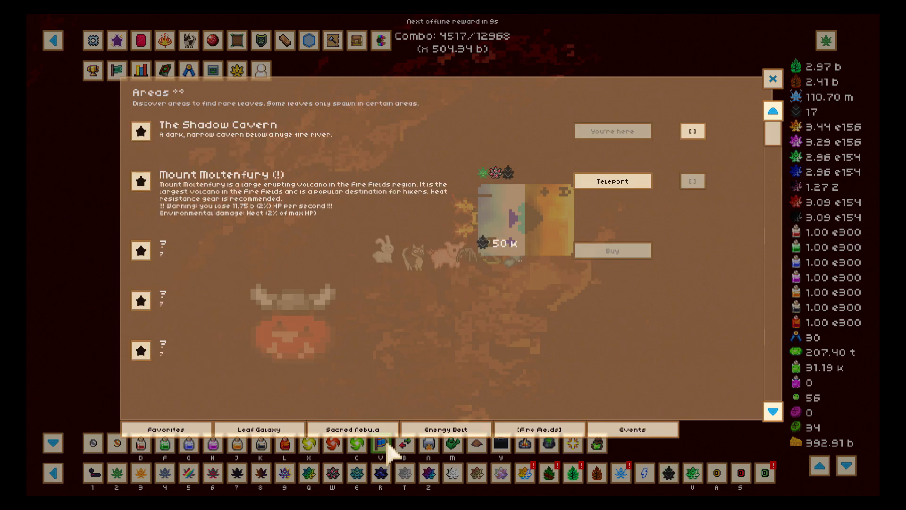
pyautogui.moveTo(483, 269)
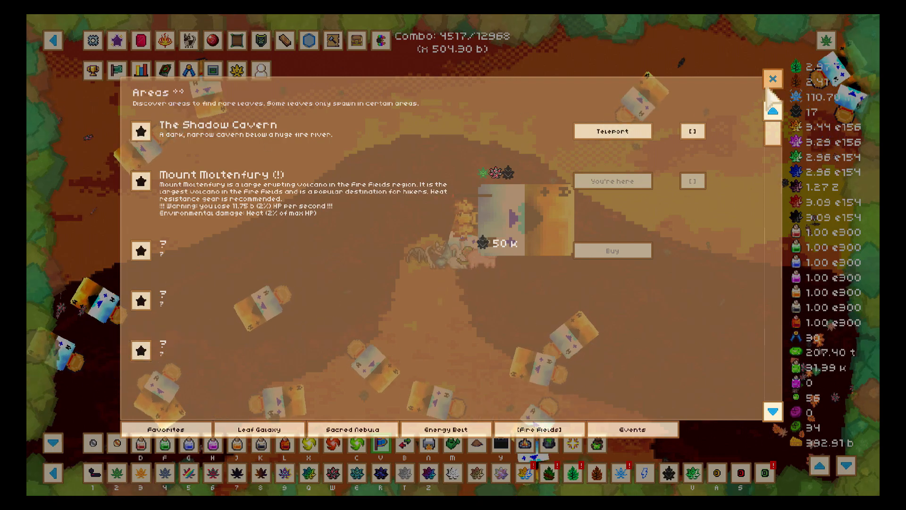
# Step: Close the Areas list and resume blowing leaves on Mount Moltenfury's volcanic field
pyautogui.click(773, 78)
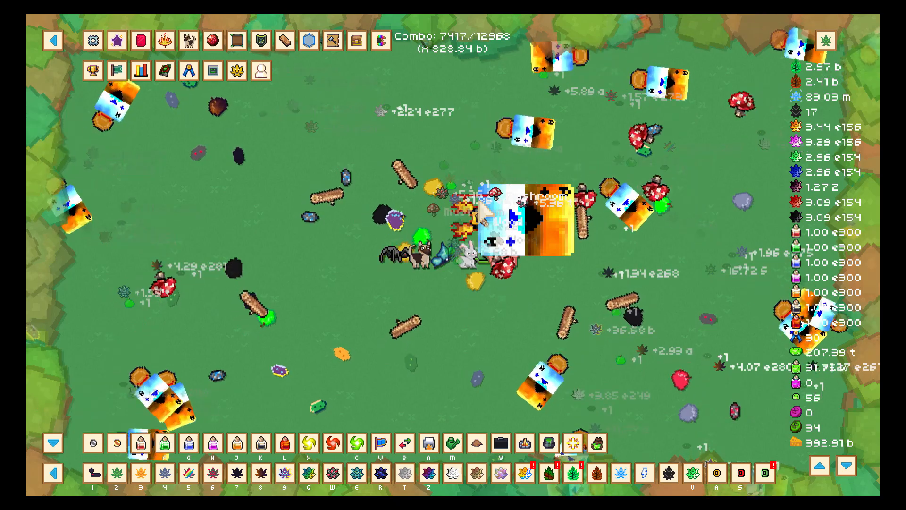
pyautogui.click(262, 70)
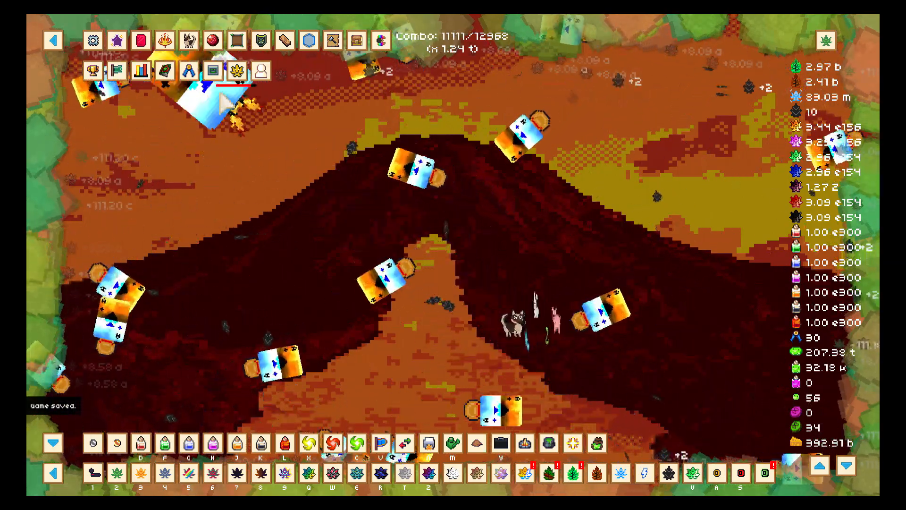
pyautogui.click(236, 70)
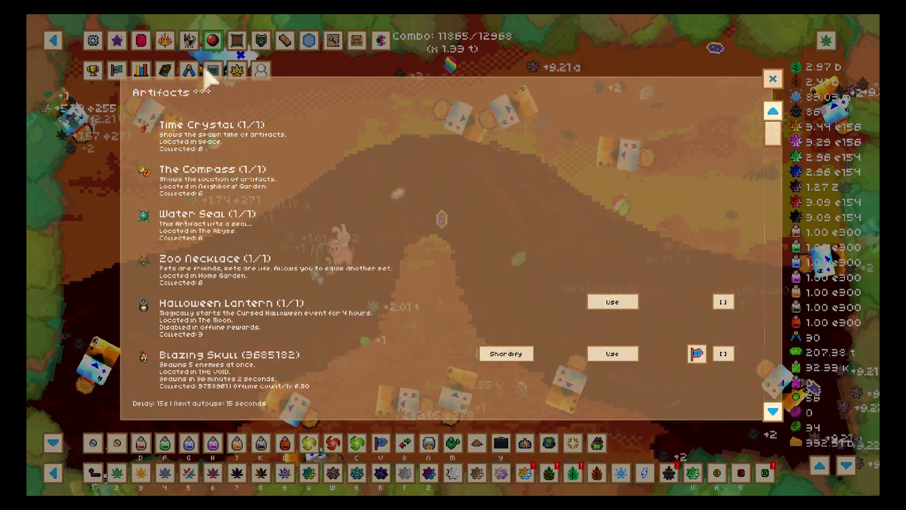
pyautogui.scroll(-3)
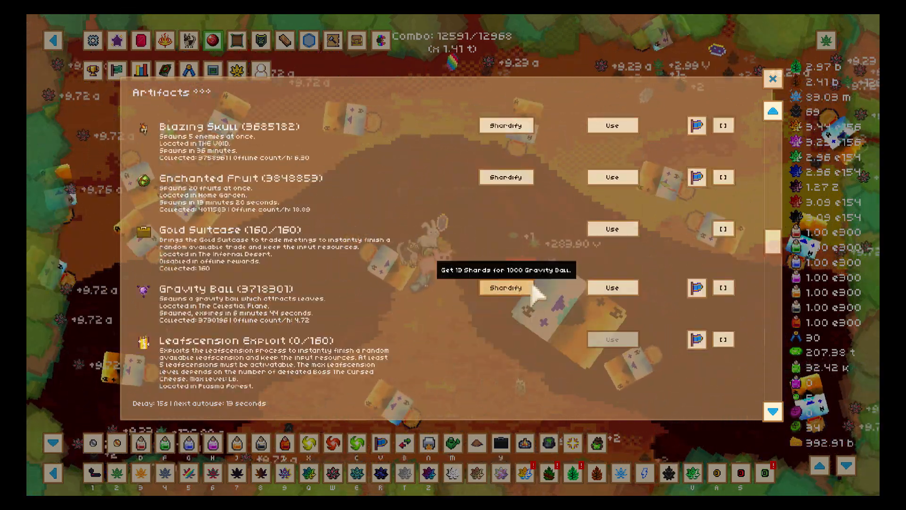
pyautogui.scroll(-3)
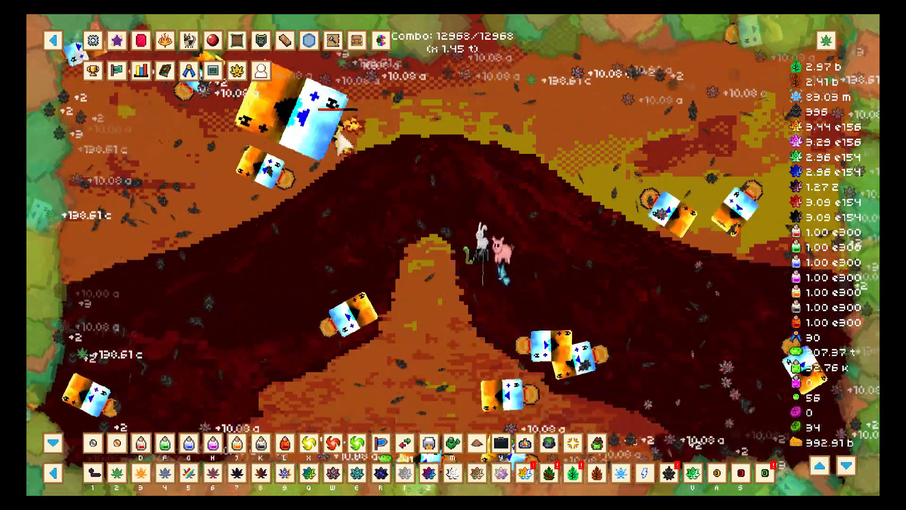
# Step: View the Stats window's one-minute offline rewards breakdown and dismiss it
pyautogui.click(140, 70)
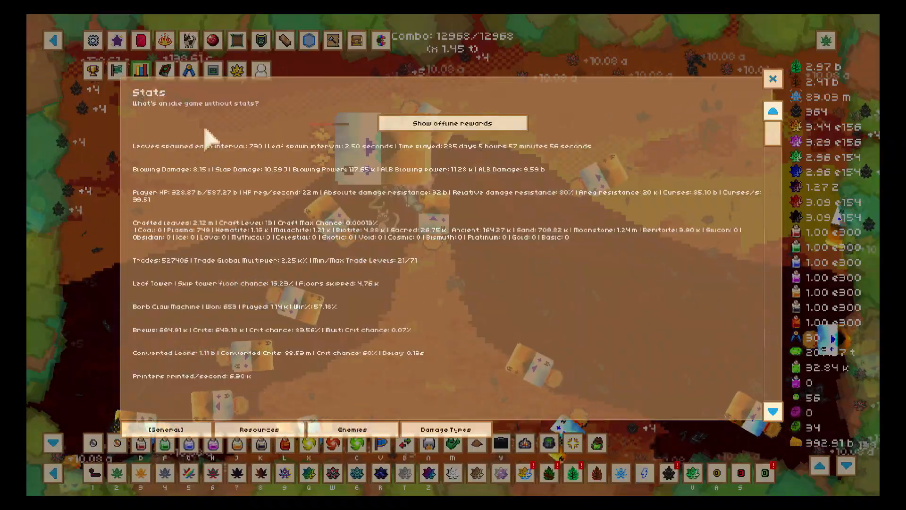
pyautogui.click(457, 123)
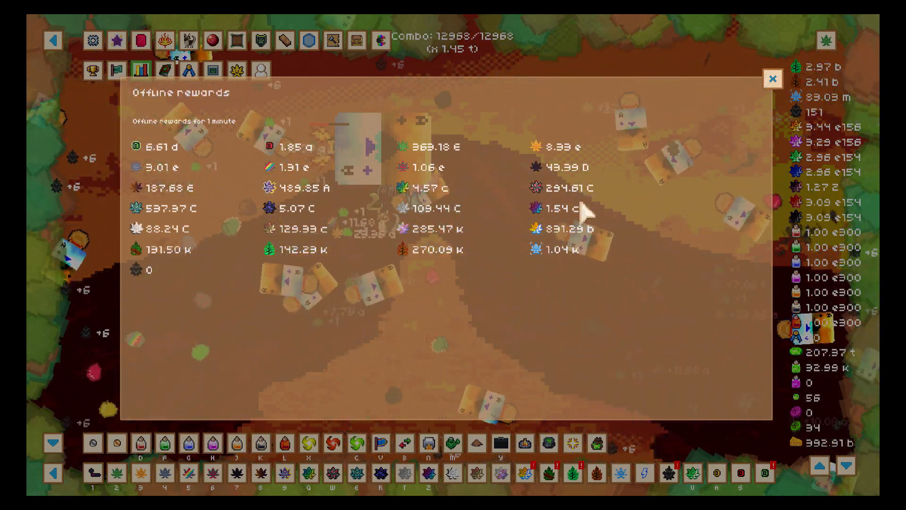
pyautogui.click(773, 79)
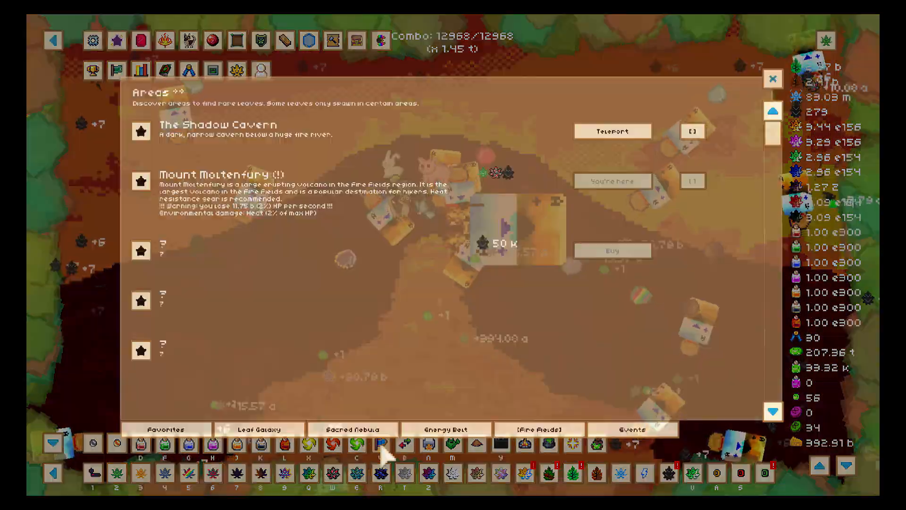
# Step: Teleport to The Shadow Cavern, then via the Leaf Galaxy group to Your House and The Cheese Pub
pyautogui.click(612, 131)
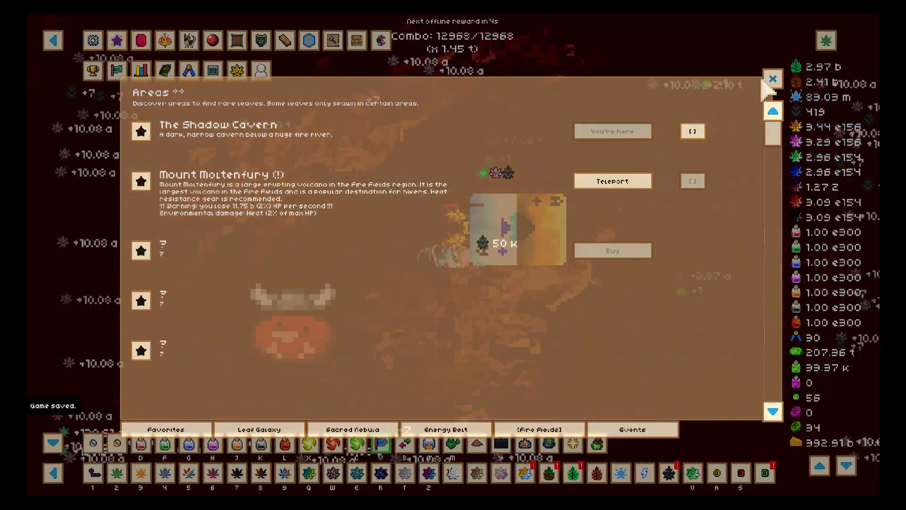
pyautogui.click(772, 78)
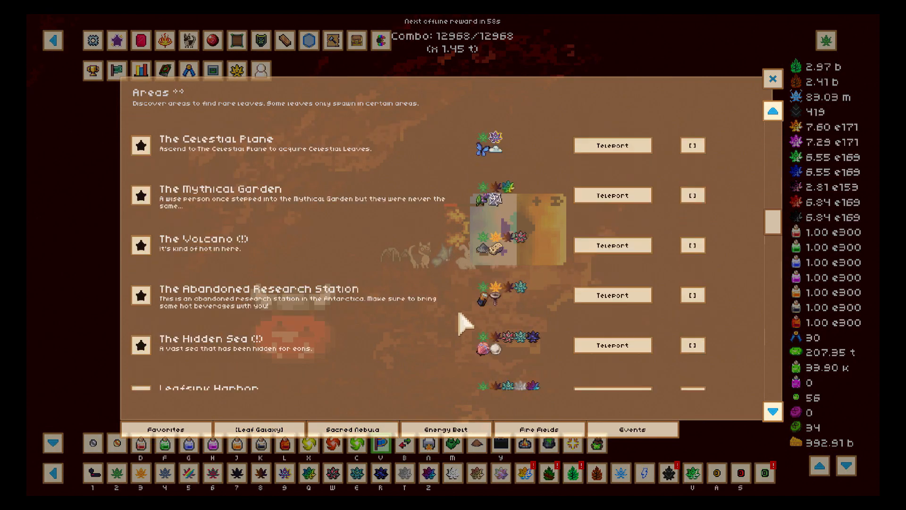
pyautogui.scroll(-3)
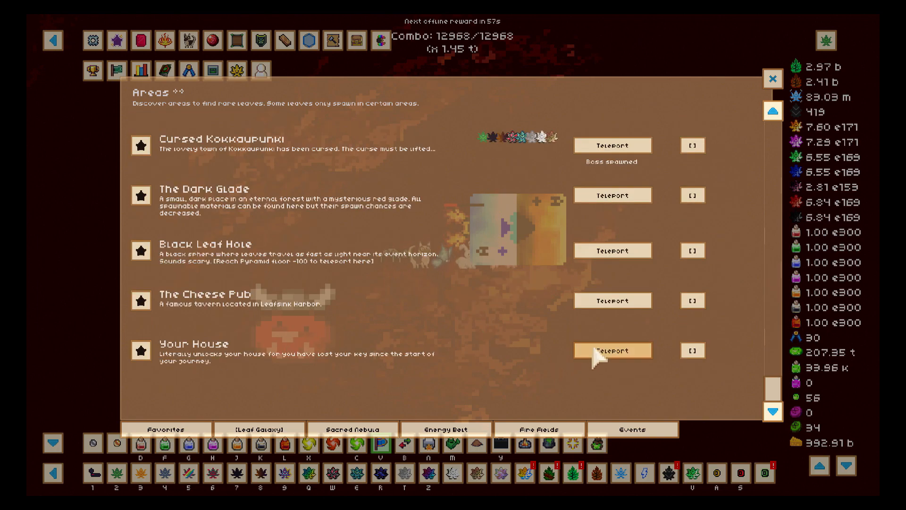
pyautogui.click(611, 350)
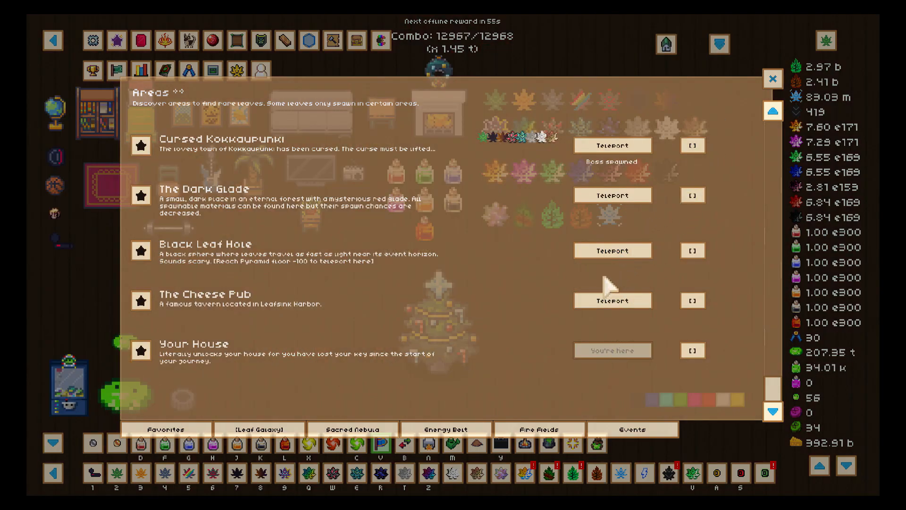
pyautogui.click(611, 300)
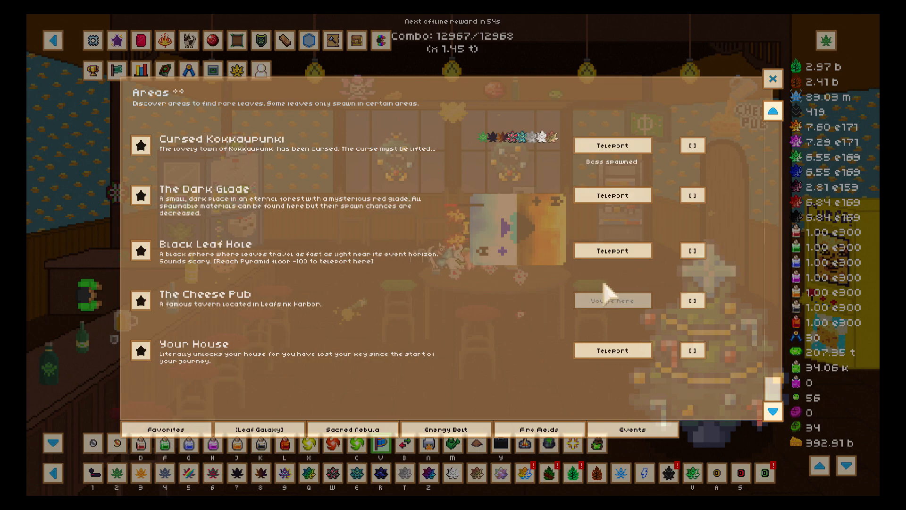
pyautogui.moveTo(460, 223)
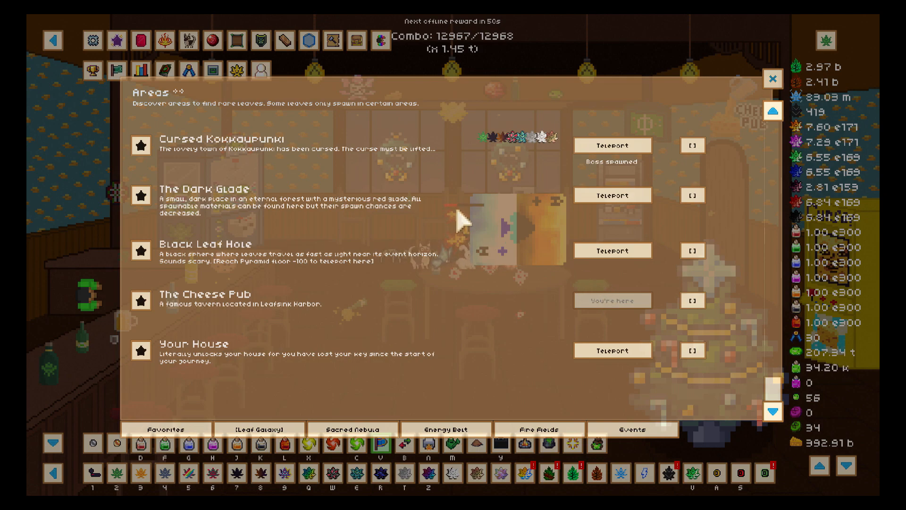
# Step: Switch back to the Fire Fields group and teleport to Mount Moltenfury
pyautogui.click(773, 78)
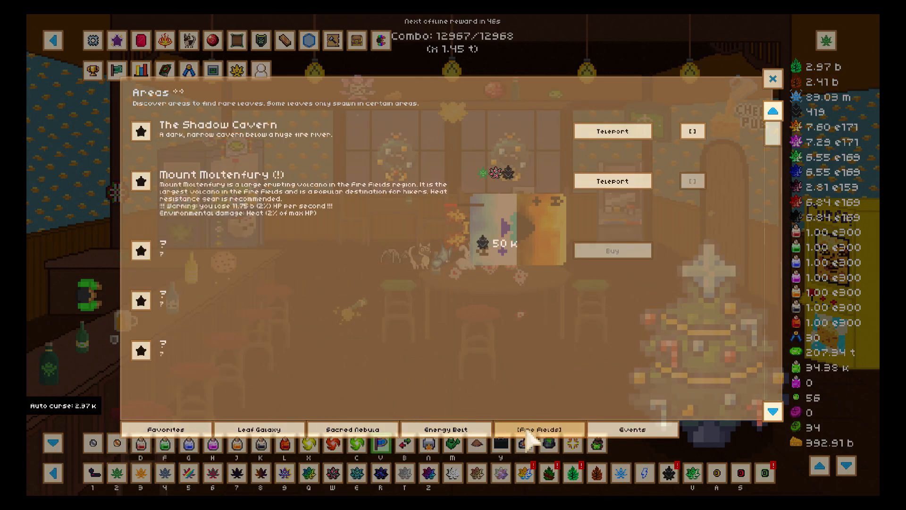
pyautogui.click(612, 181)
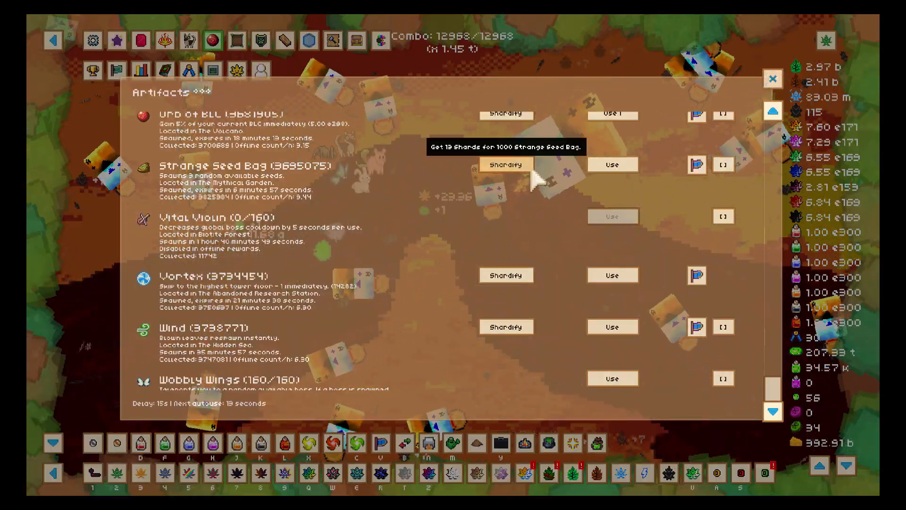
# Step: Use the Gravity Ball artifact, escaping Mount Moltenfury with 1.39 e295 leaves lost
pyautogui.scroll(3)
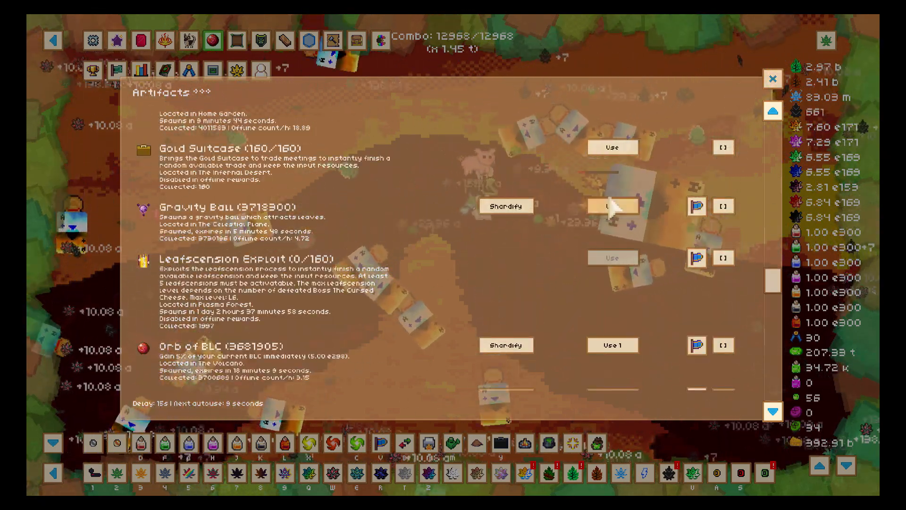
pyautogui.click(773, 79)
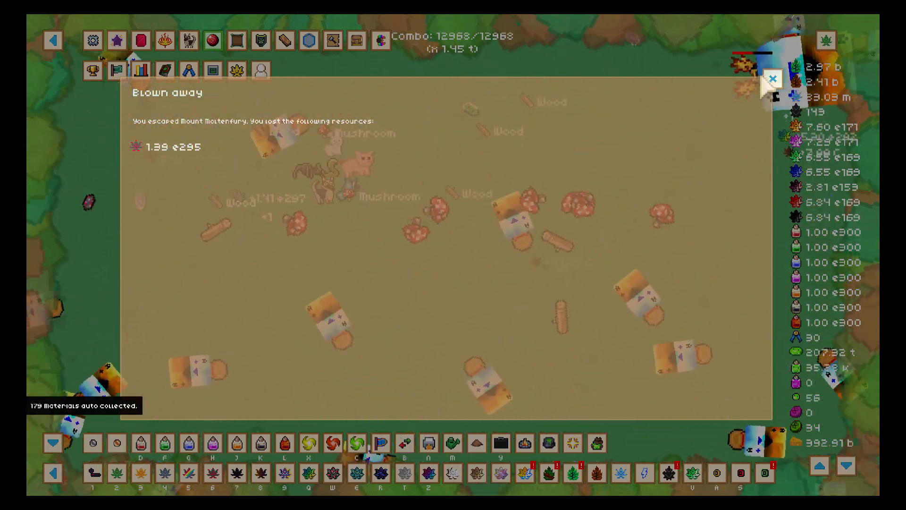
# Step: Dismiss the Blown away resource loss summary
pyautogui.click(772, 78)
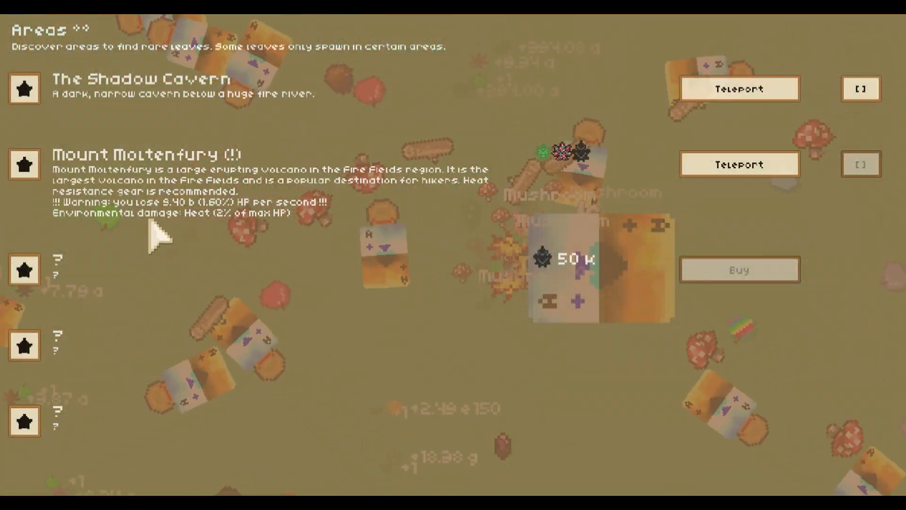
pyautogui.moveTo(125, 234)
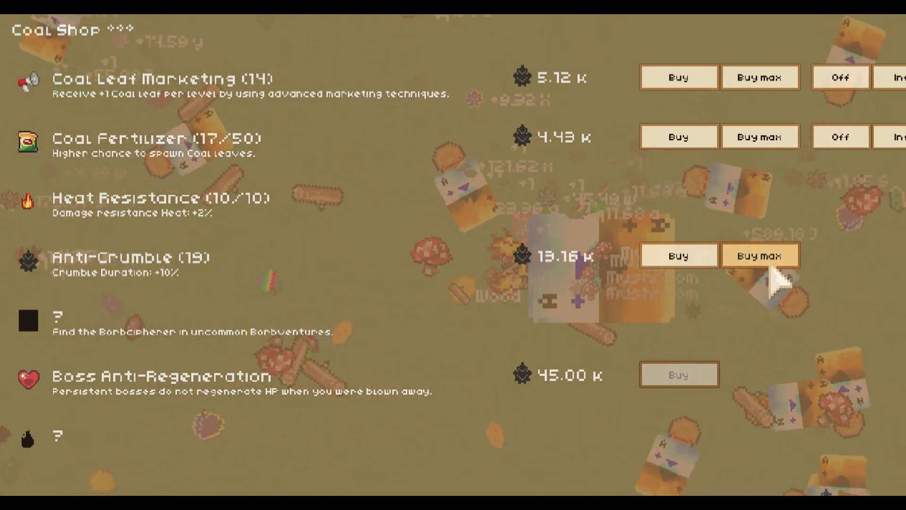
# Step: Buy max Anti-Crumble in the Coal Shop, raising it to level 20
pyautogui.click(760, 256)
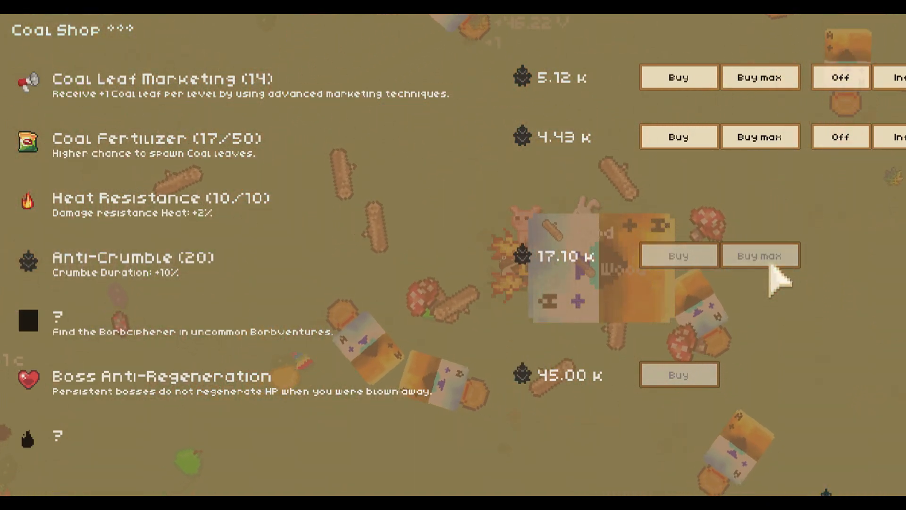
pyautogui.moveTo(208, 222)
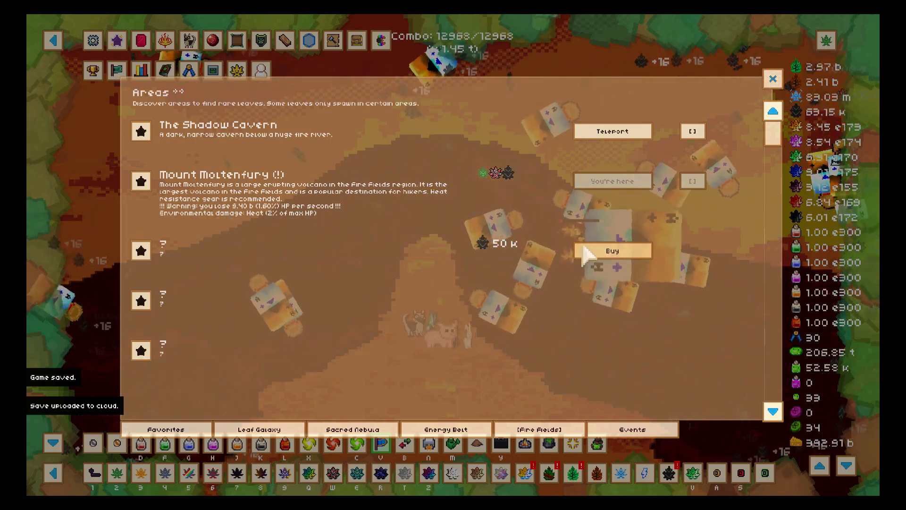
# Step: Unlock The Fire Temple for 50 K coal and dismiss the Blown away summary
pyautogui.click(613, 250)
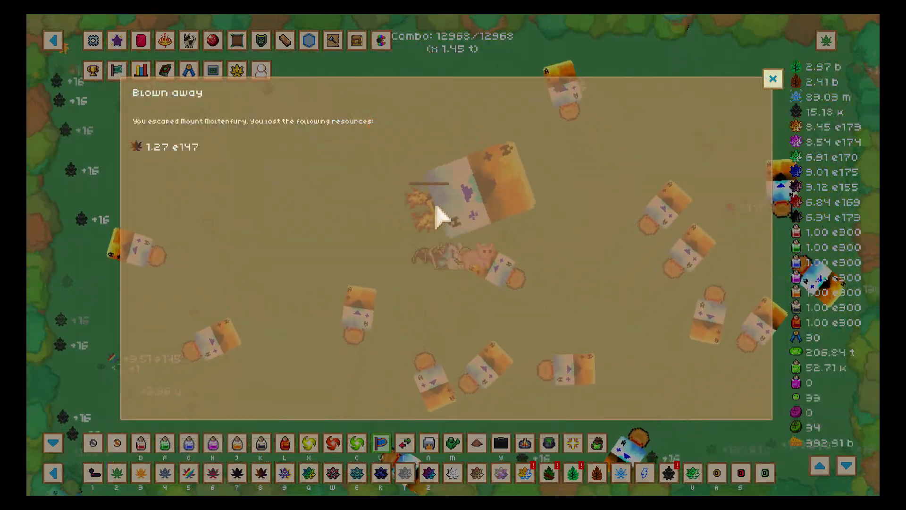
pyautogui.click(773, 78)
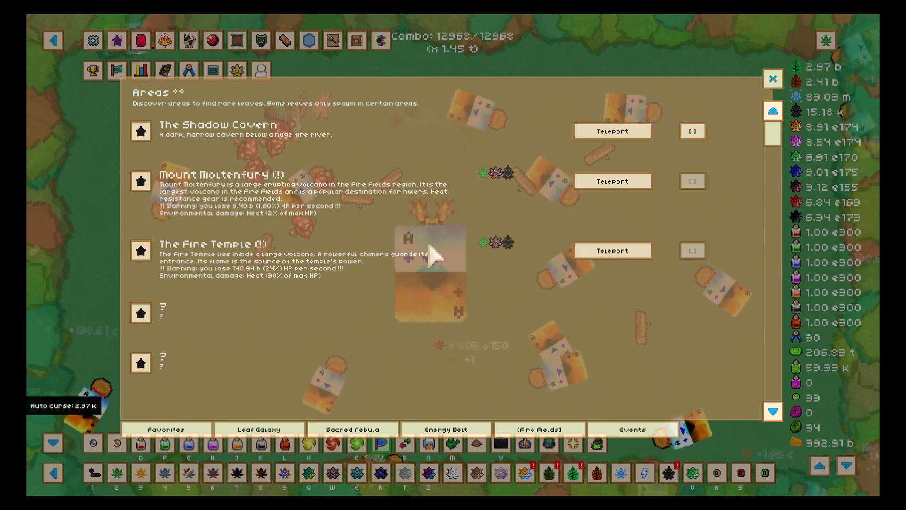
# Step: Review the Enemies statistics page in the Stats window after leaving the Areas list
pyautogui.click(773, 79)
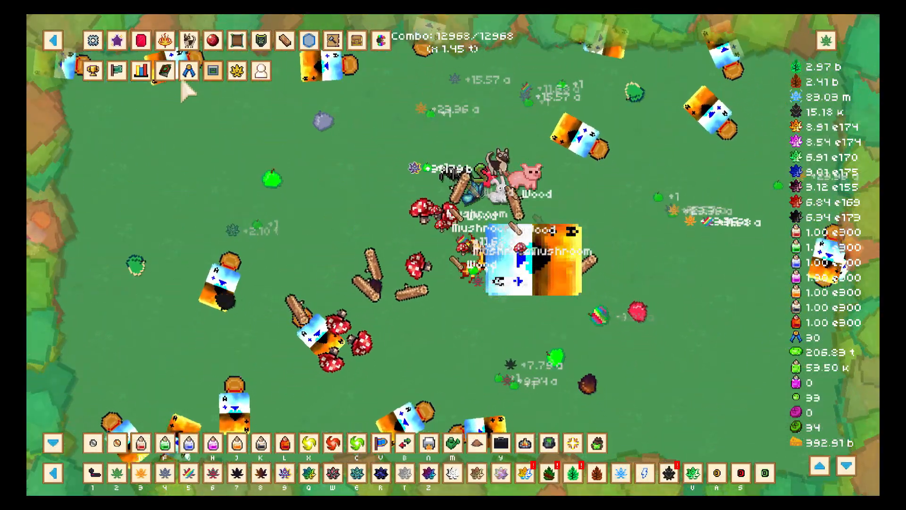
pyautogui.click(140, 71)
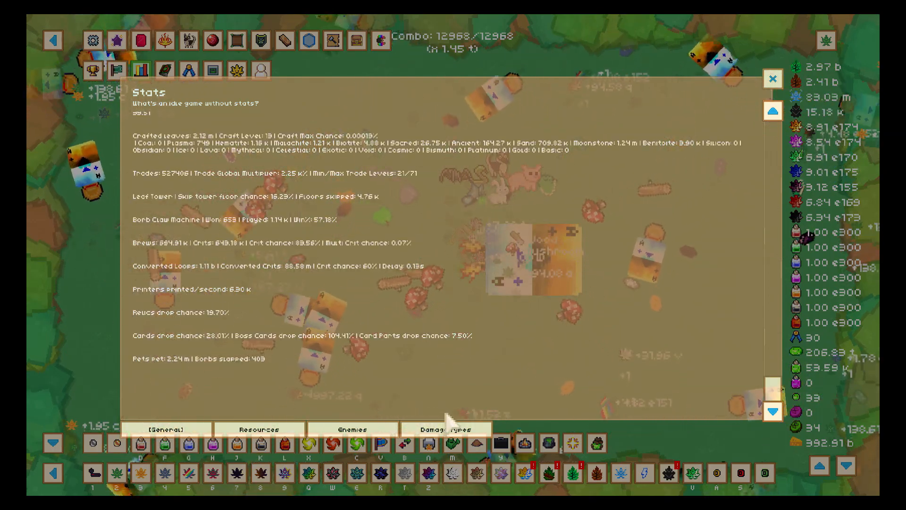
pyautogui.click(351, 429)
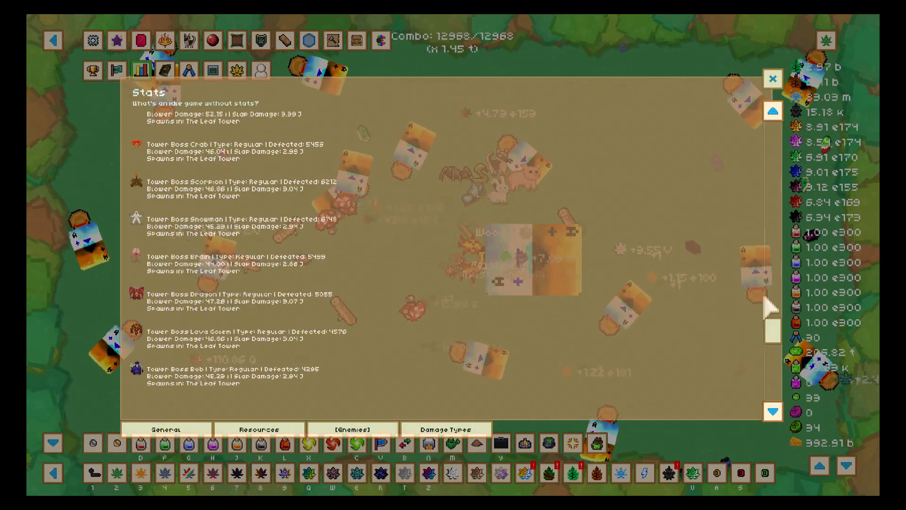
pyautogui.scroll(-3)
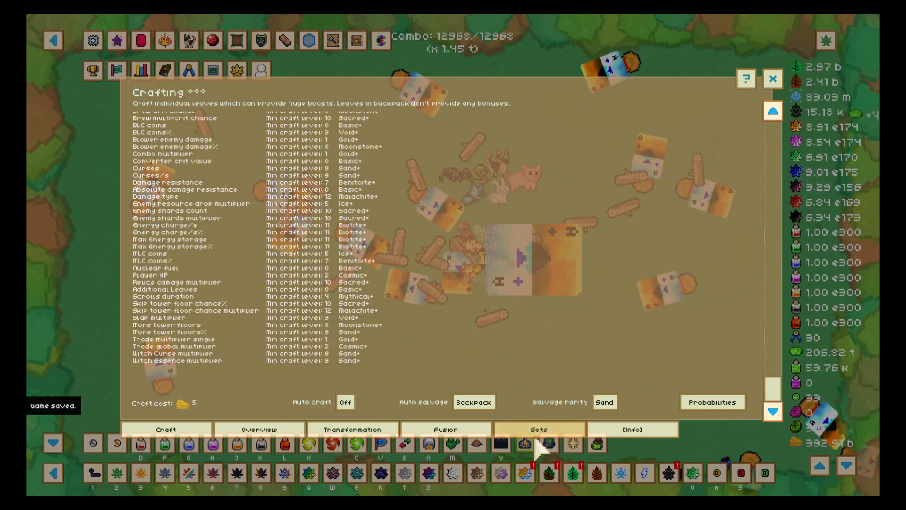
# Step: Load craft set #2 (DPS) from Crafting Sets and teleport to The Fire Temple
pyautogui.click(539, 428)
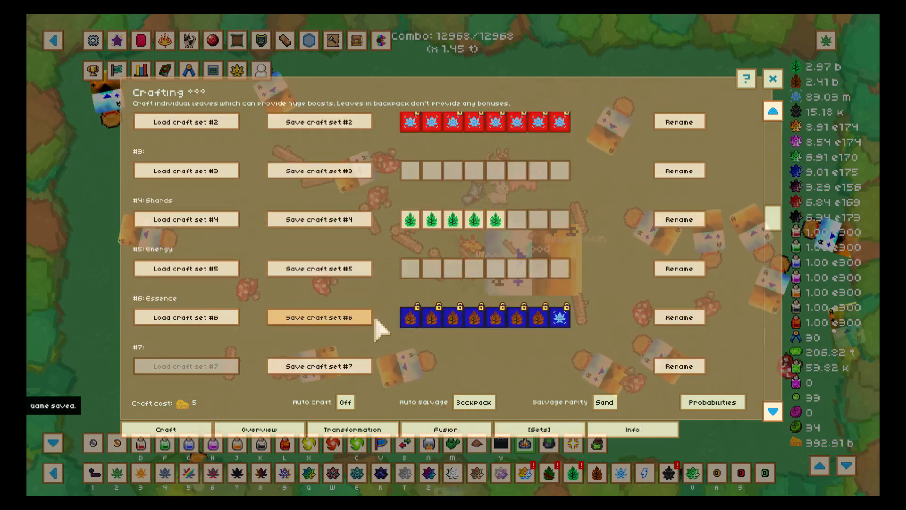
pyautogui.click(186, 121)
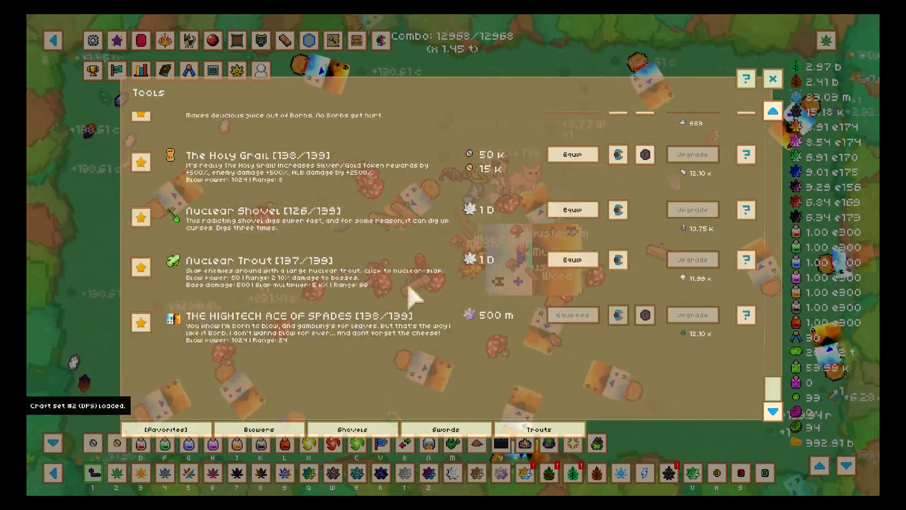
pyautogui.click(572, 258)
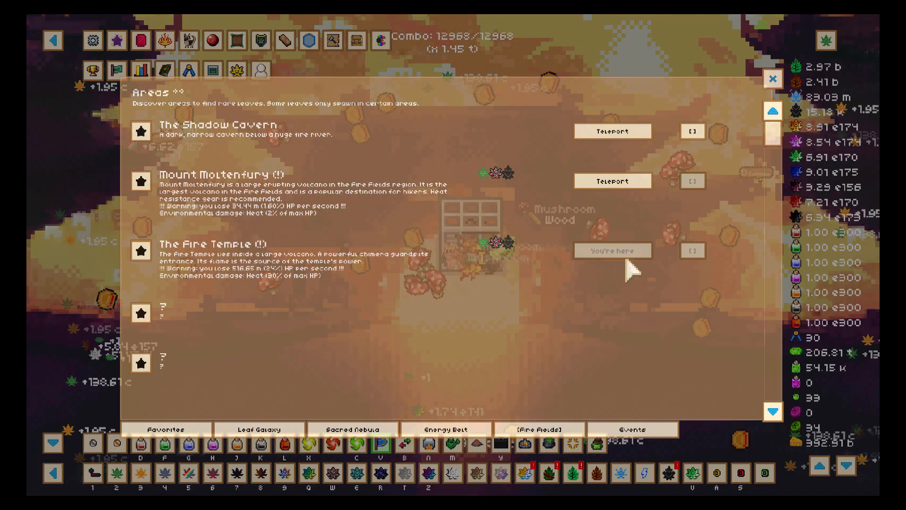
# Step: Check the Fire Temple prison puzzle panel and dismiss it
pyautogui.click(773, 79)
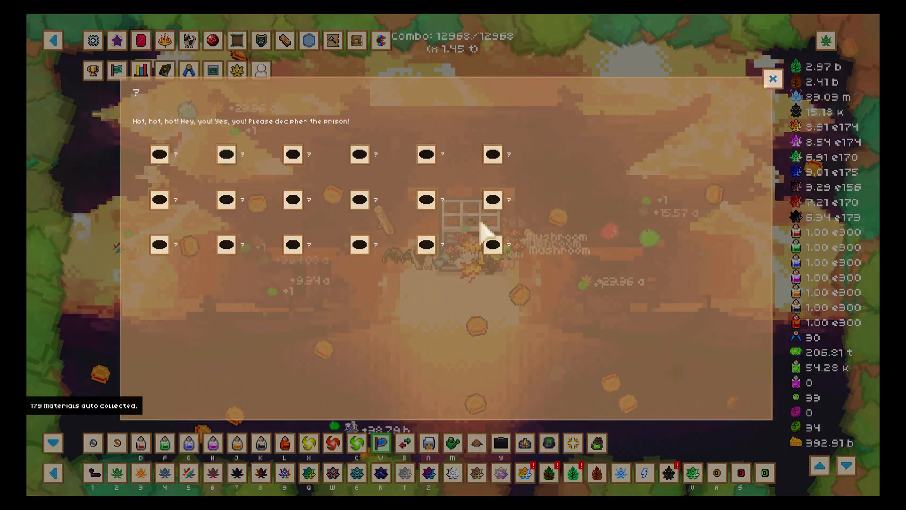
pyautogui.click(773, 79)
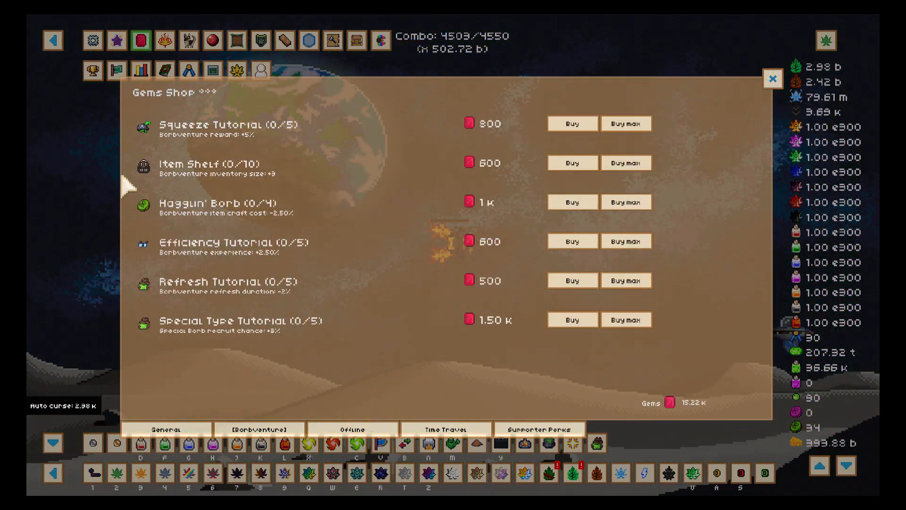
pyautogui.moveTo(430, 139)
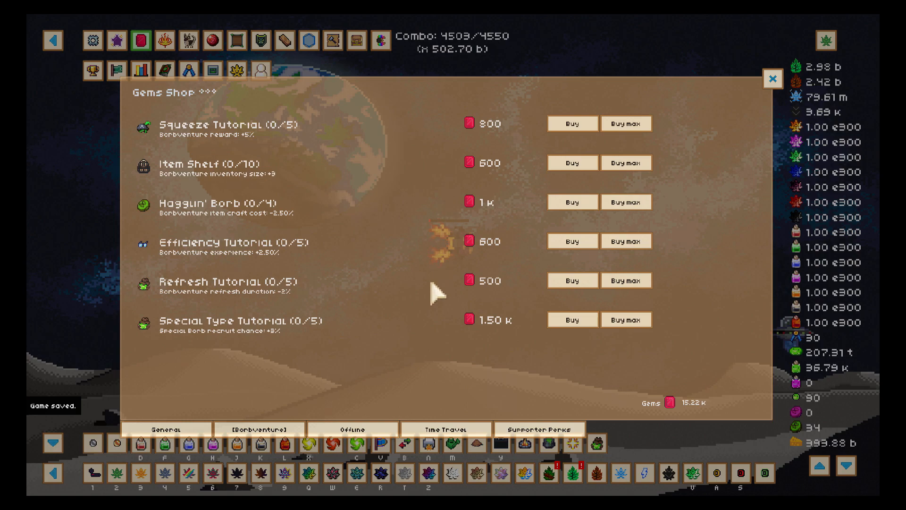
pyautogui.moveTo(444, 337)
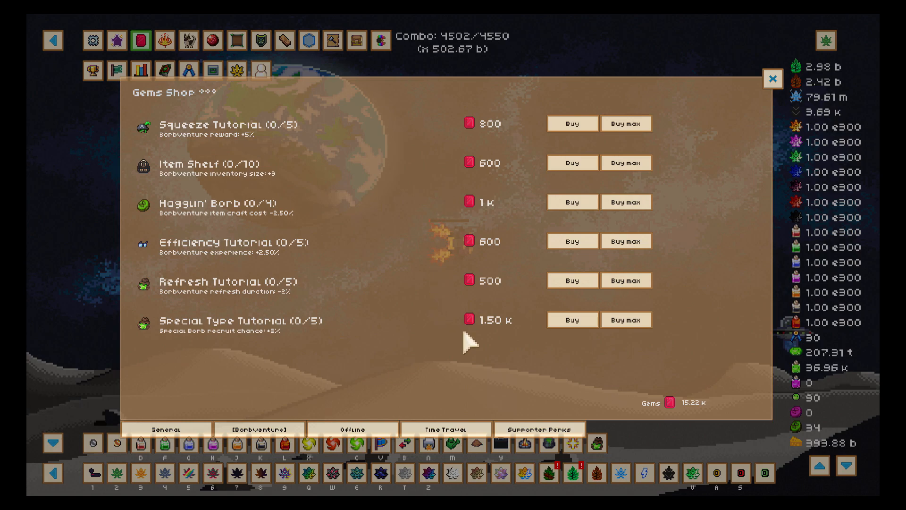
# Step: Leave the Gems Shop and bring up the Trading list of active deliveries
pyautogui.click(773, 79)
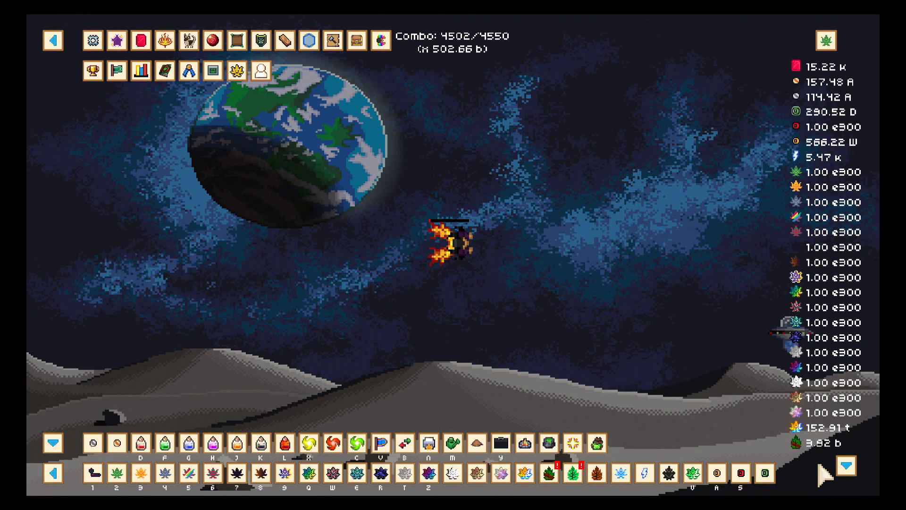
pyautogui.moveTo(141, 41)
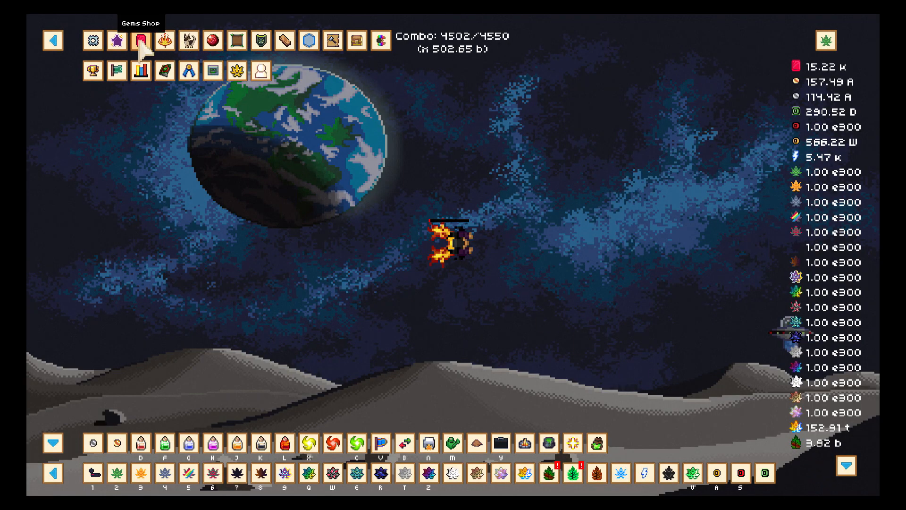
pyautogui.click(139, 40)
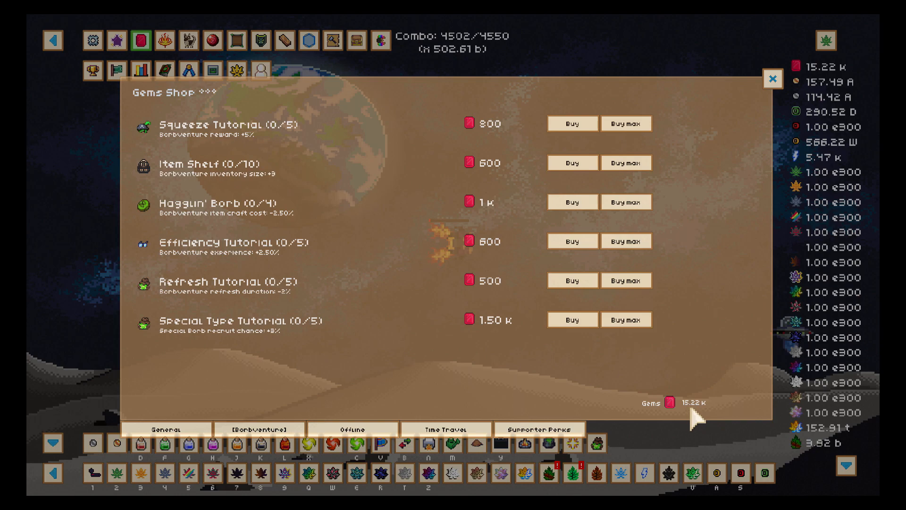
pyautogui.click(494, 442)
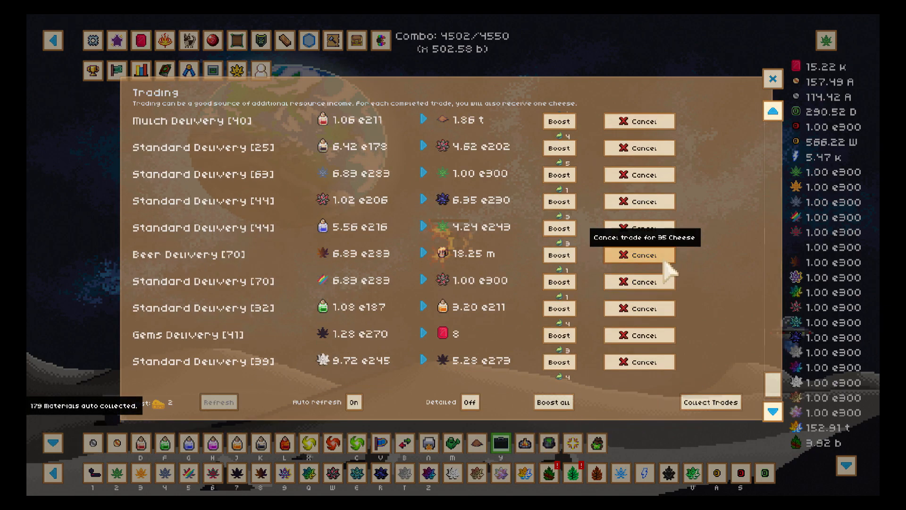
# Step: Look through the active trade deliveries, then visit Your House
pyautogui.click(639, 121)
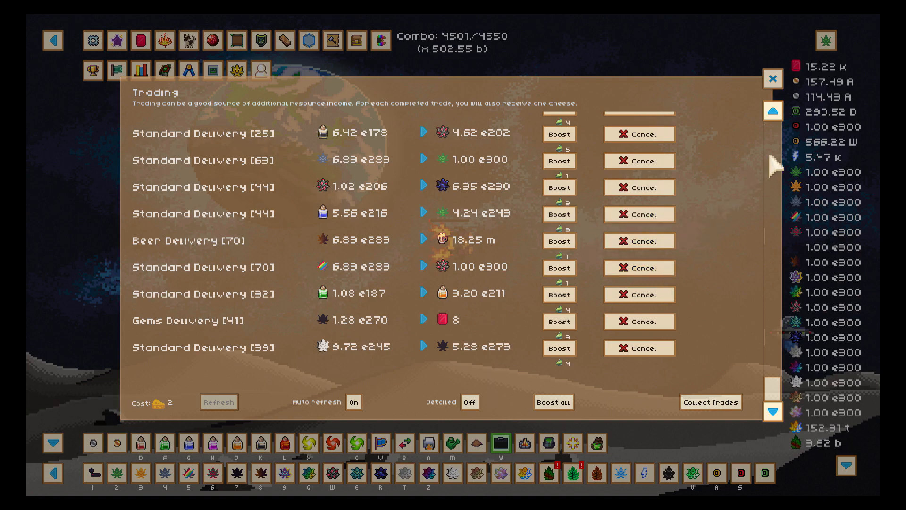
pyautogui.click(773, 79)
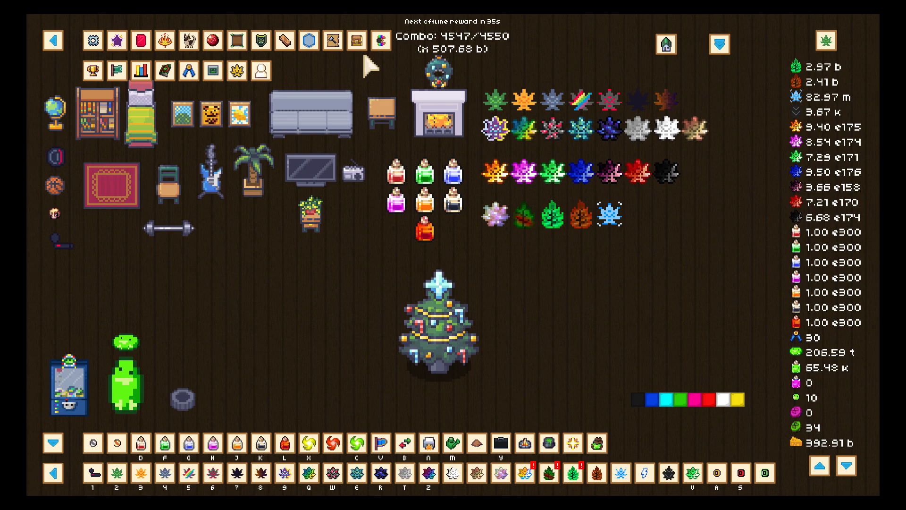
pyautogui.click(665, 45)
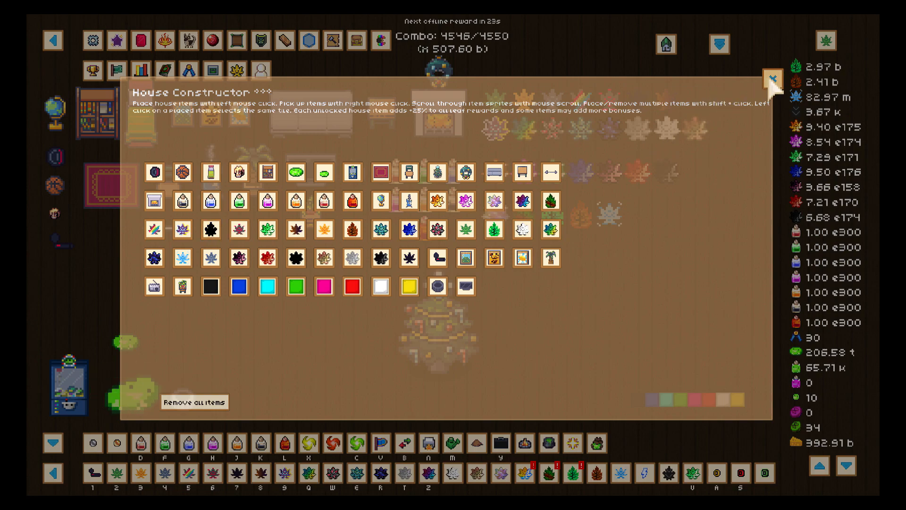
pyautogui.click(772, 80)
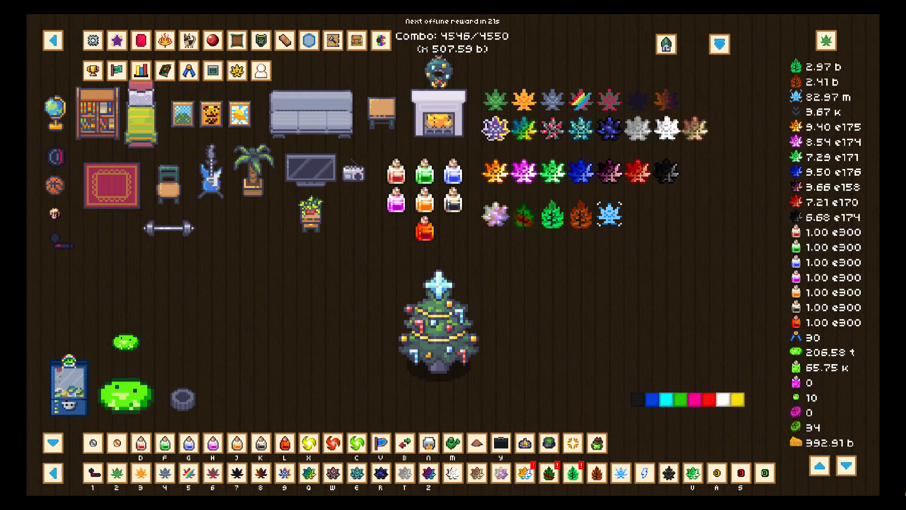